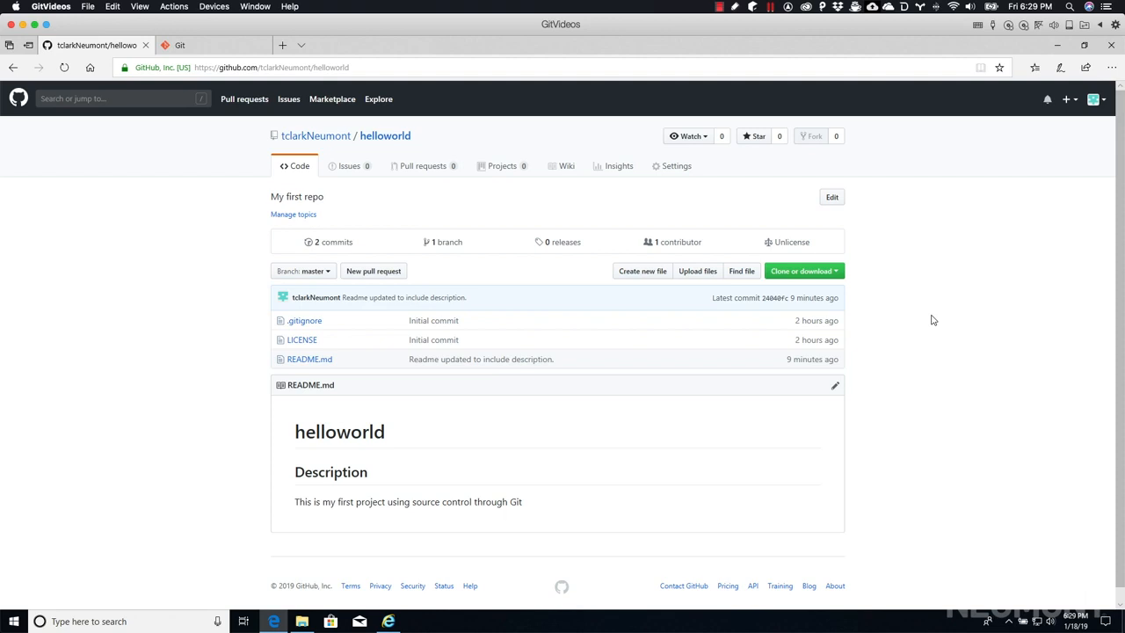
mouse_move(922, 341)
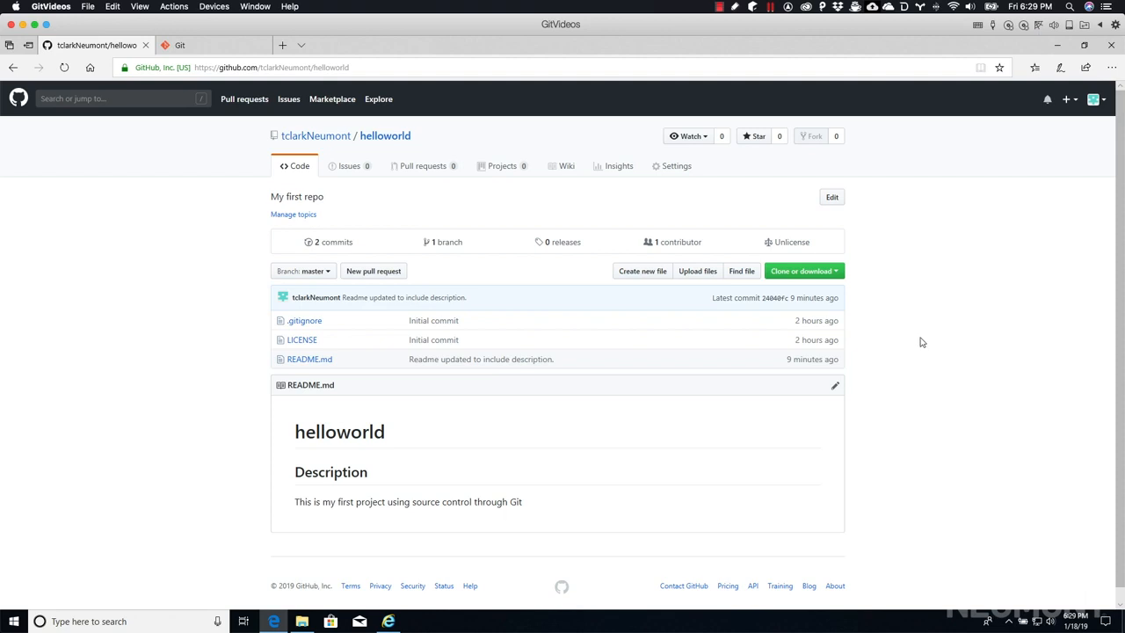
Reveal the helloworld repository's HTTPS clone URL on GitHub, then bring up the Windows Start menu
click(803, 271)
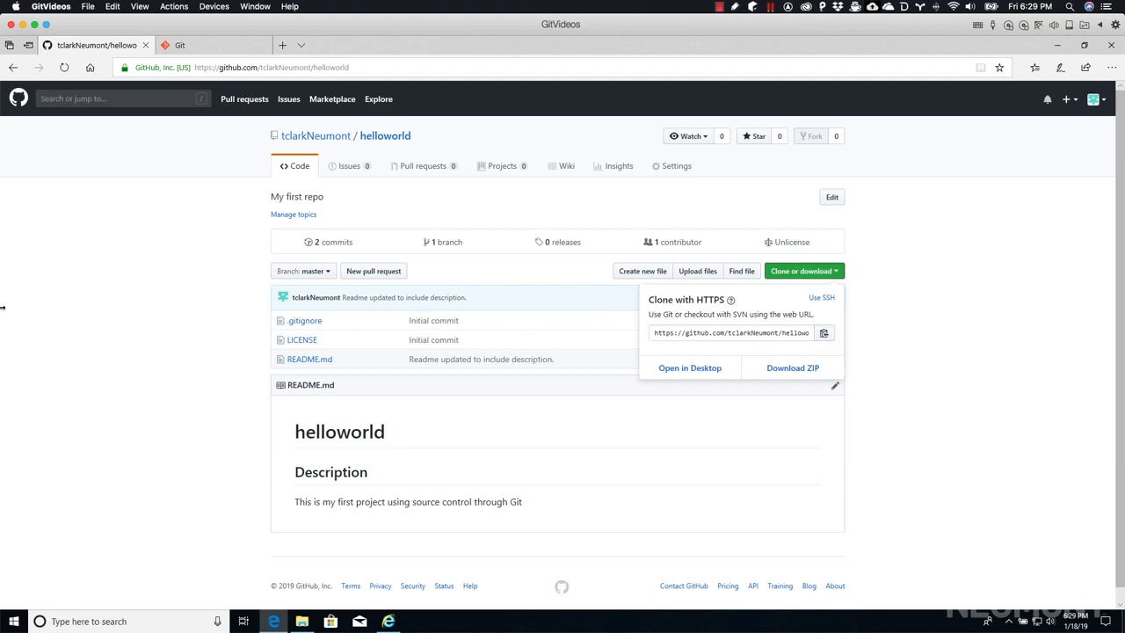
click(14, 618)
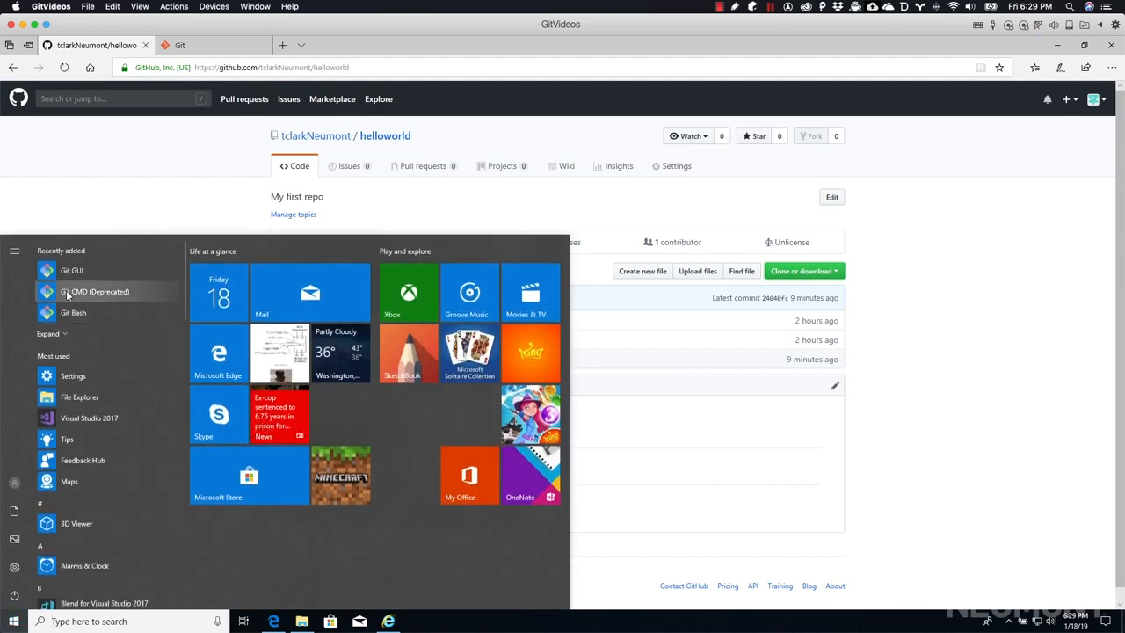
mouse_move(71, 270)
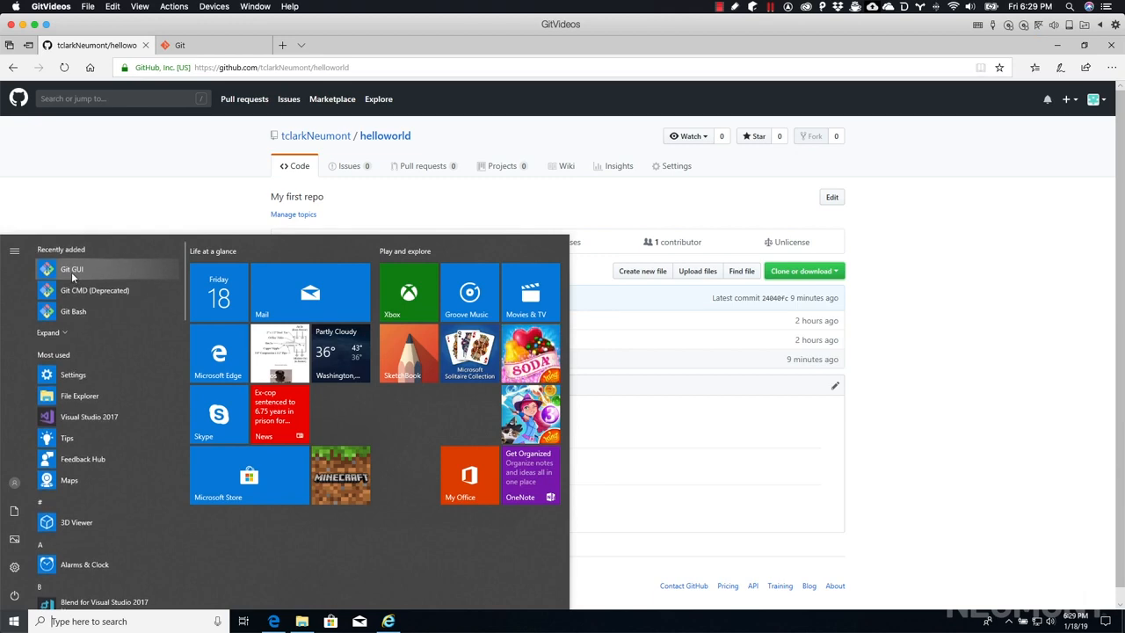
Launch Git GUI from the Start menu's Recently added list
click(71, 269)
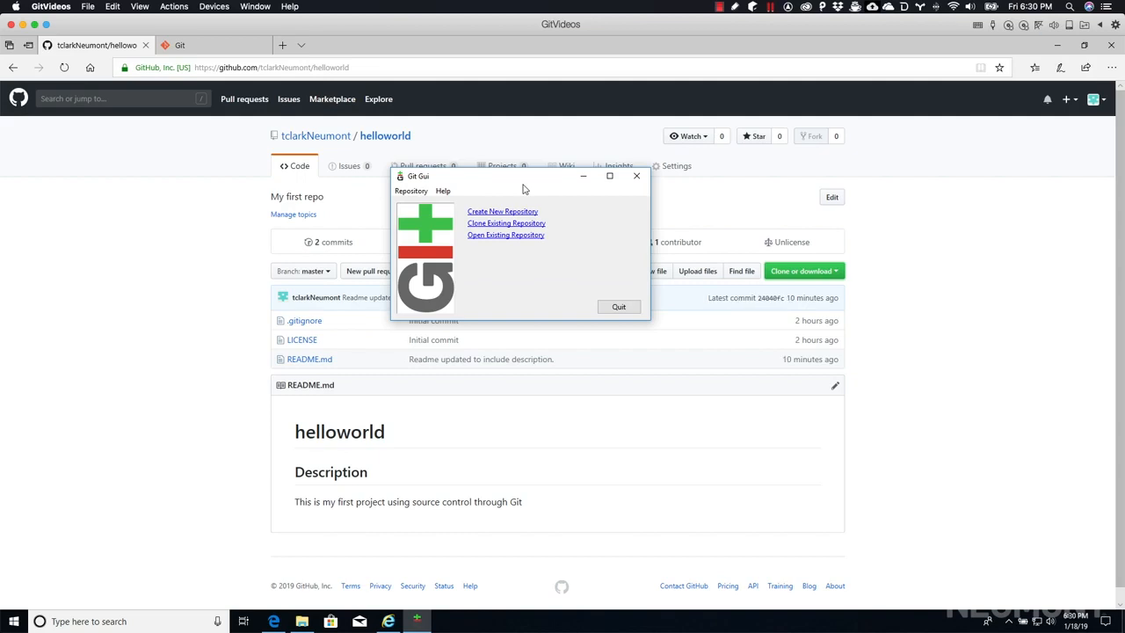
mouse_move(511, 211)
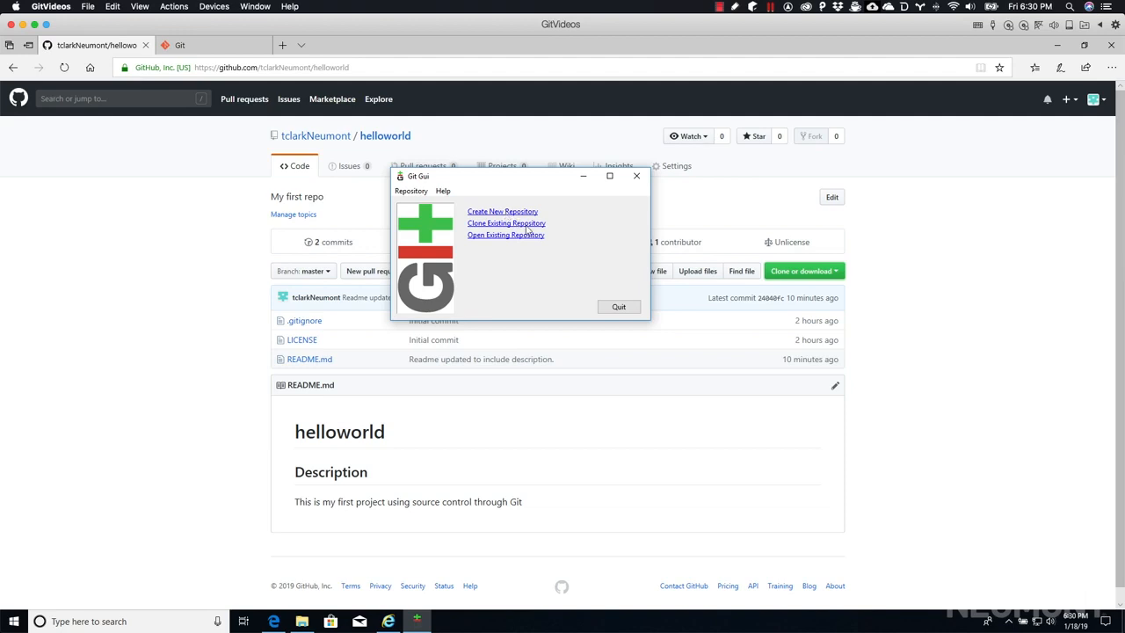
click(506, 223)
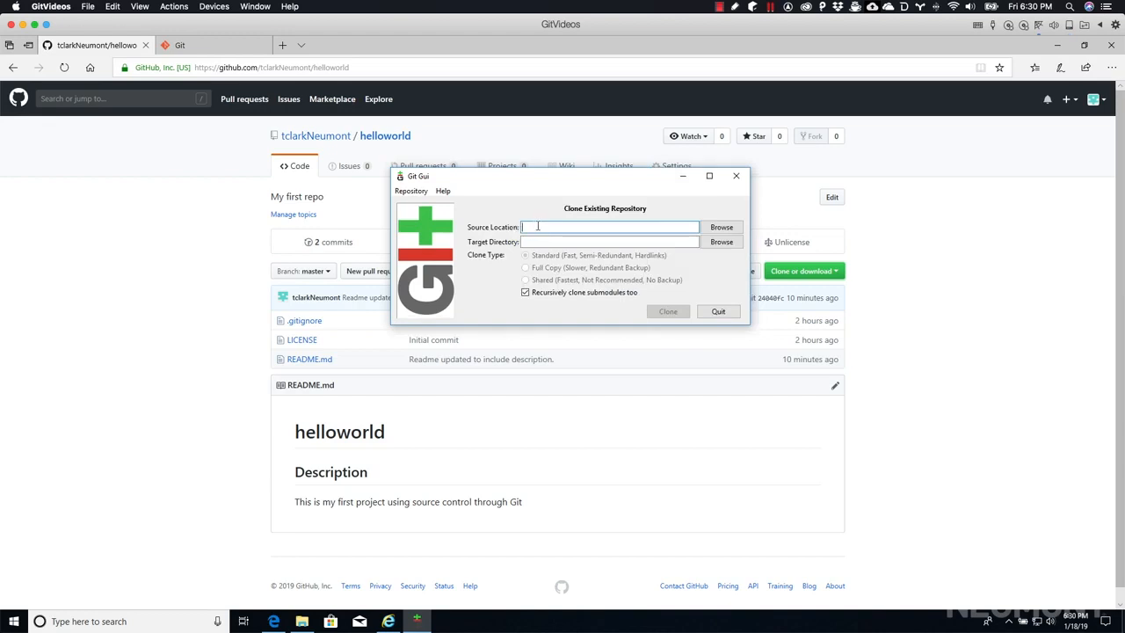
text(https://github.com/tclarkNeumont/helloworld.git)
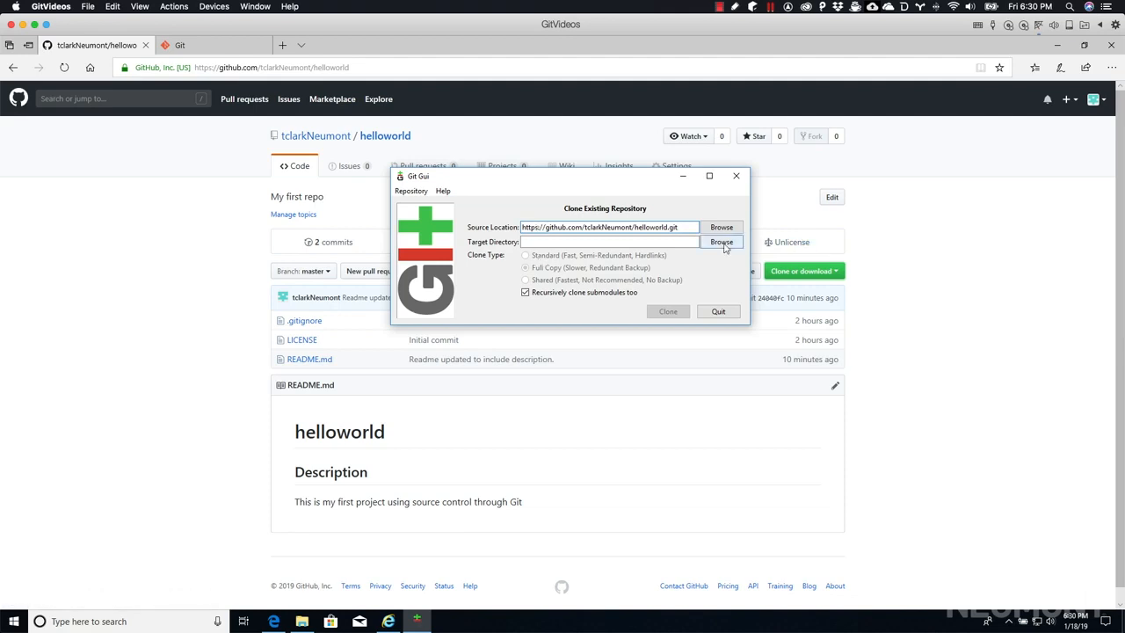
click(722, 242)
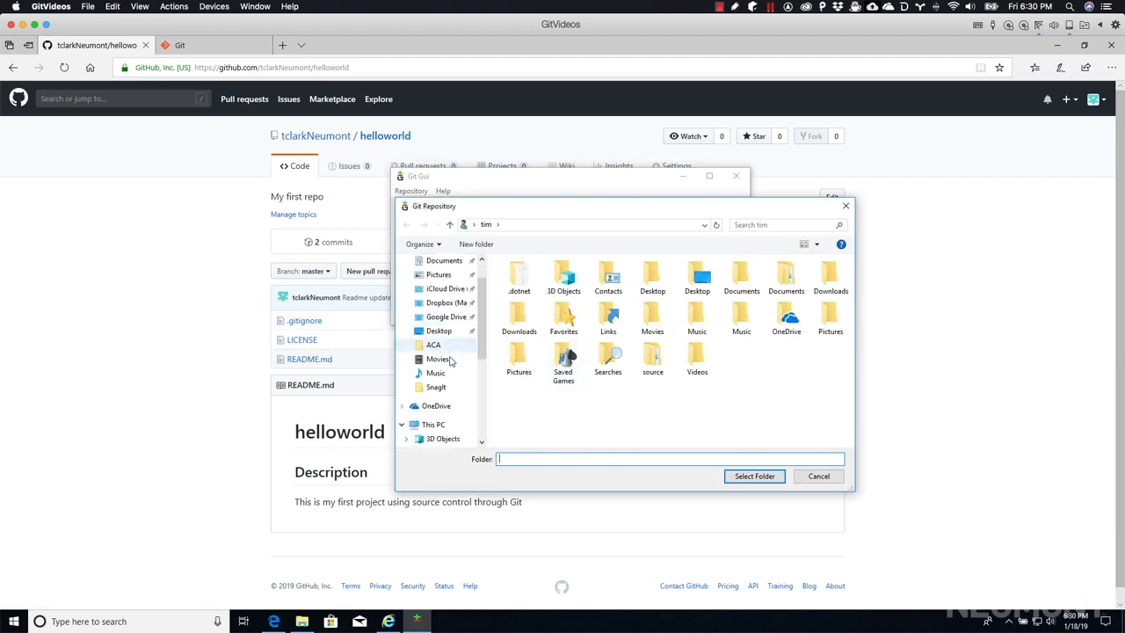
Make a new DEV folder on Local Disk (C:) and select it as the target
click(438, 359)
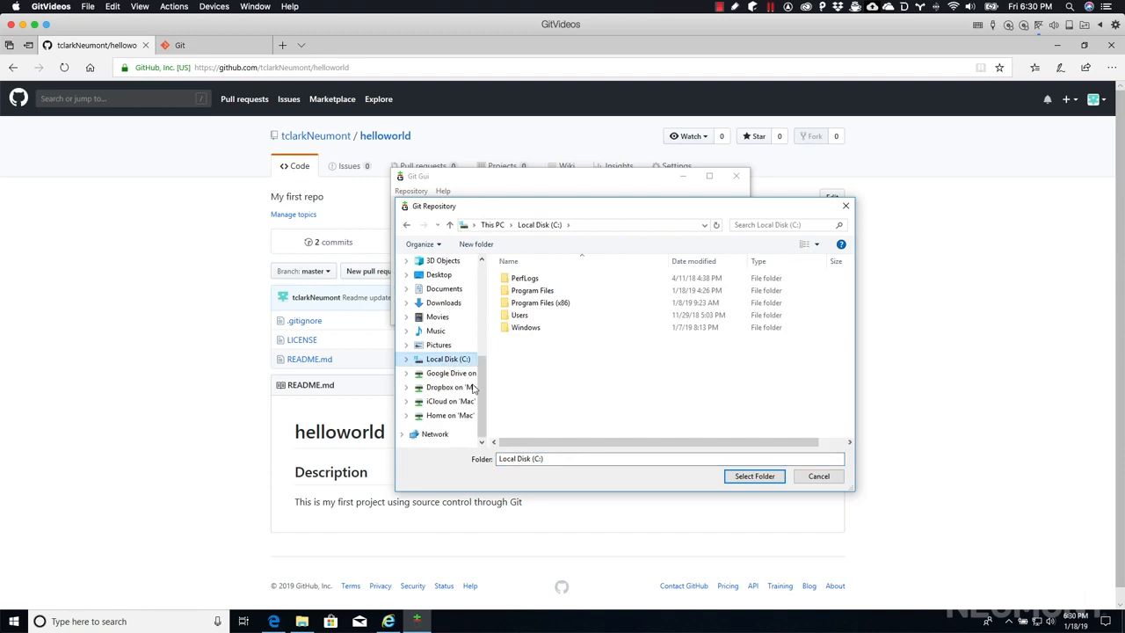
click(476, 243)
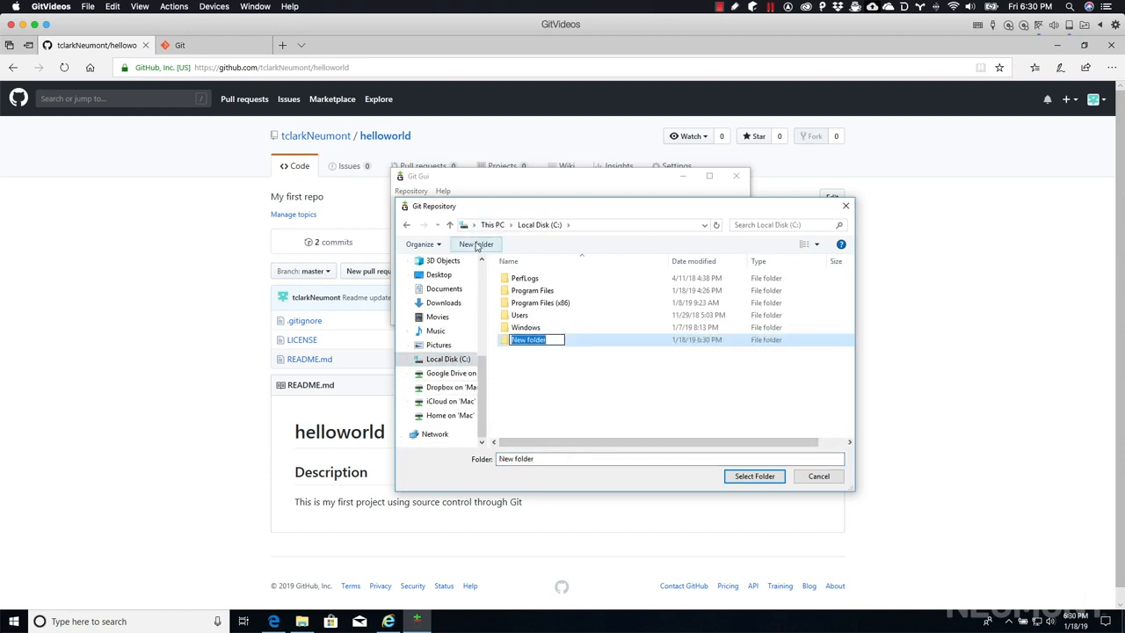
text(DEV)
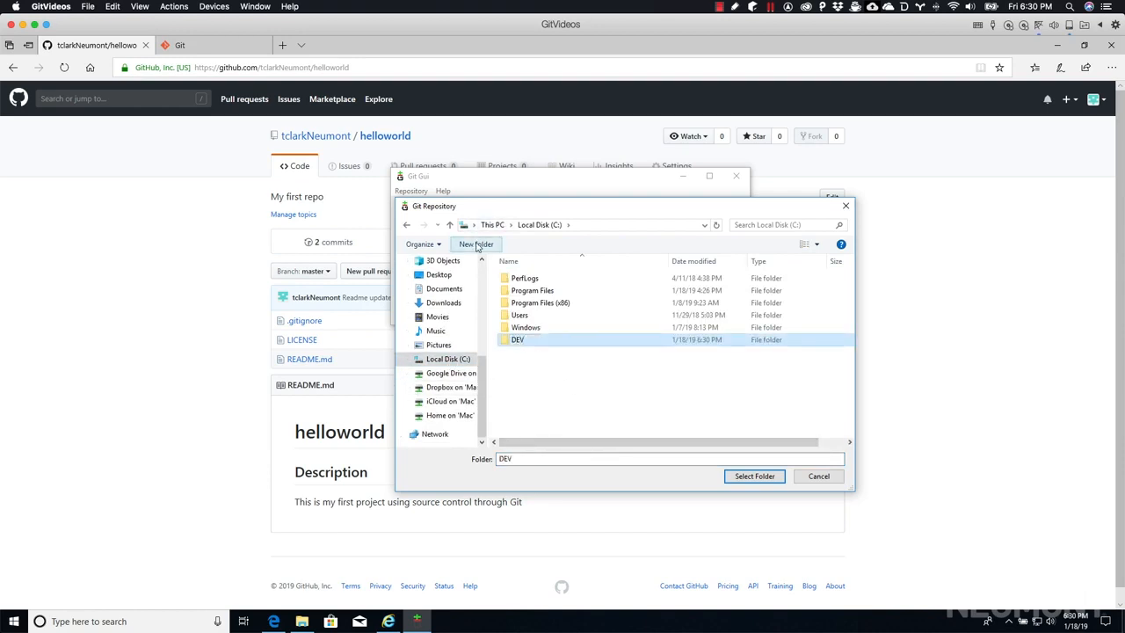
double_click(516, 339)
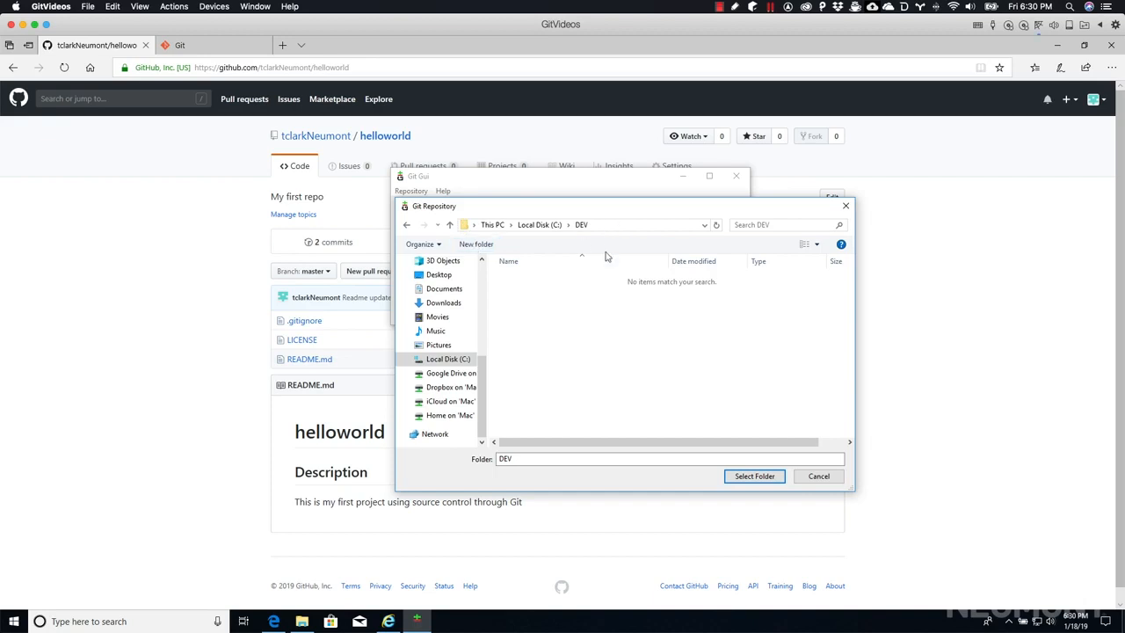
click(754, 475)
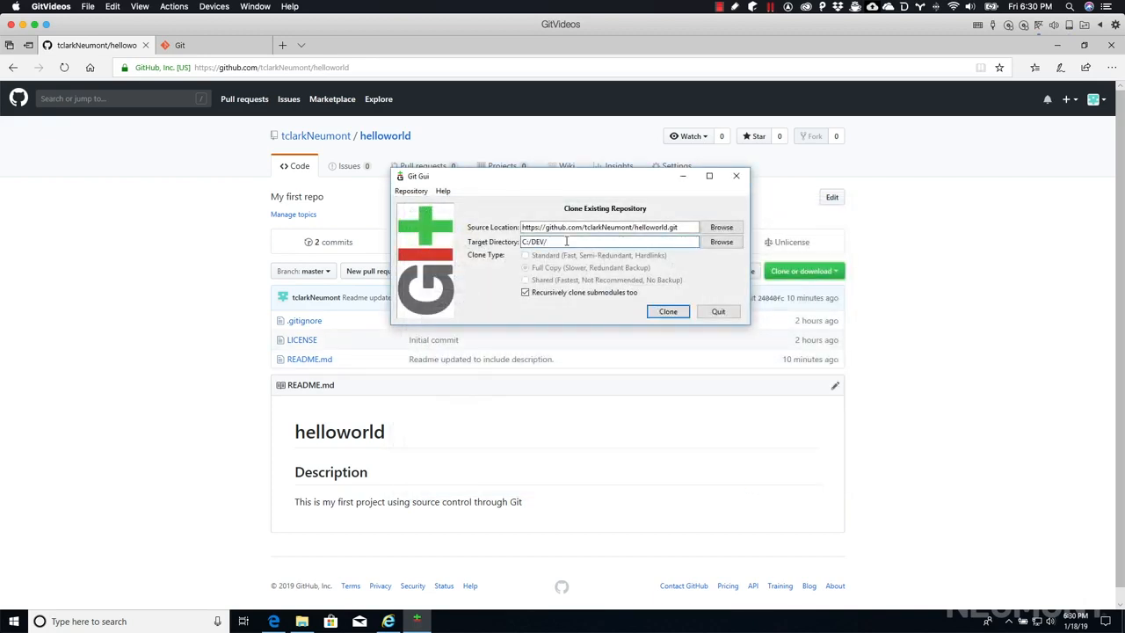
Set the target directory to C:/DEV/helloworld and run the clone
text(h)
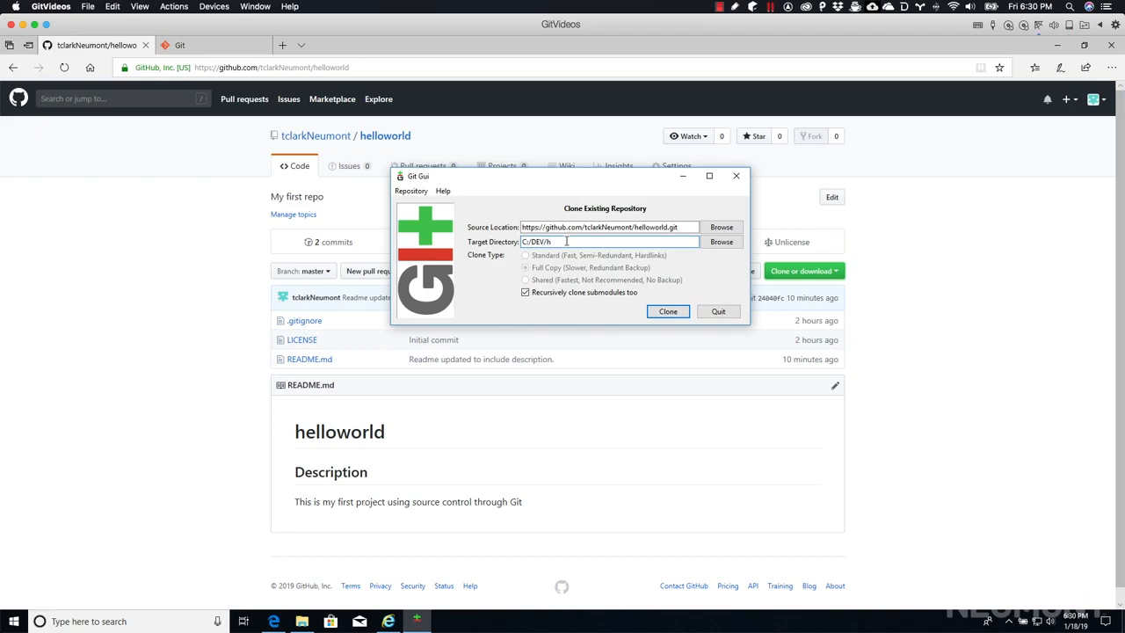
text(ello)
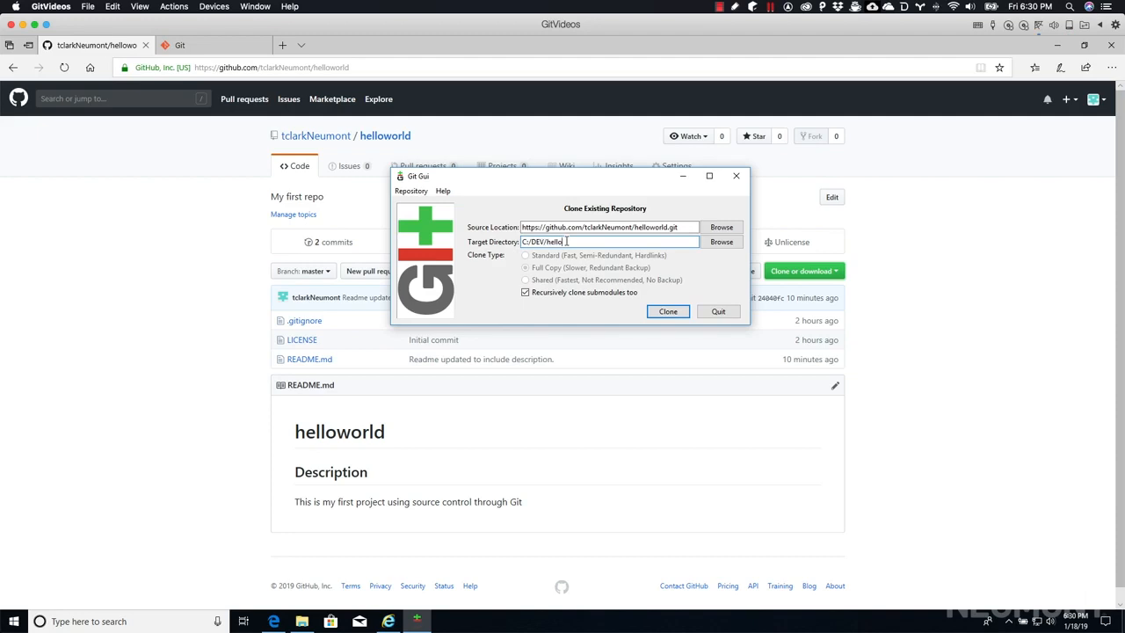
text(world)
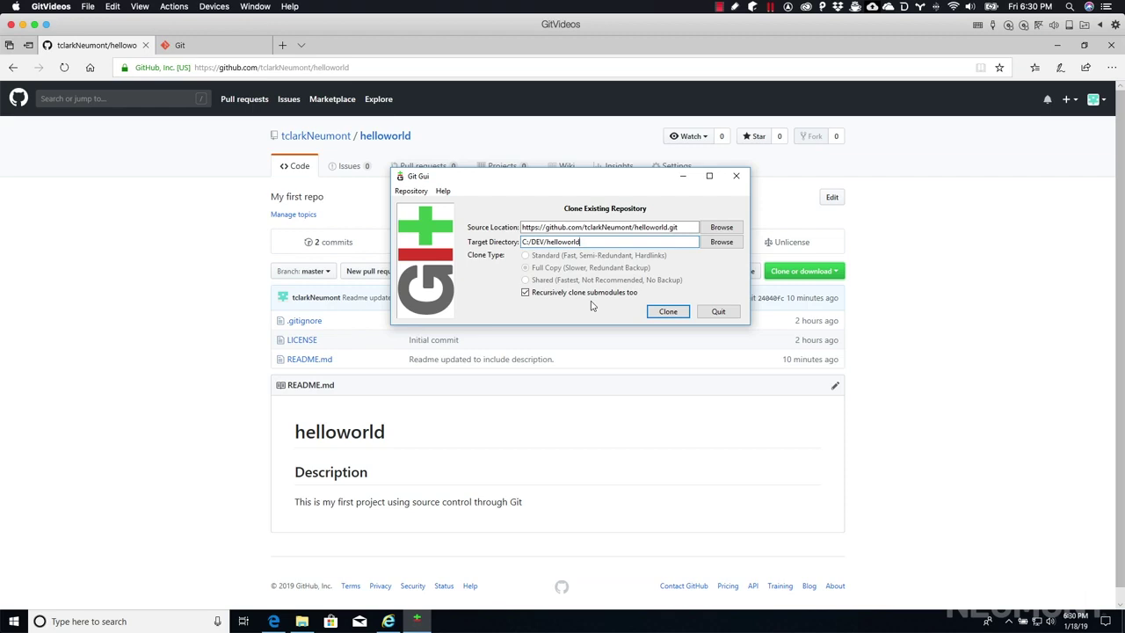
mouse_move(651, 302)
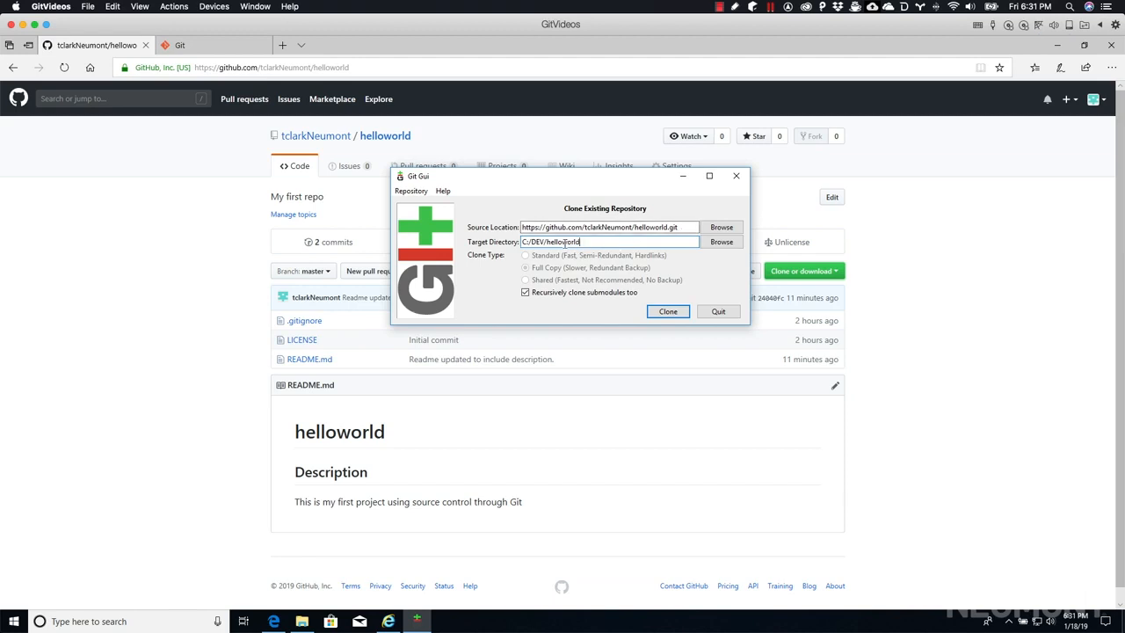
click(667, 311)
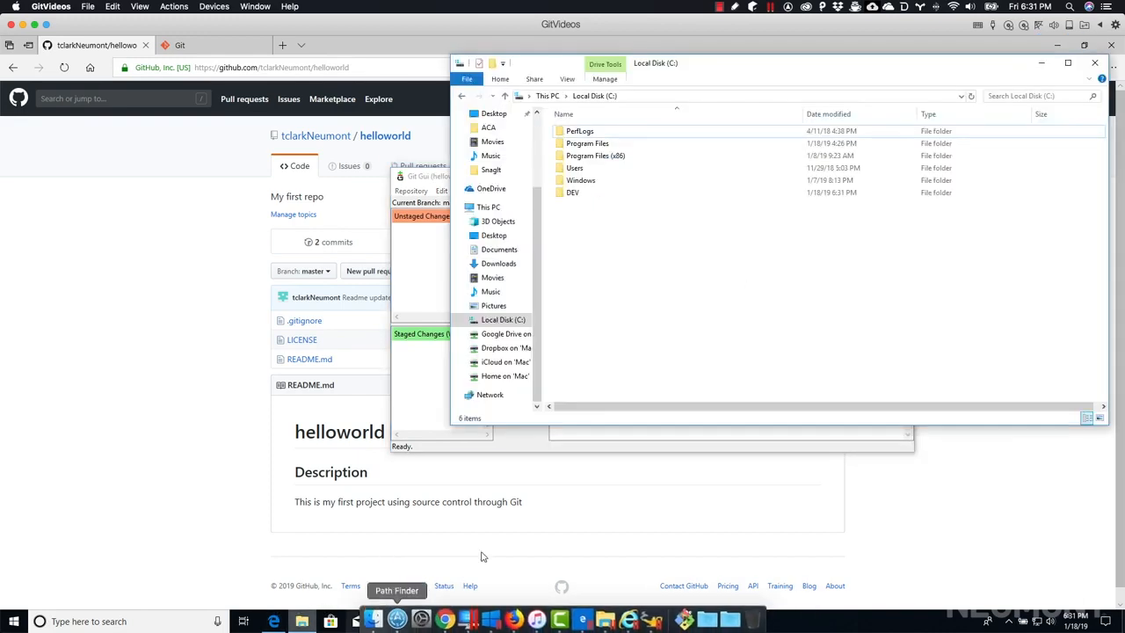
Open DEV, then helloworld, in File Explorer to view LICENSE, README and .gitignore
double_click(574, 192)
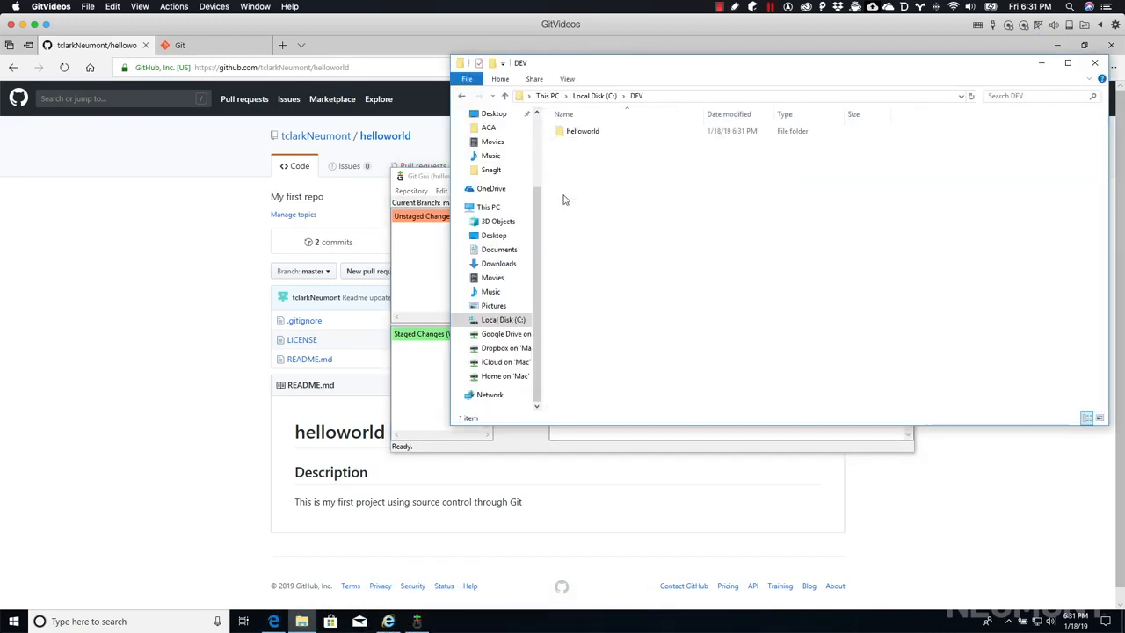
double_click(580, 130)
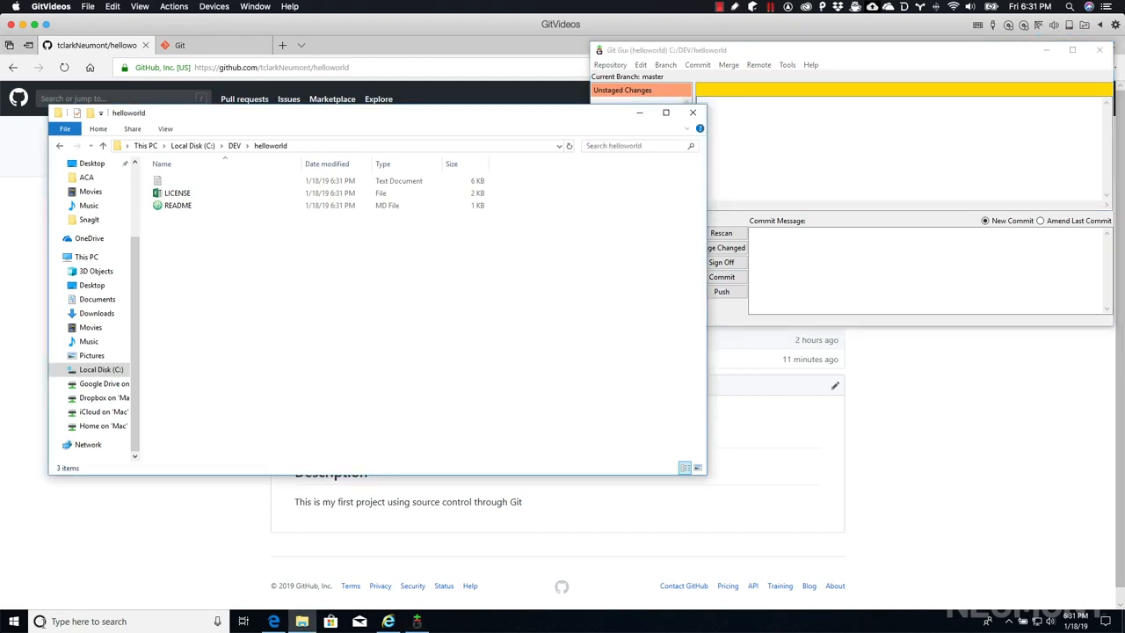
Launch Visual Studio 2017 from the Start menu's Most used list
click(14, 619)
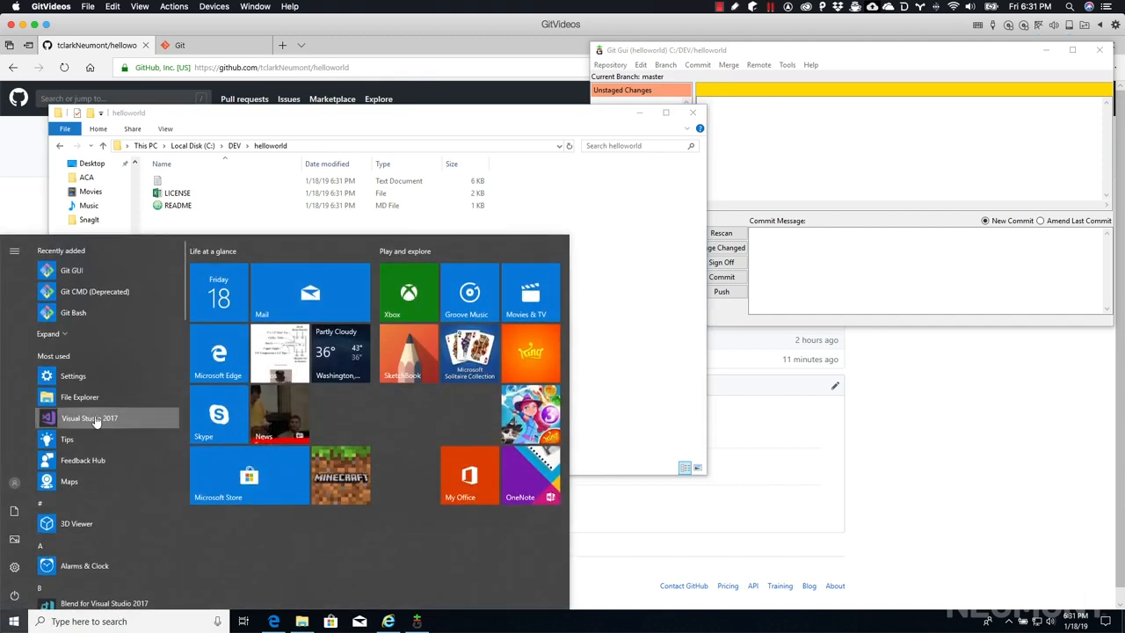
click(89, 418)
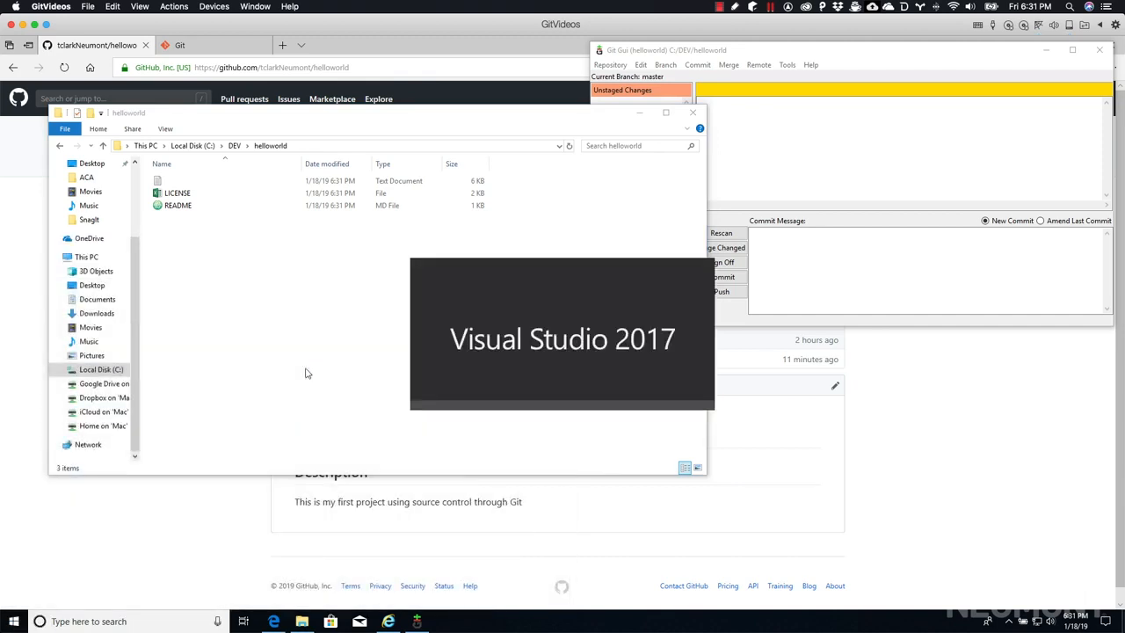
click(444, 620)
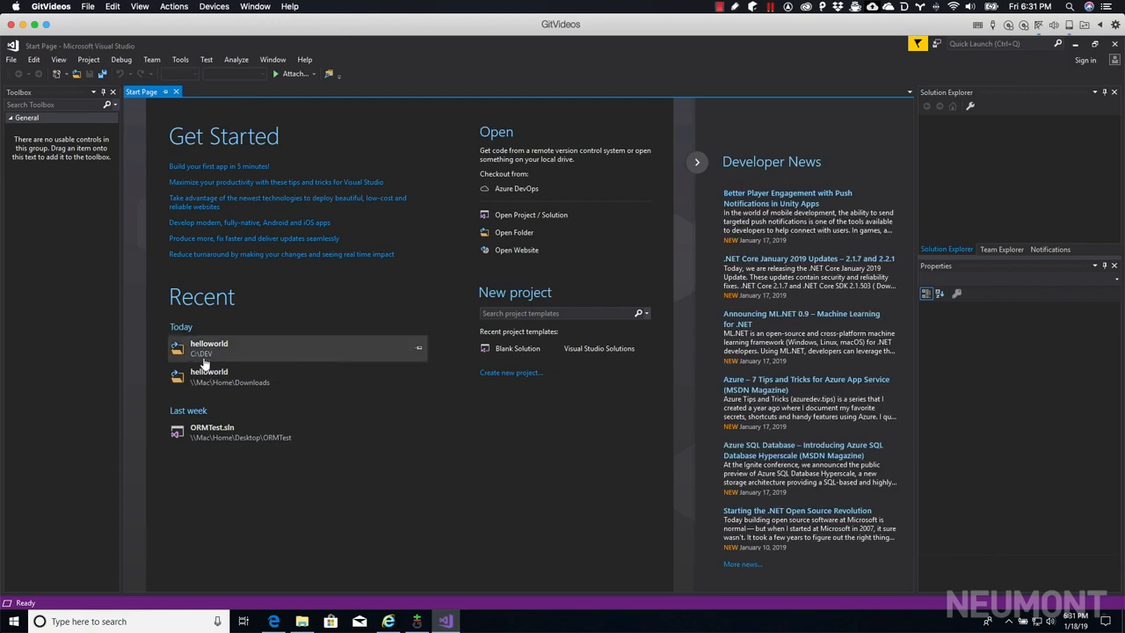
mouse_move(206, 362)
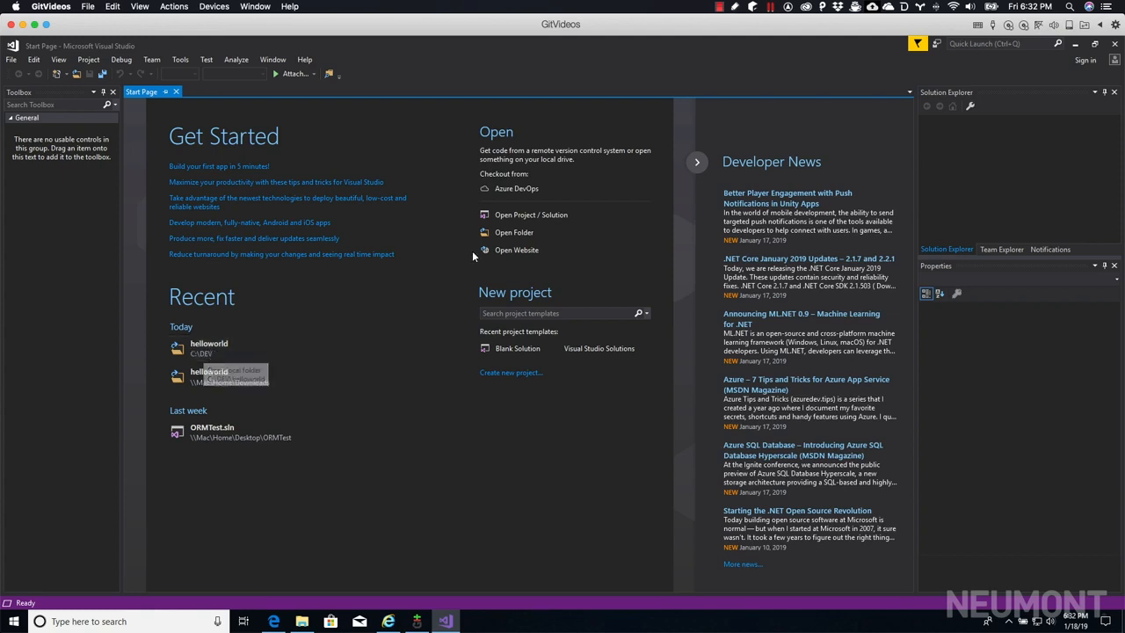
mouse_move(513, 232)
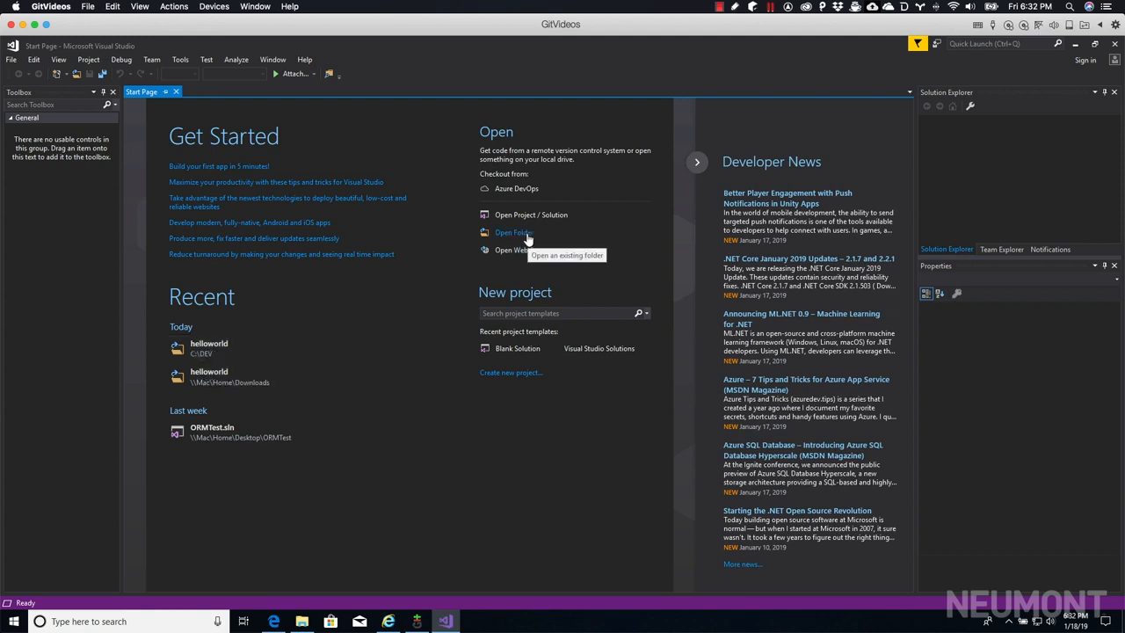
Open the C:\DEV\helloworld folder in Visual Studio 2017
click(508, 232)
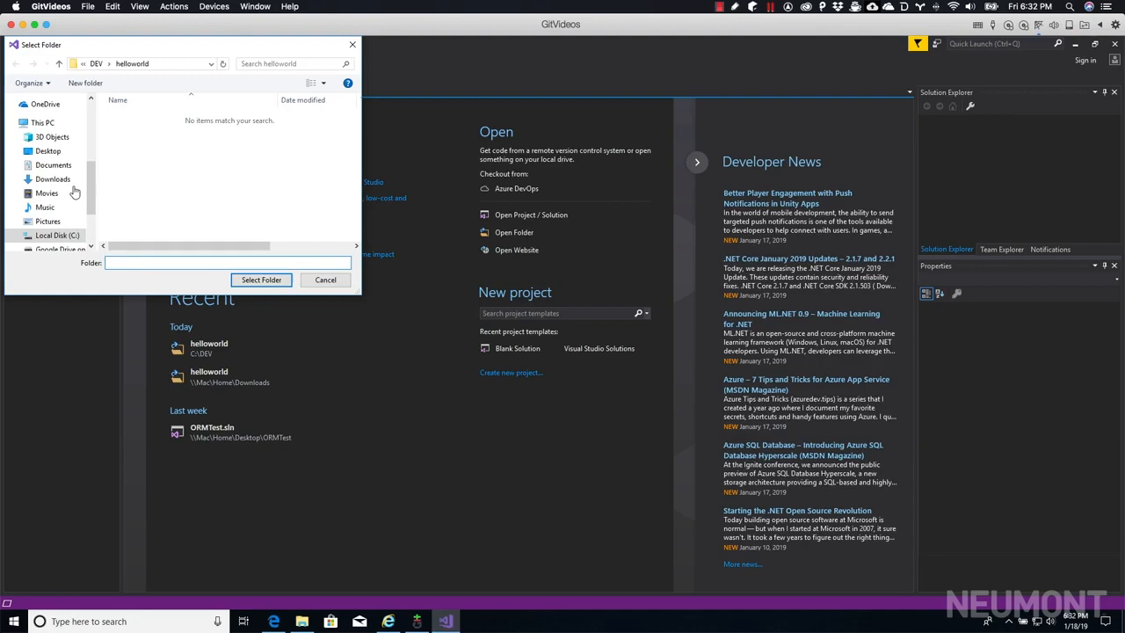
click(57, 234)
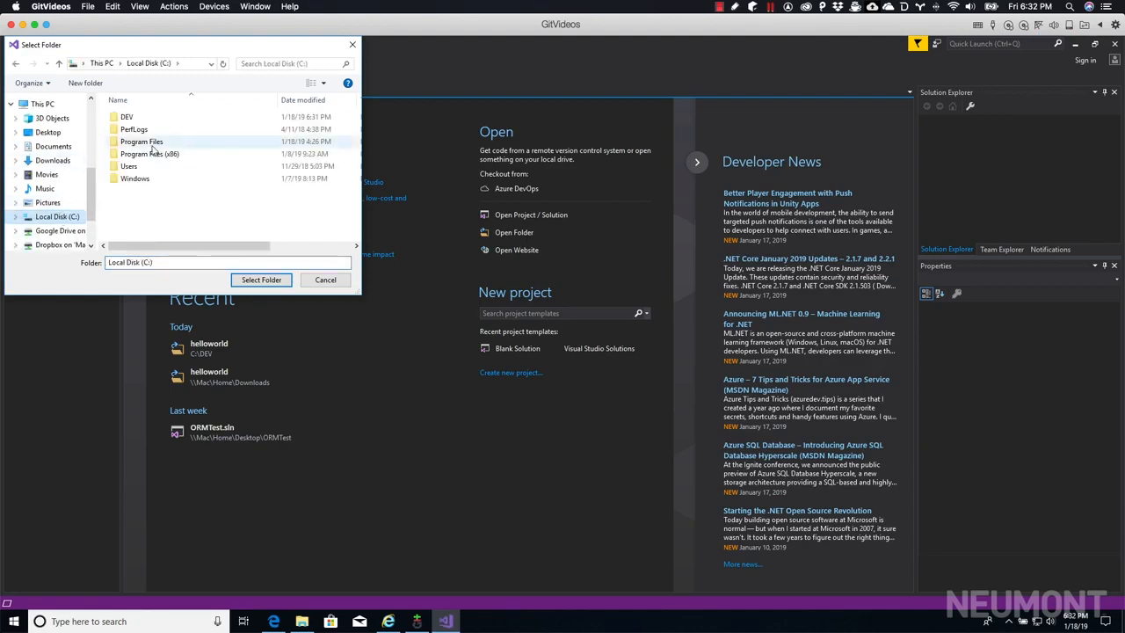
double_click(130, 117)
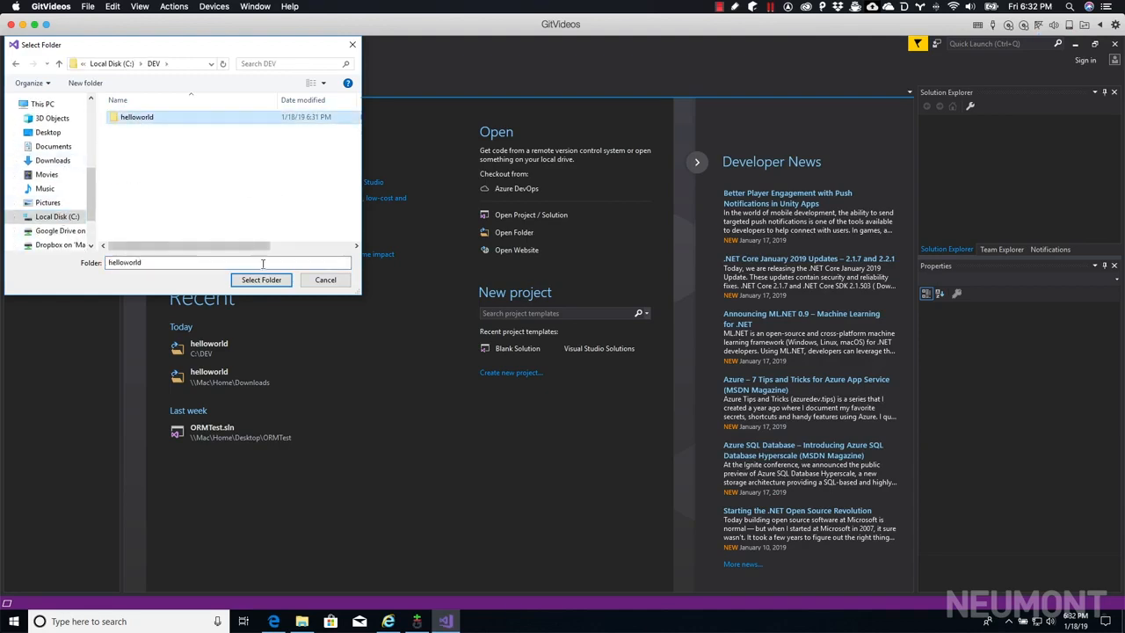
click(261, 279)
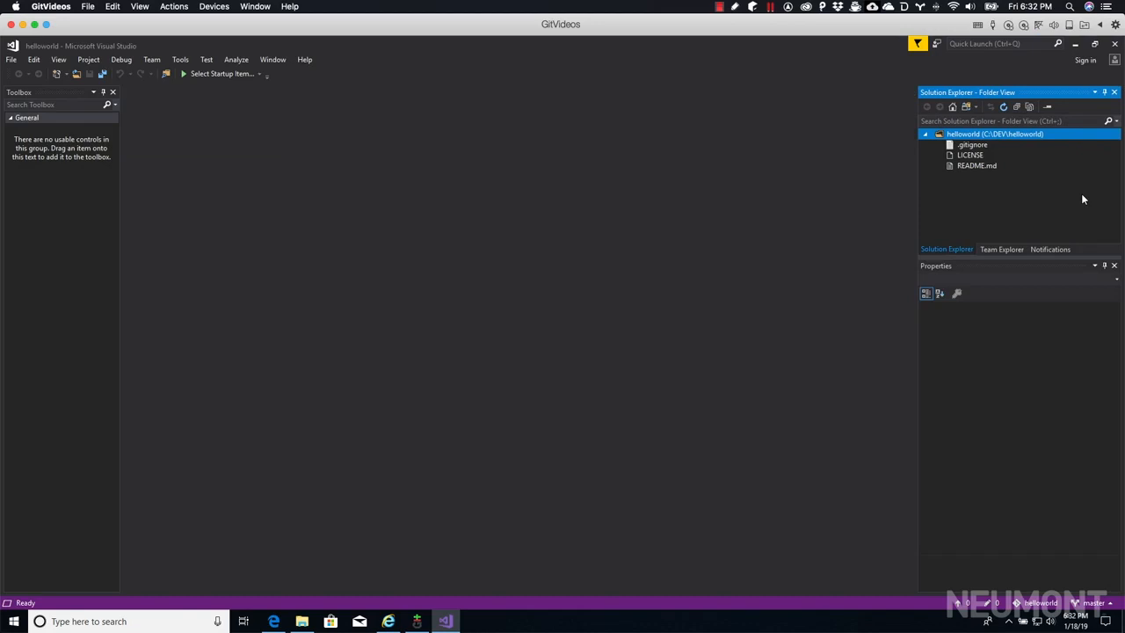
mouse_move(966, 196)
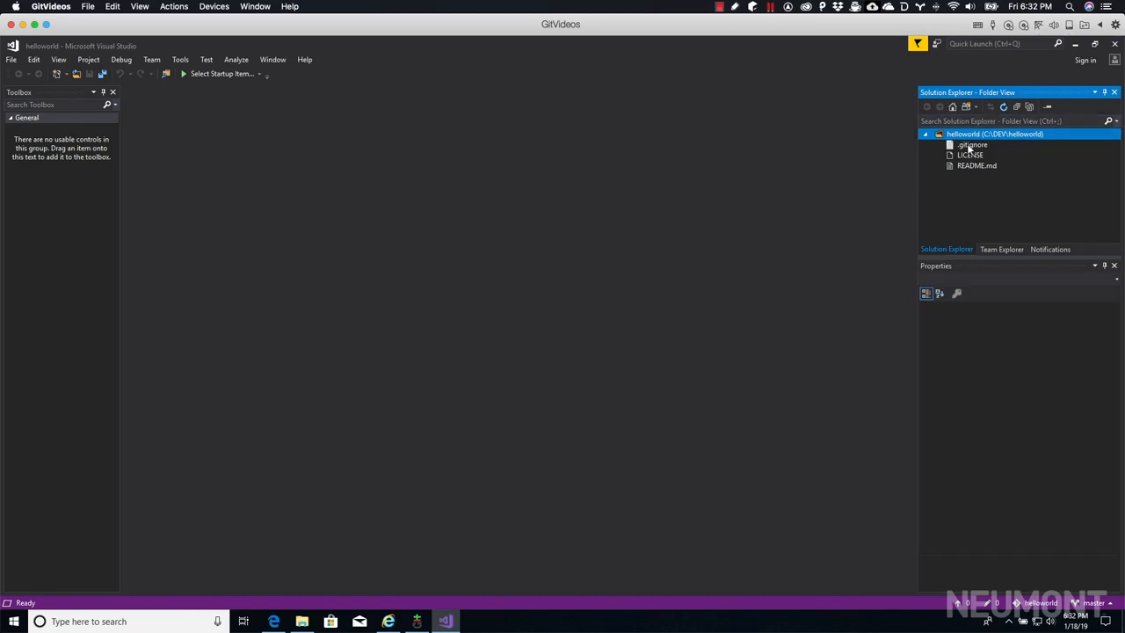
Open README.md from Solution Explorer in the Visual Studio editor
click(976, 165)
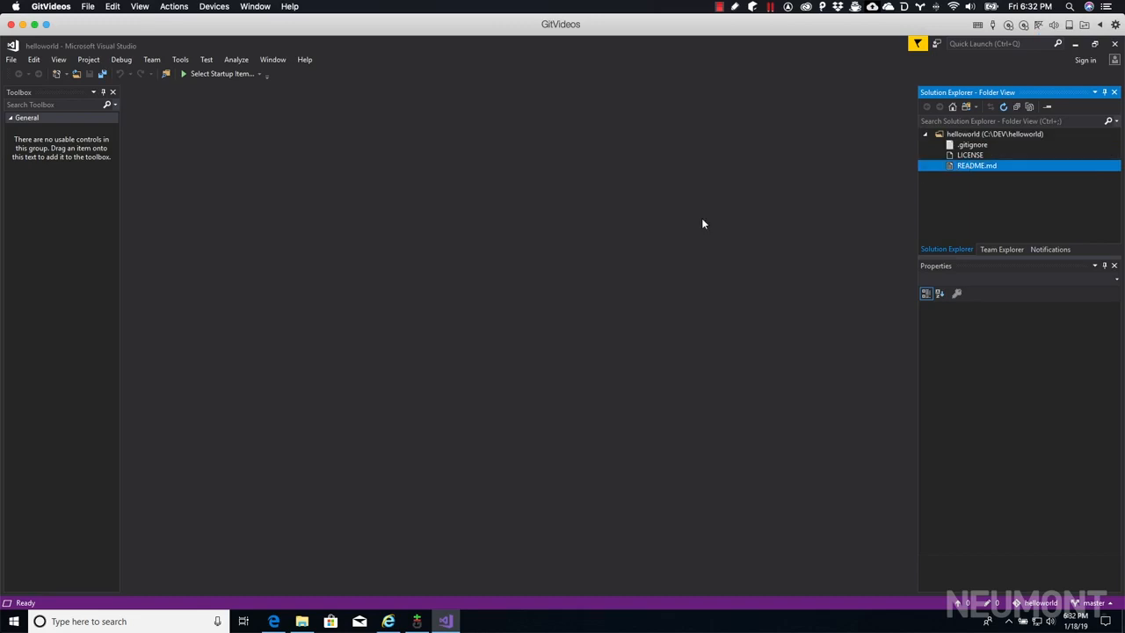
double_click(976, 165)
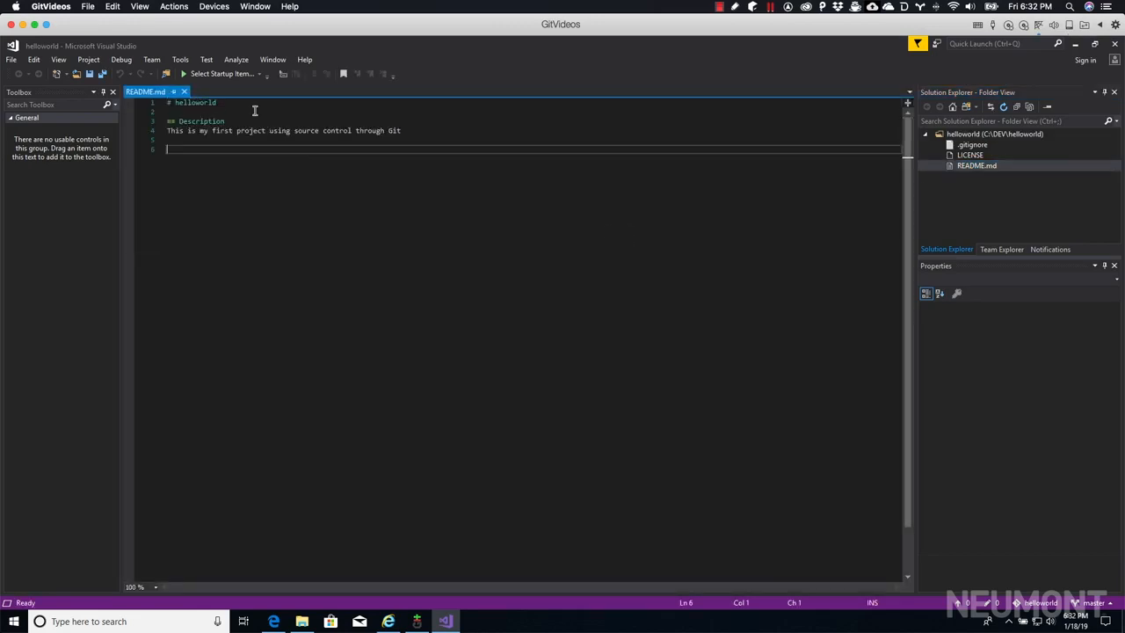
Add a '## Technologies' heading below the description, followed by JavaScript, HTML and CSS lines
triple_click(281, 130)
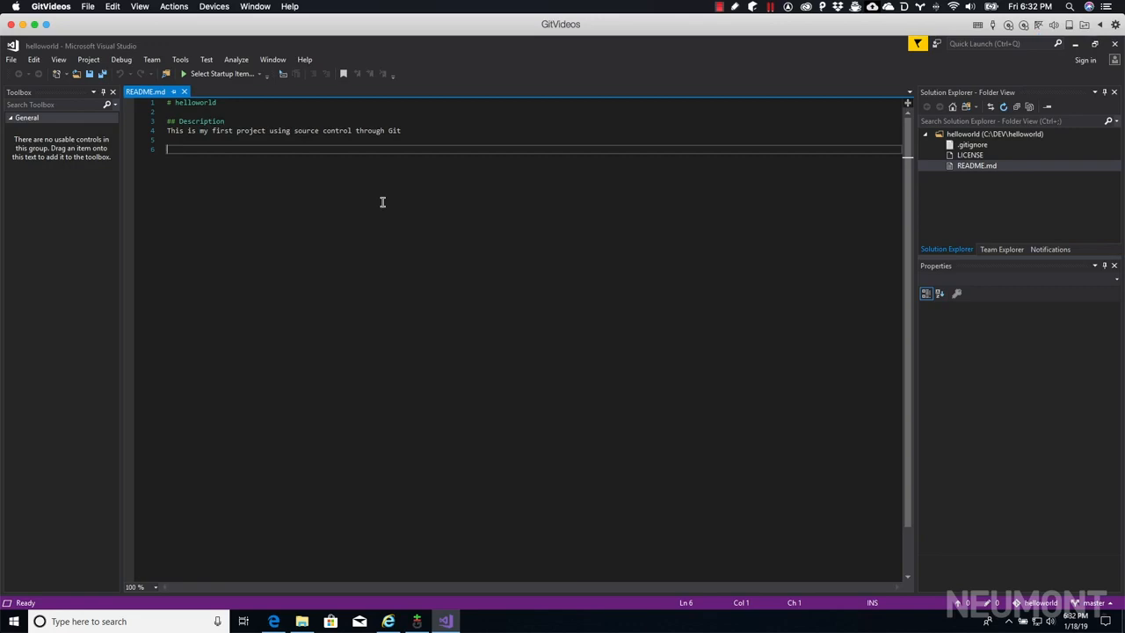
text(##)
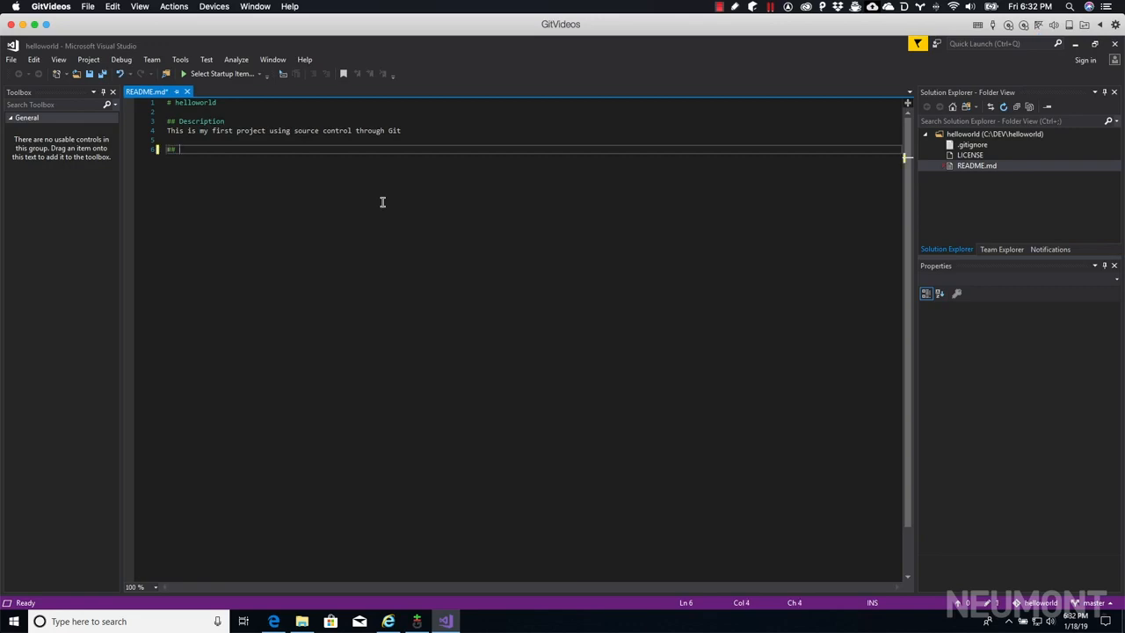
text(Technologies)
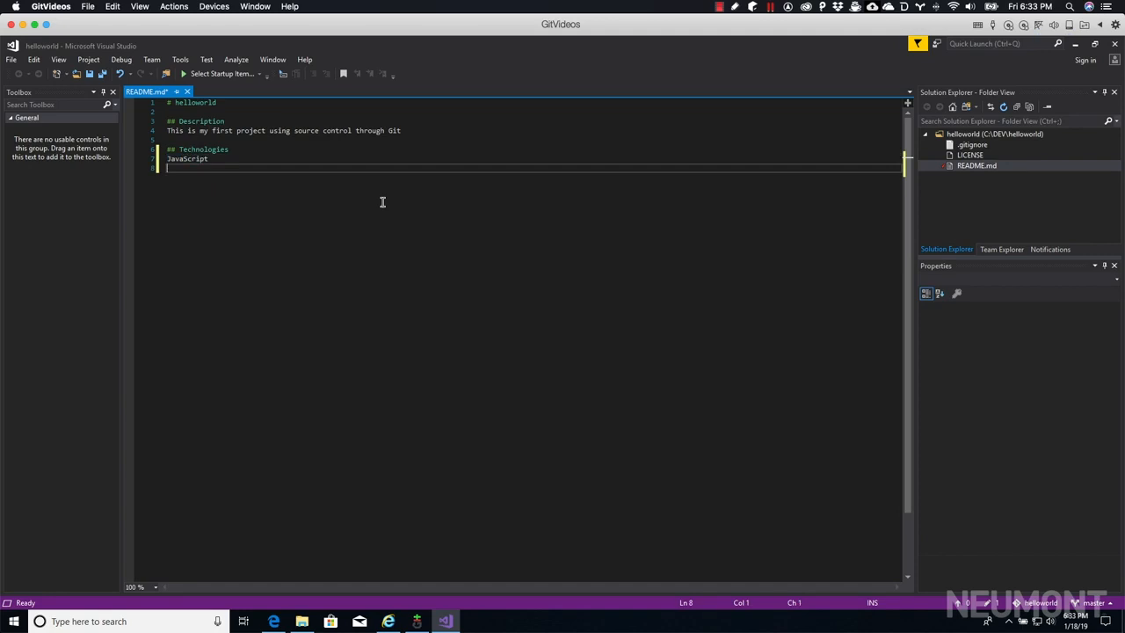
text(HTML)
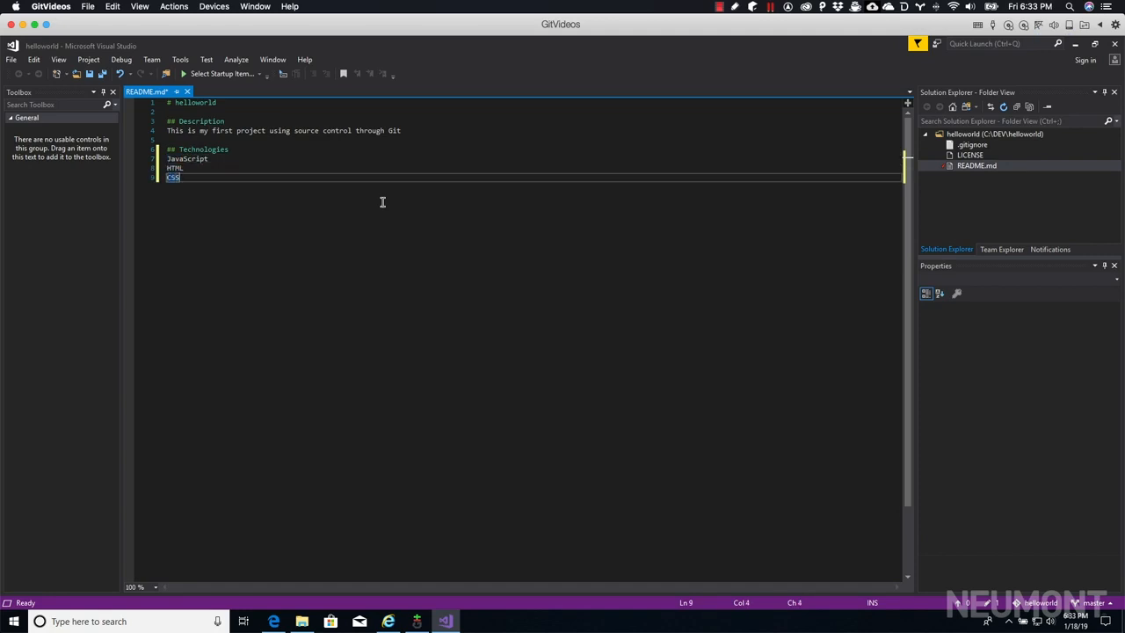
key(Enter)
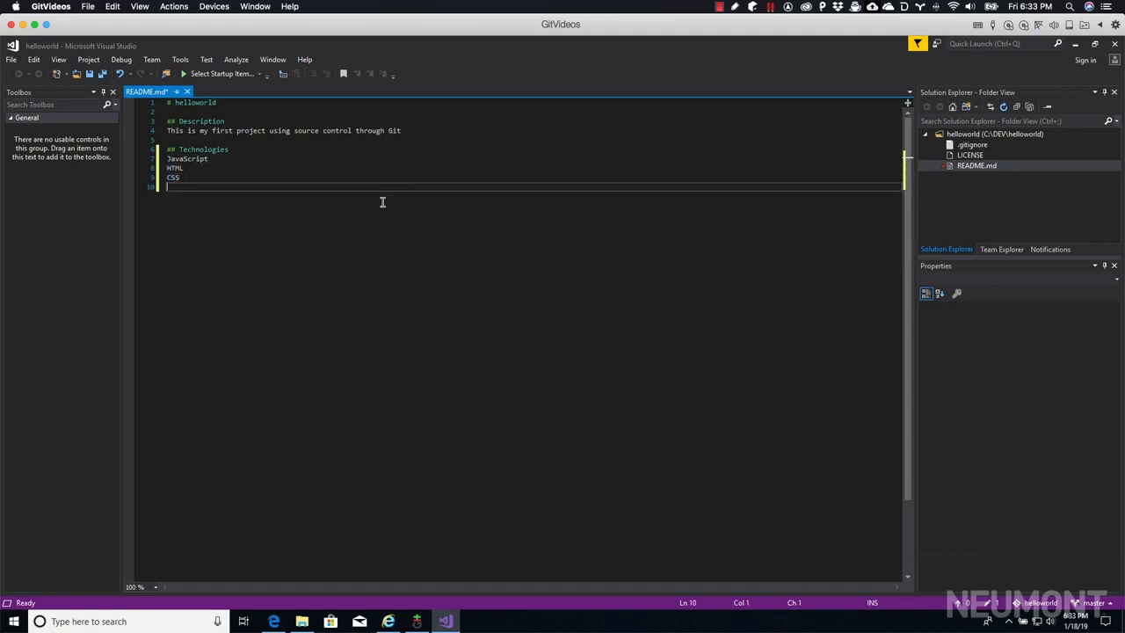
Add 'React.js / Vue.js' and 'Node.js' lines, then save README.md
text(React)
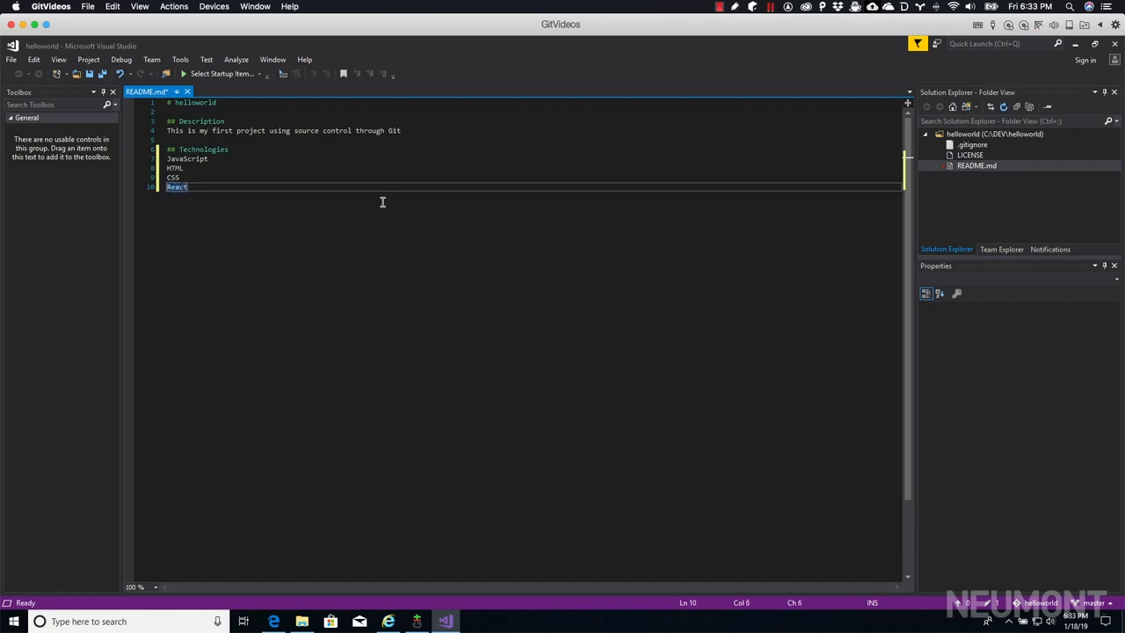
text(.js)
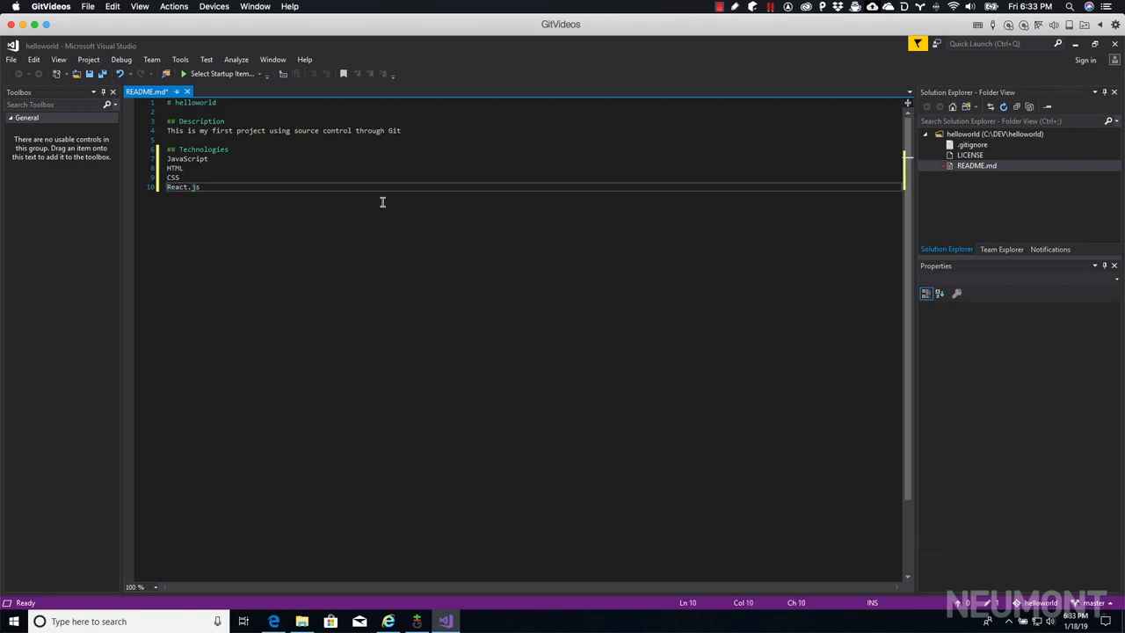
text(/ Vue.js)
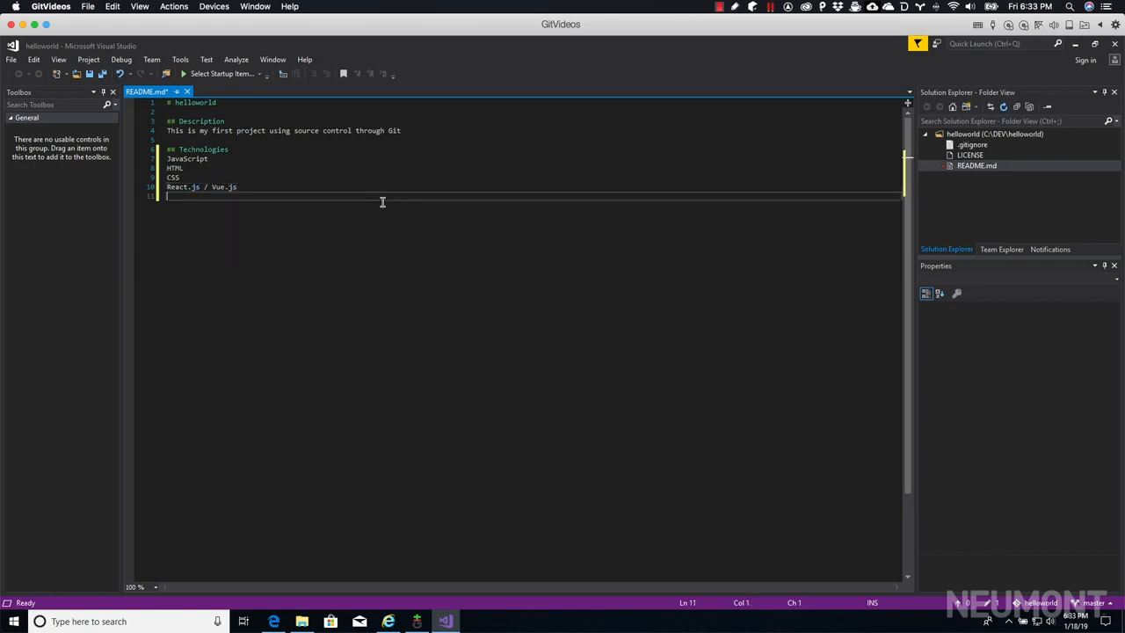
text(Nod)
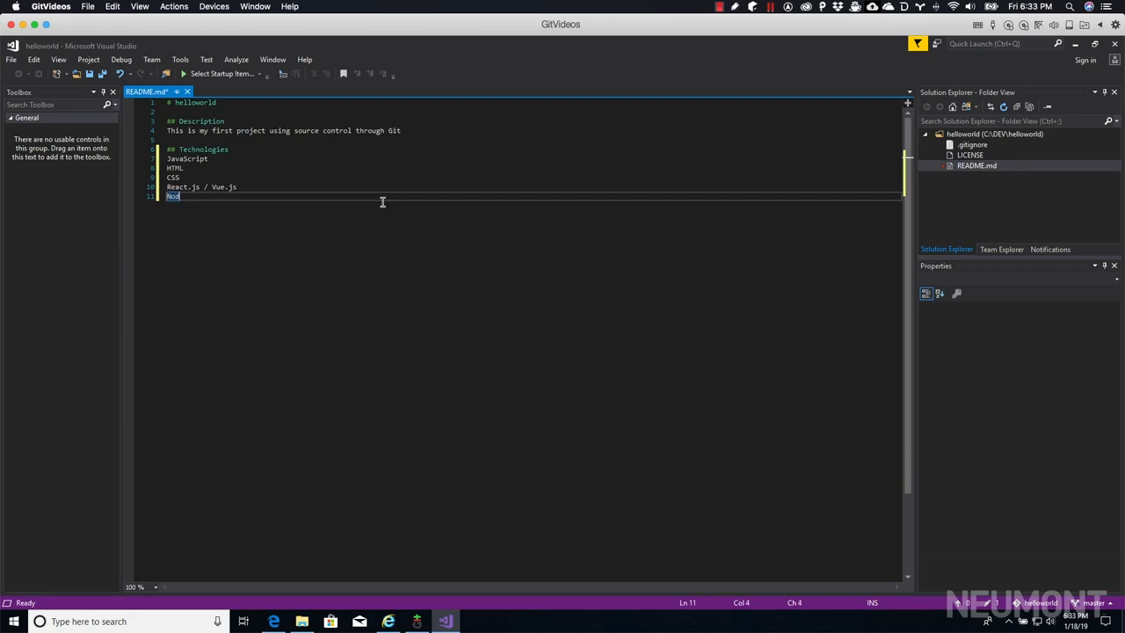
text(e.js)
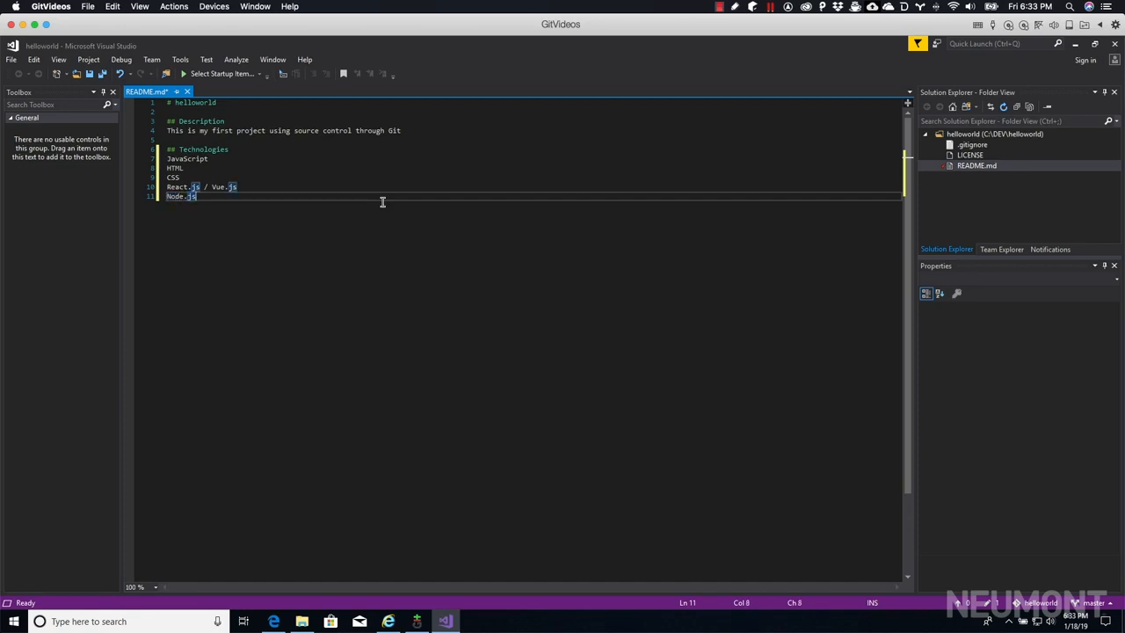
key(ctrl+s)
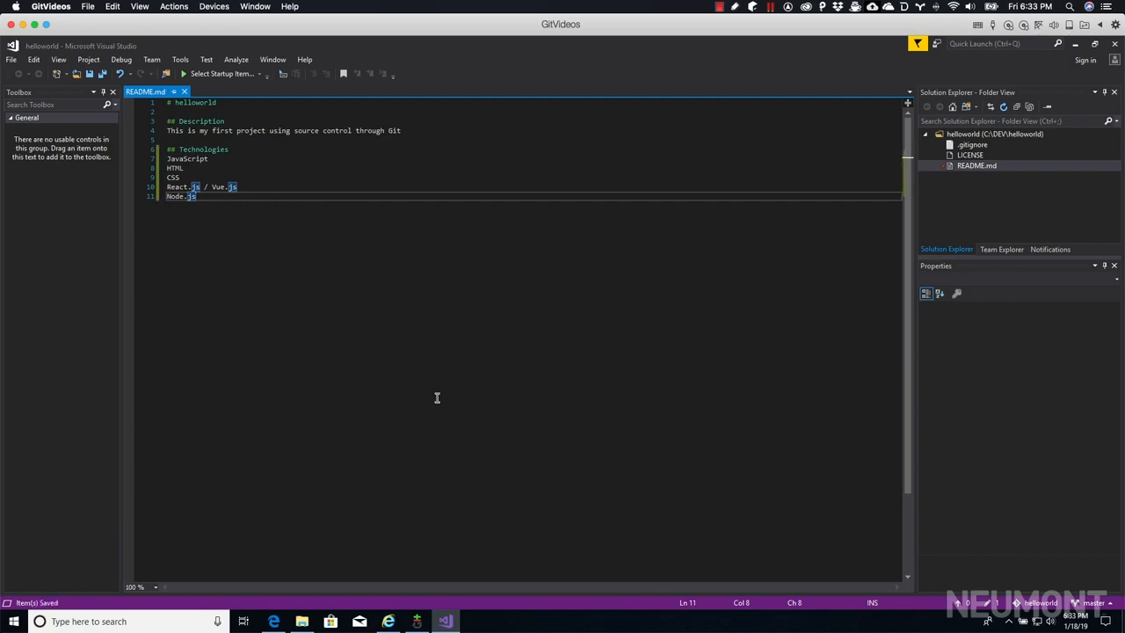
mouse_move(863, 237)
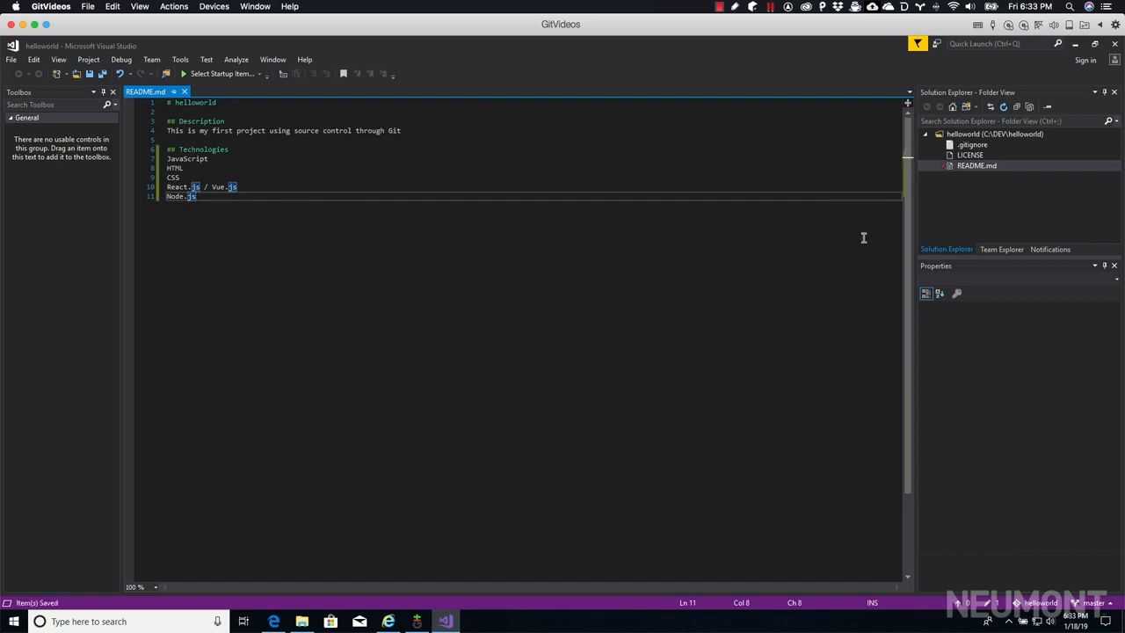
mouse_move(523, 409)
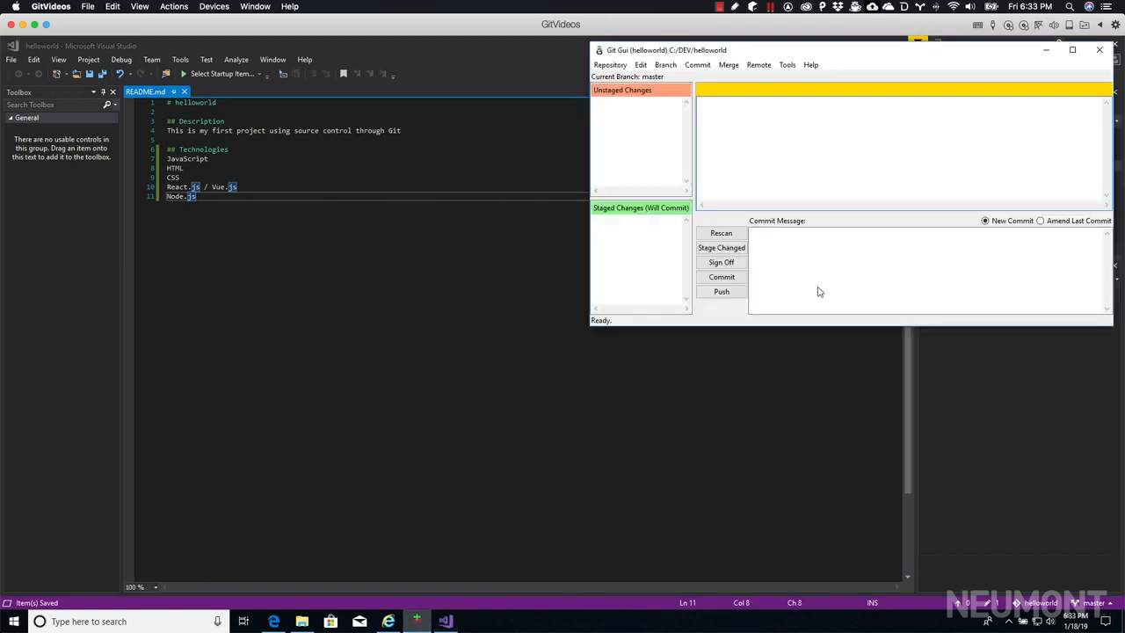
mouse_move(772, 215)
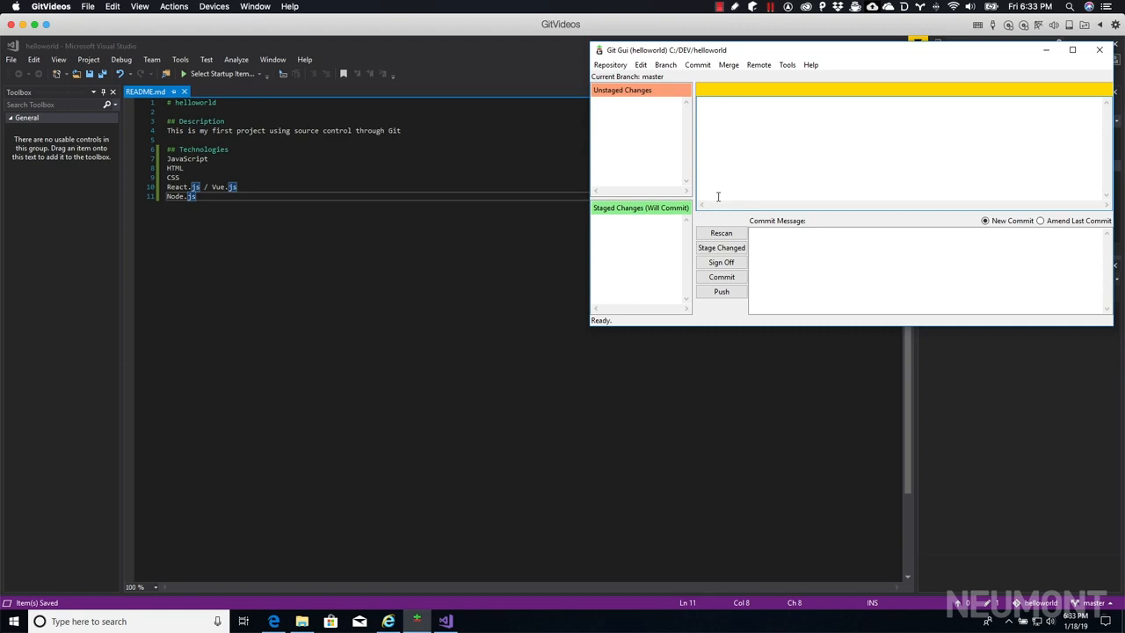
Rescan the repository and scroll README.md's diff to the added Technologies lines
click(721, 233)
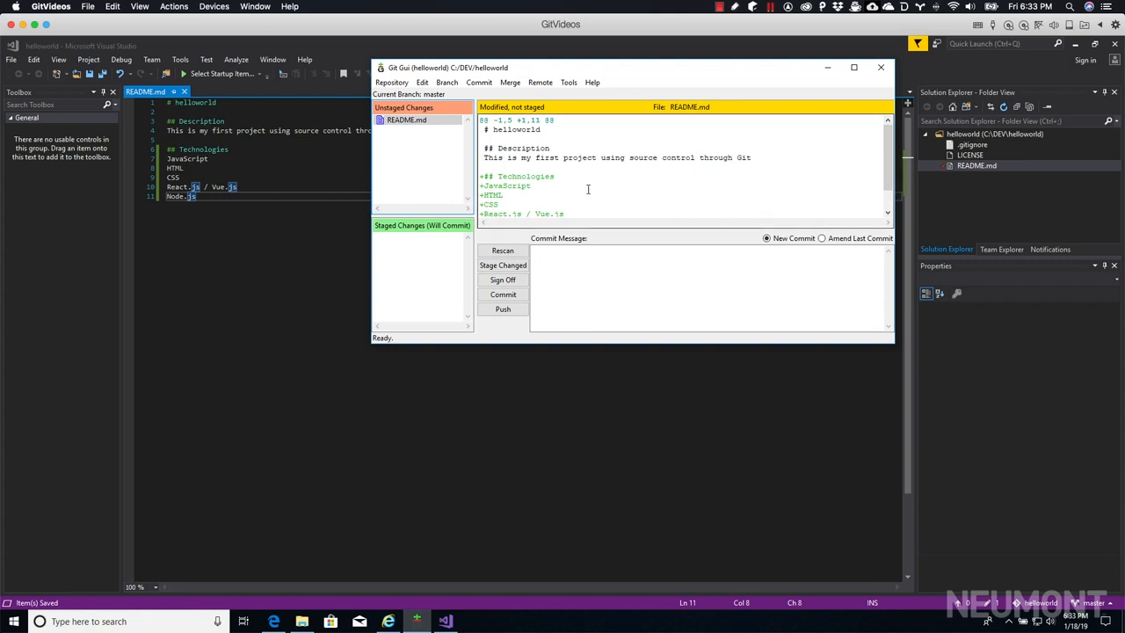
scroll(down, 3)
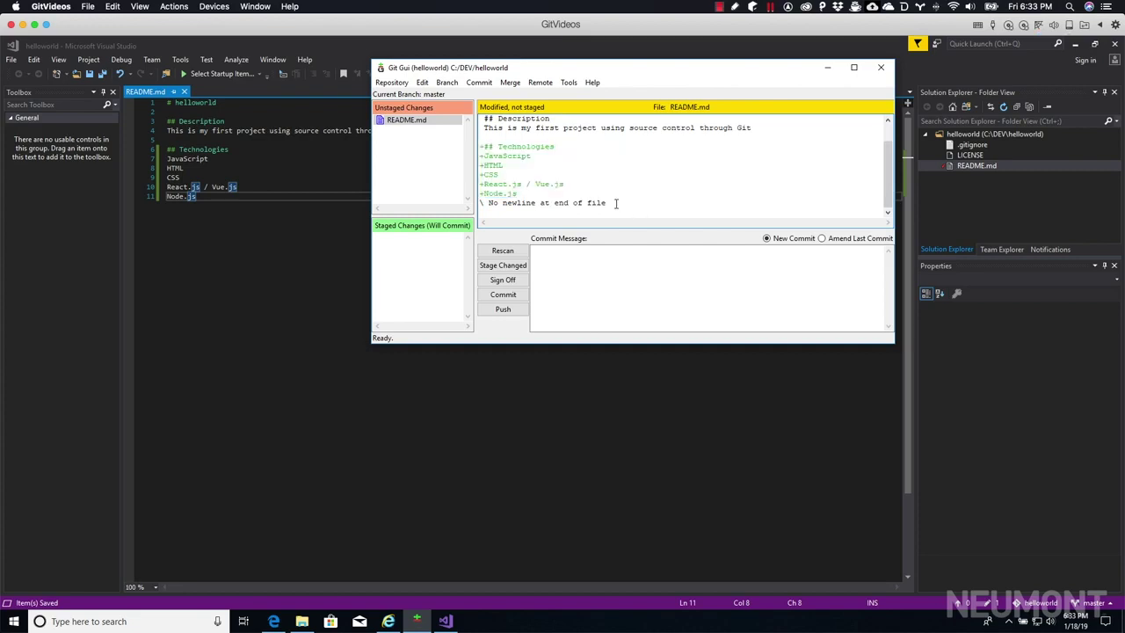
mouse_move(612, 170)
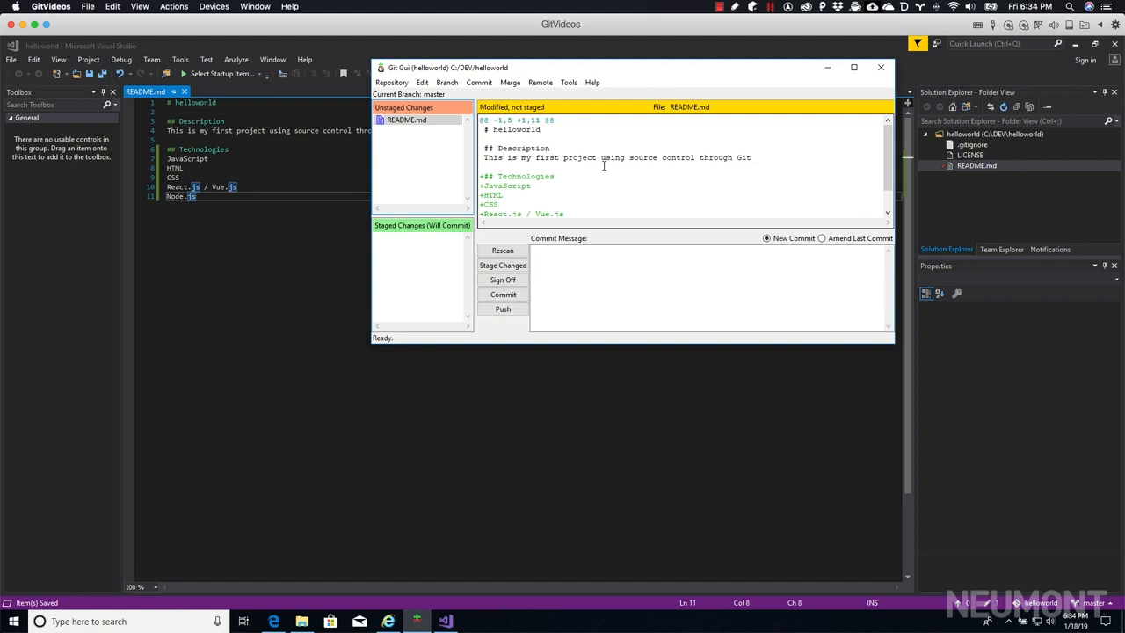
Stage README.md, enter 'Readme changed, added technologies section', and attempt the commit
click(502, 265)
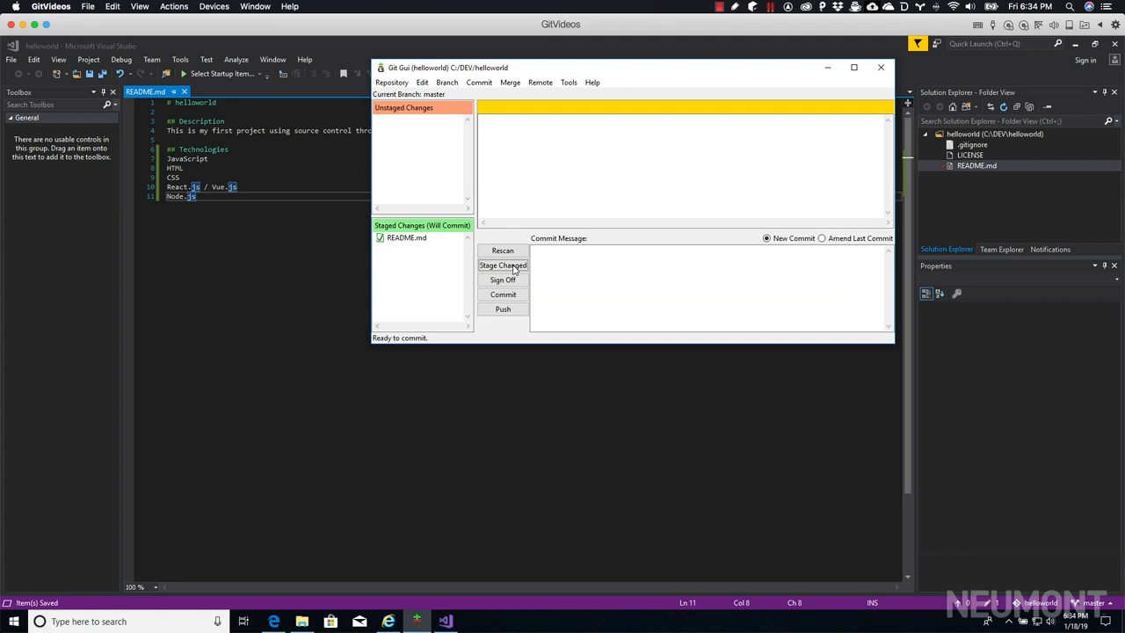
click(632, 286)
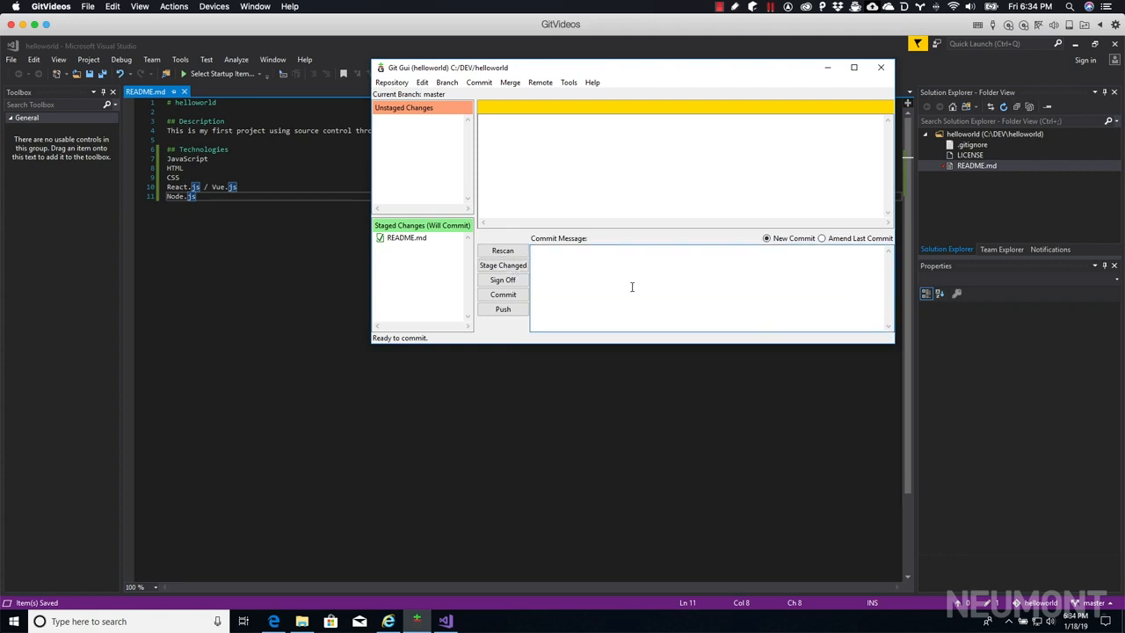
text(Readme)
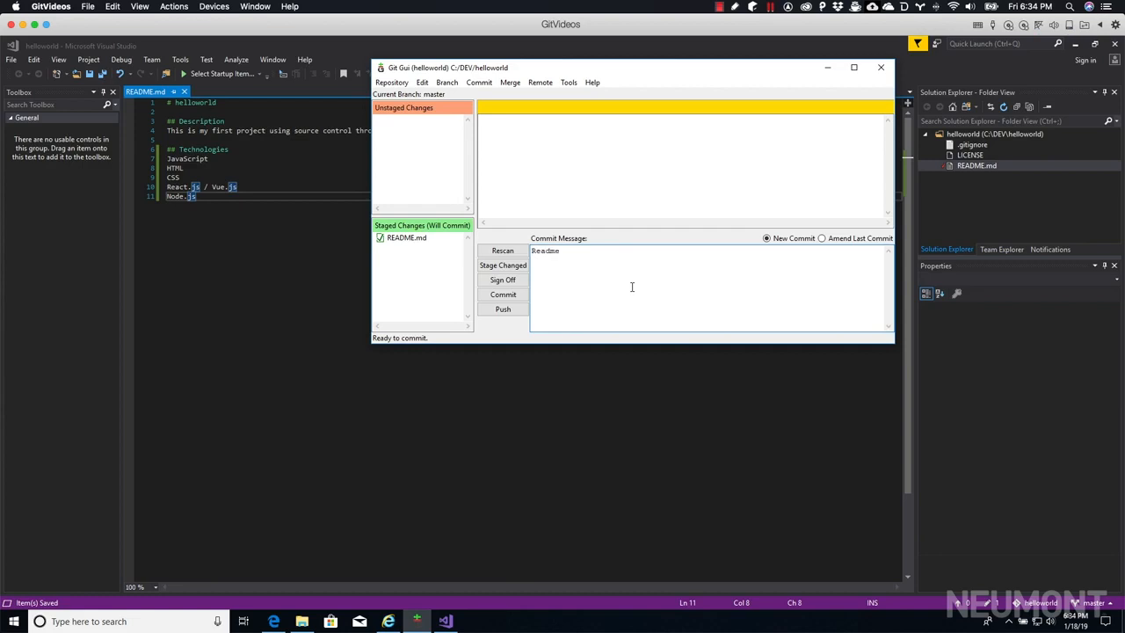
text(changed, a)
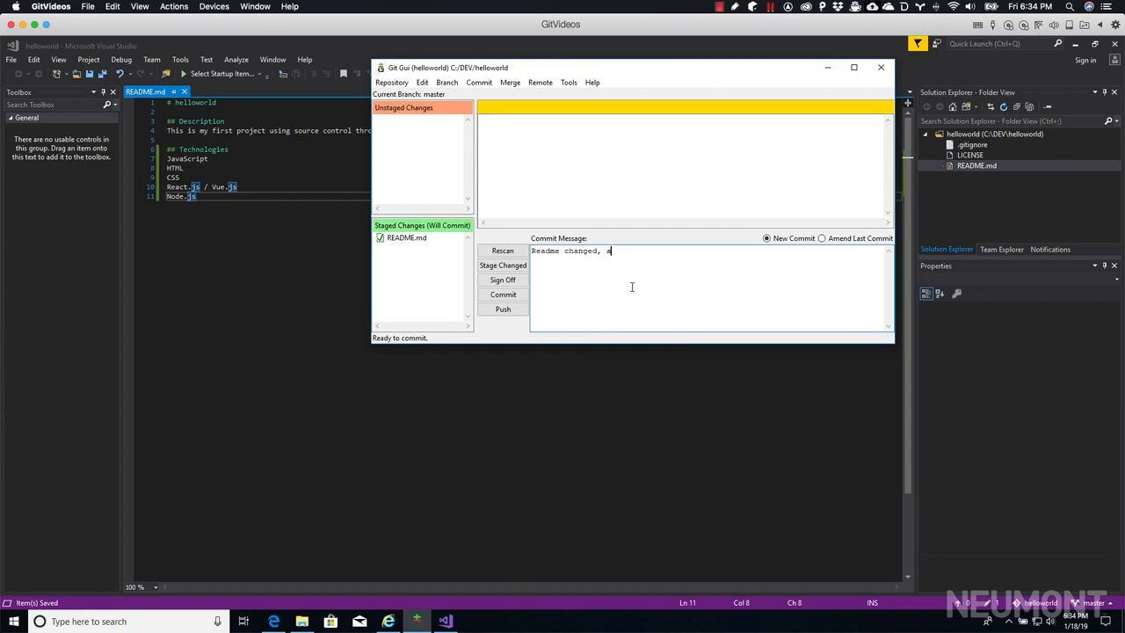
text(added technologies sec)
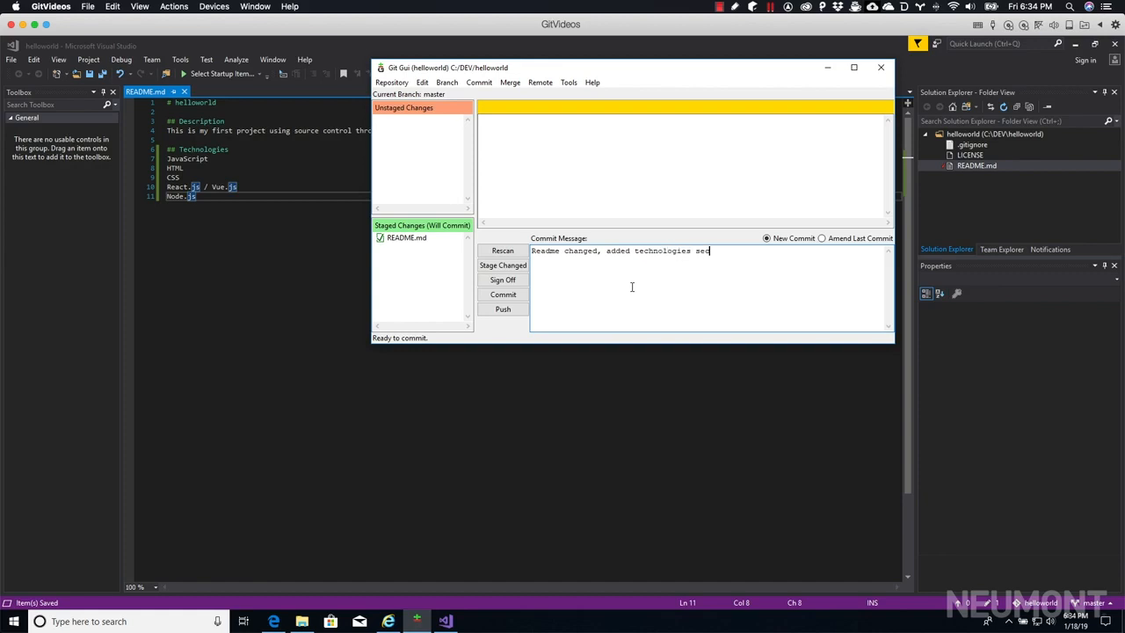
text(tion)
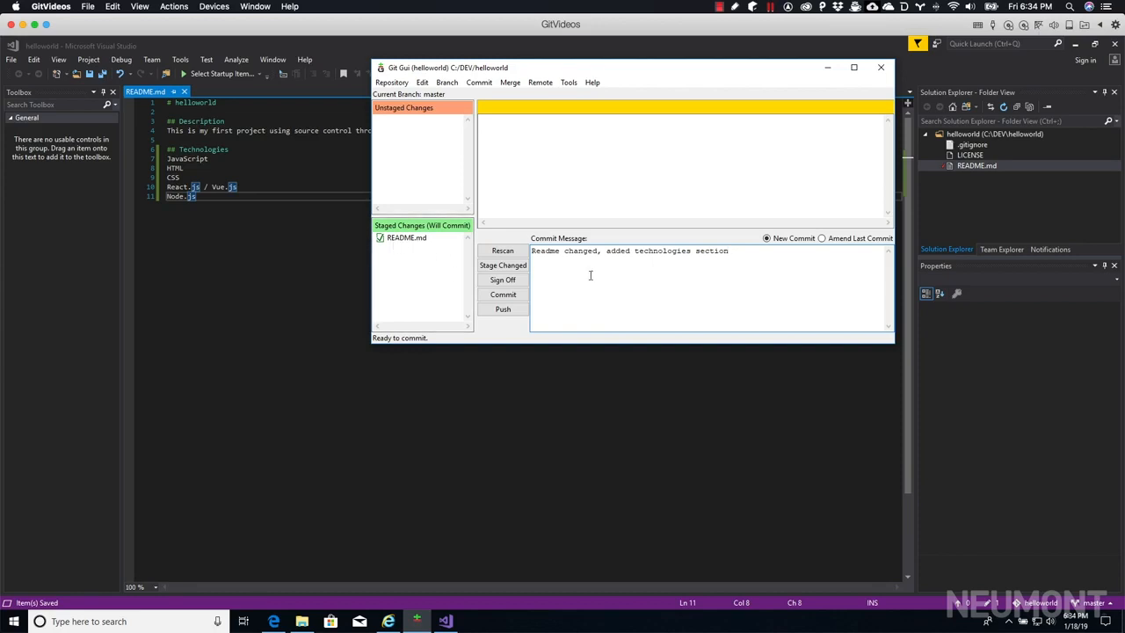
click(502, 293)
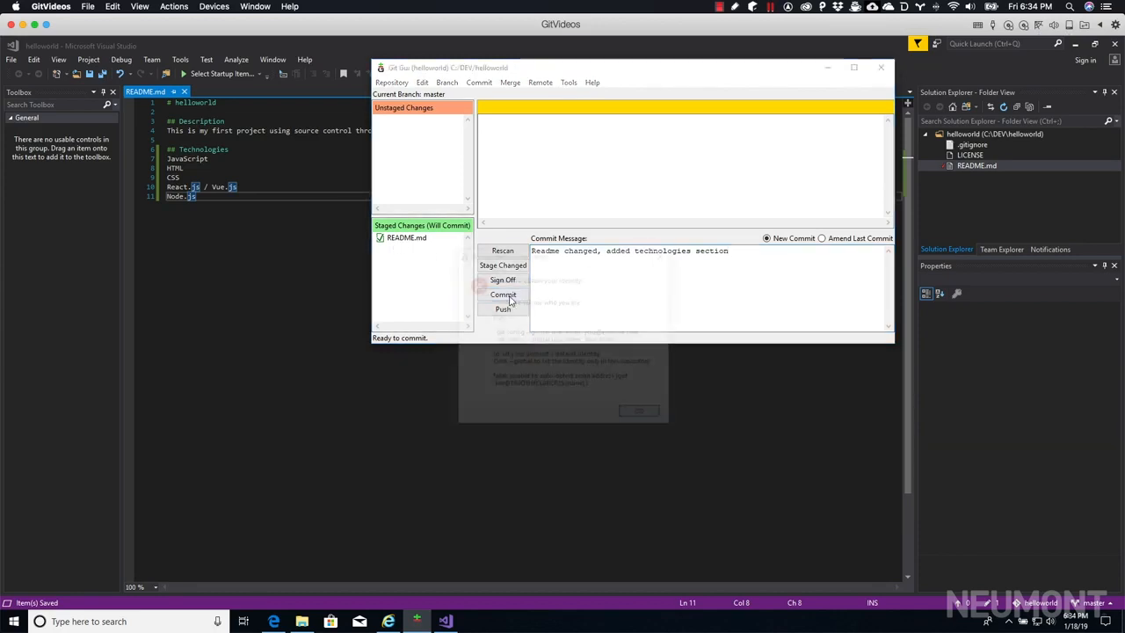
Dismiss the missing-identity error that appears after the commit attempt
click(503, 295)
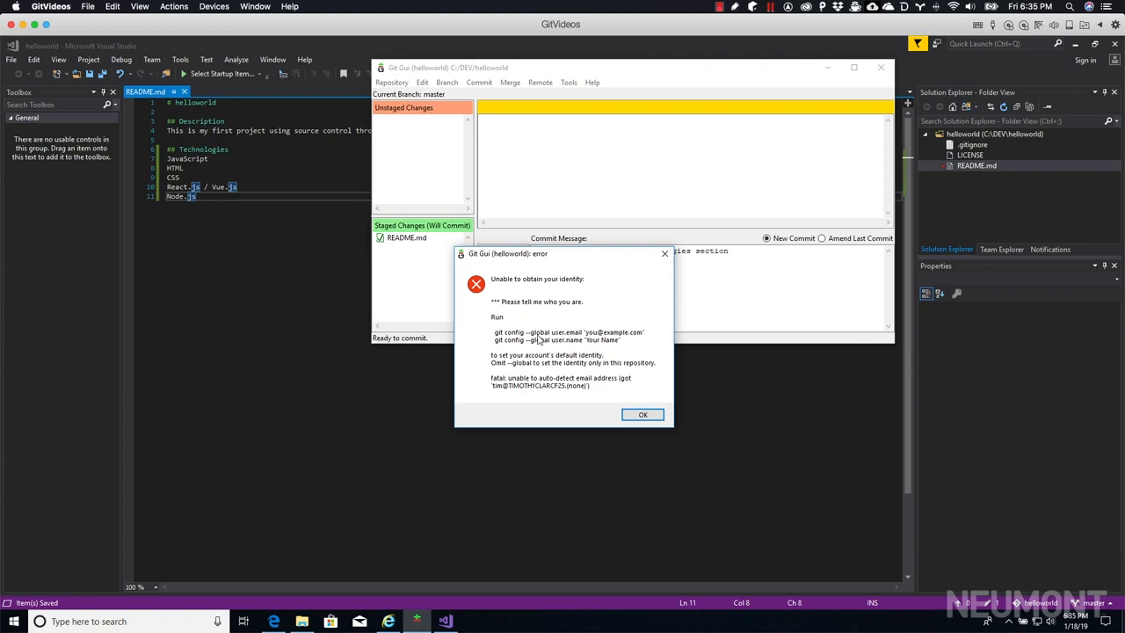
mouse_move(525, 339)
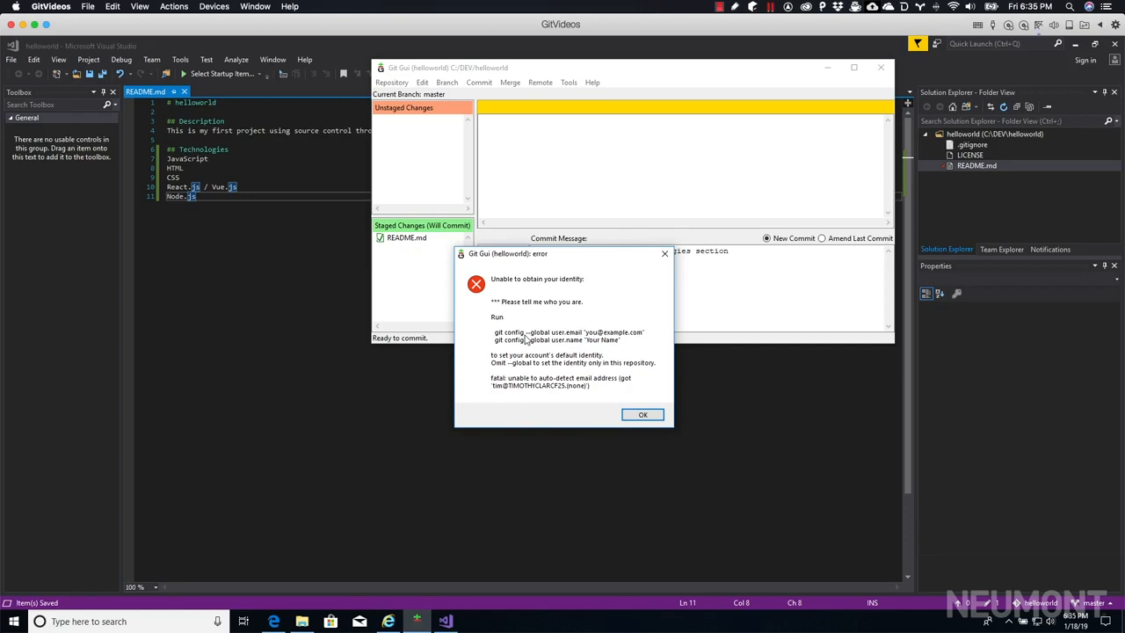
mouse_move(611, 145)
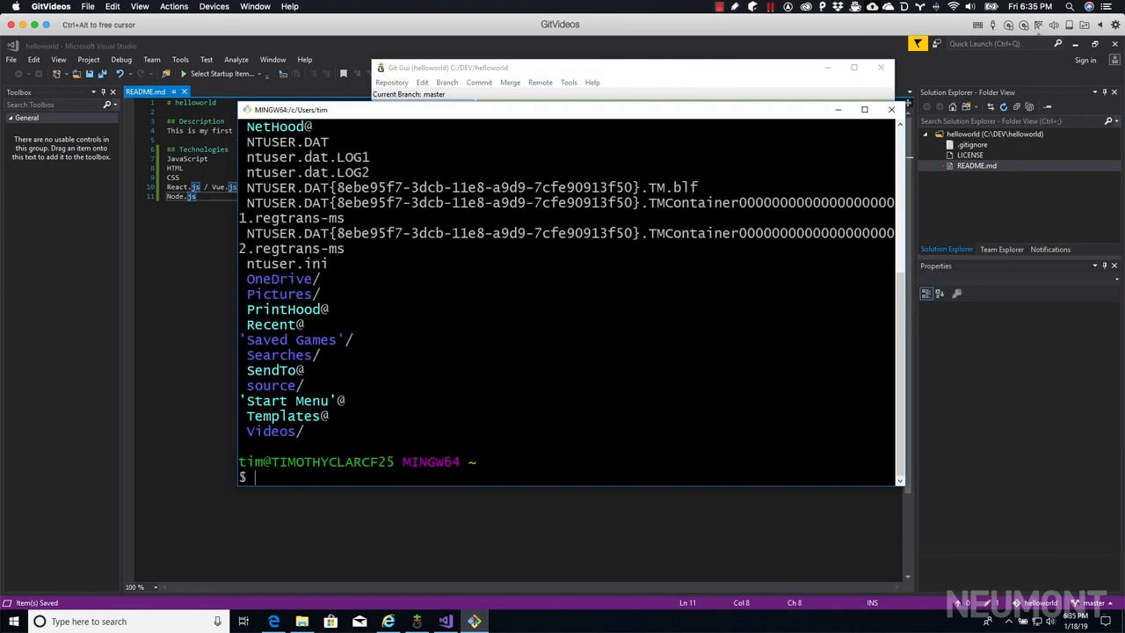
In Git Bash, navigate from home through C: and DEV into helloworld
text(ls)
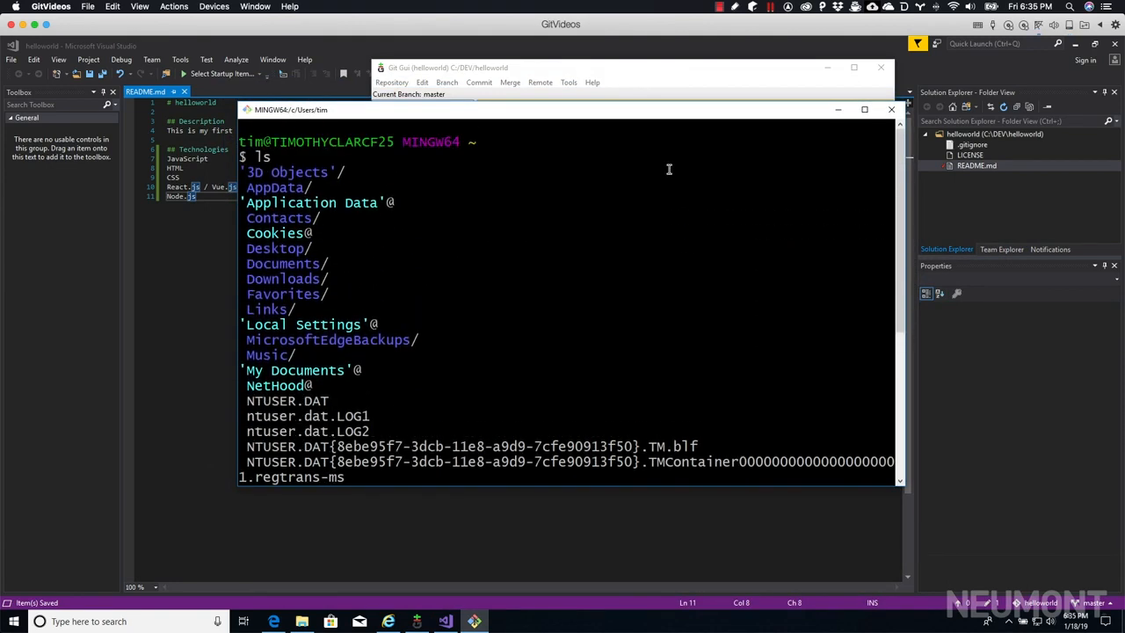
text(cd C:)
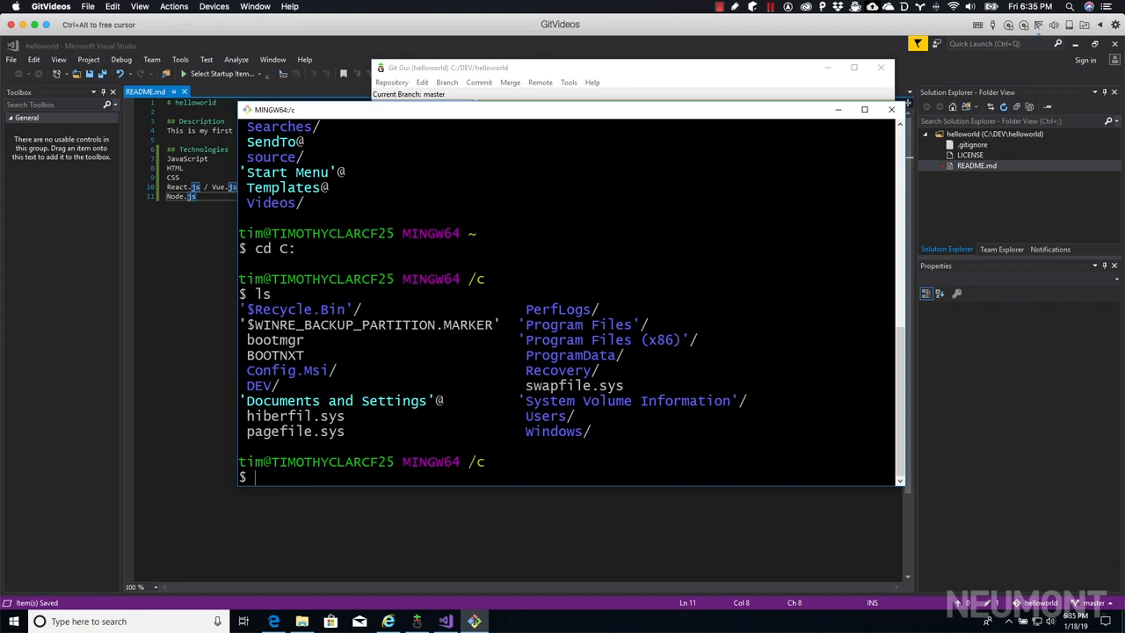
text(cd DEV)
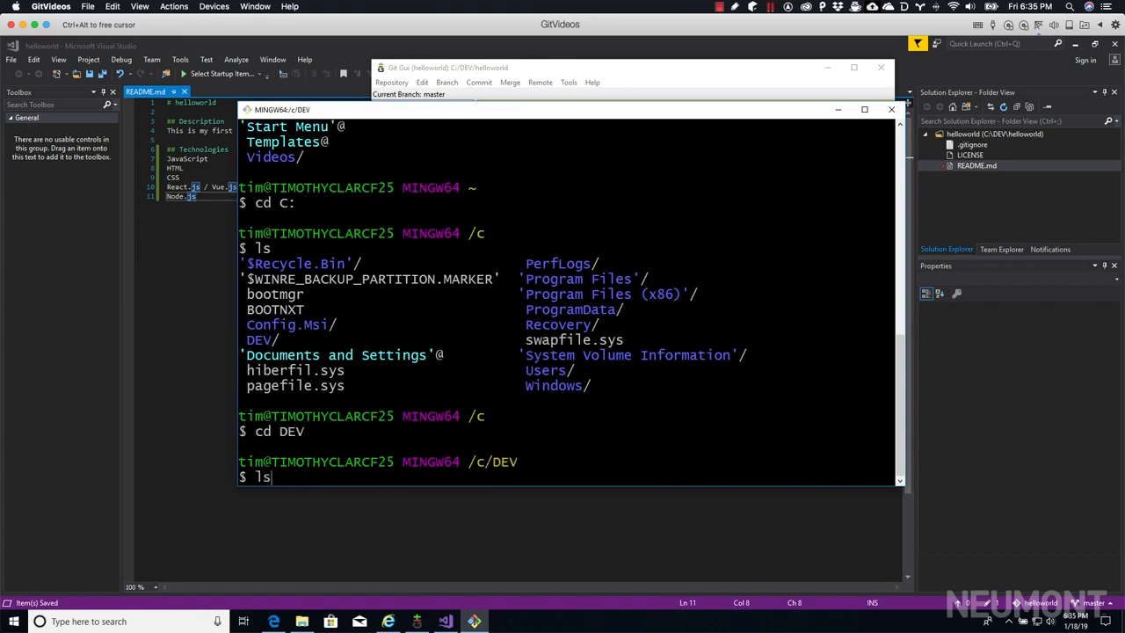
text(cd)
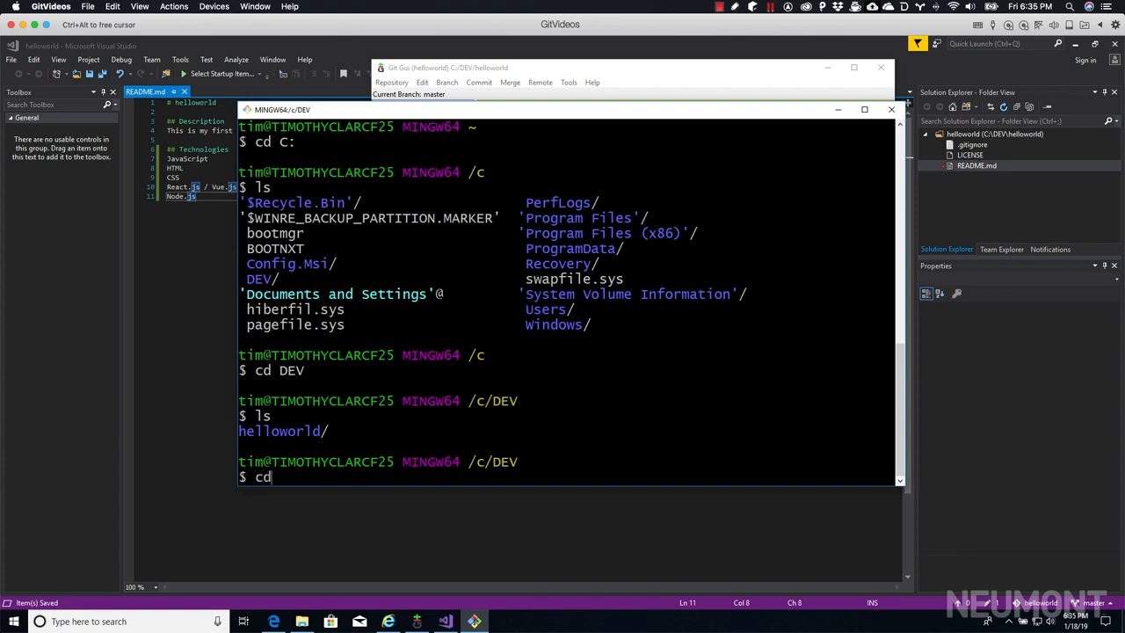
text(helloworld/)
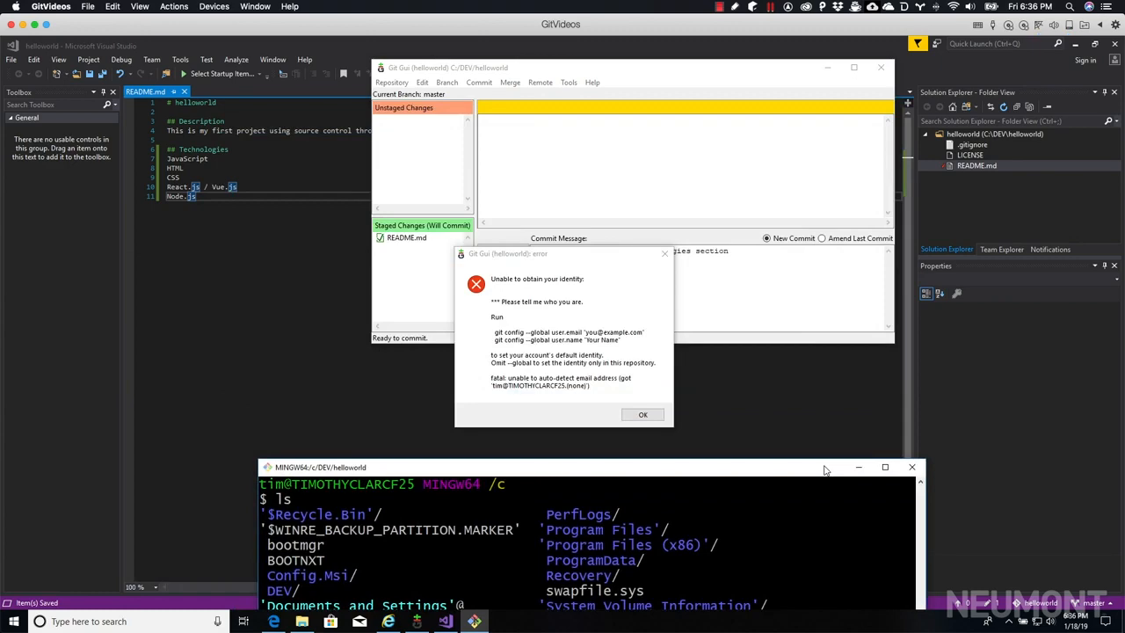
click(642, 414)
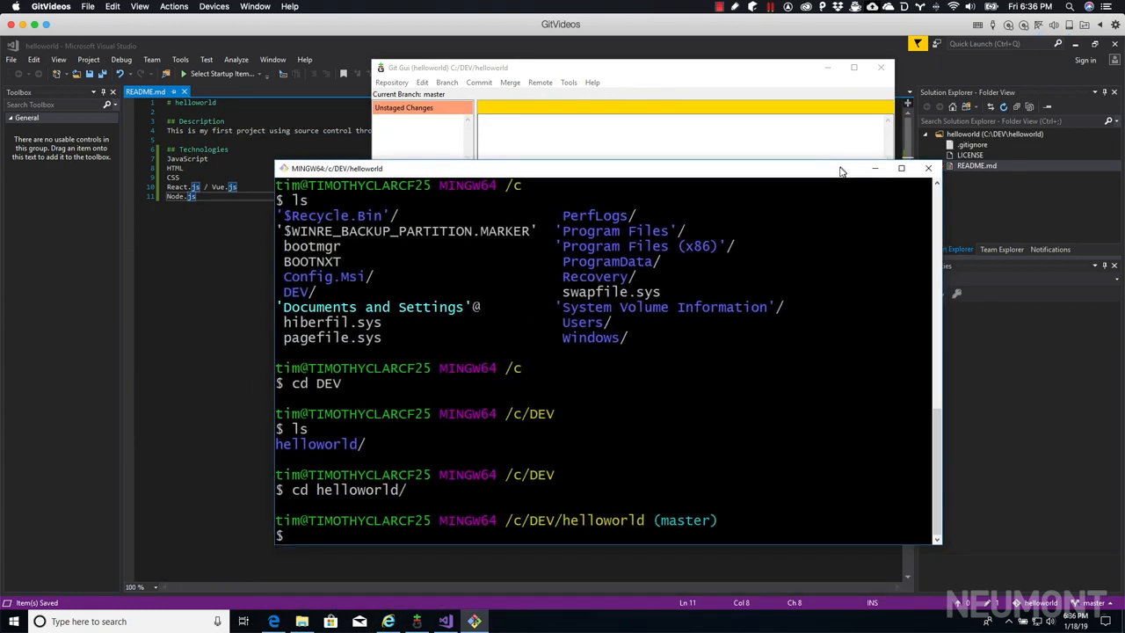
text(git config user.e)
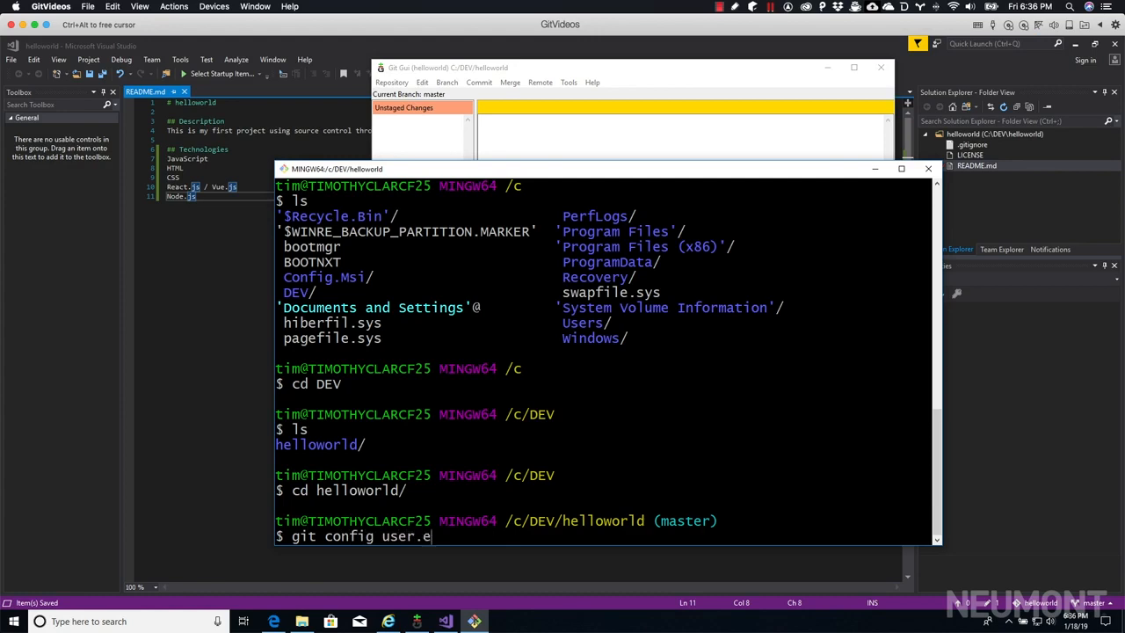
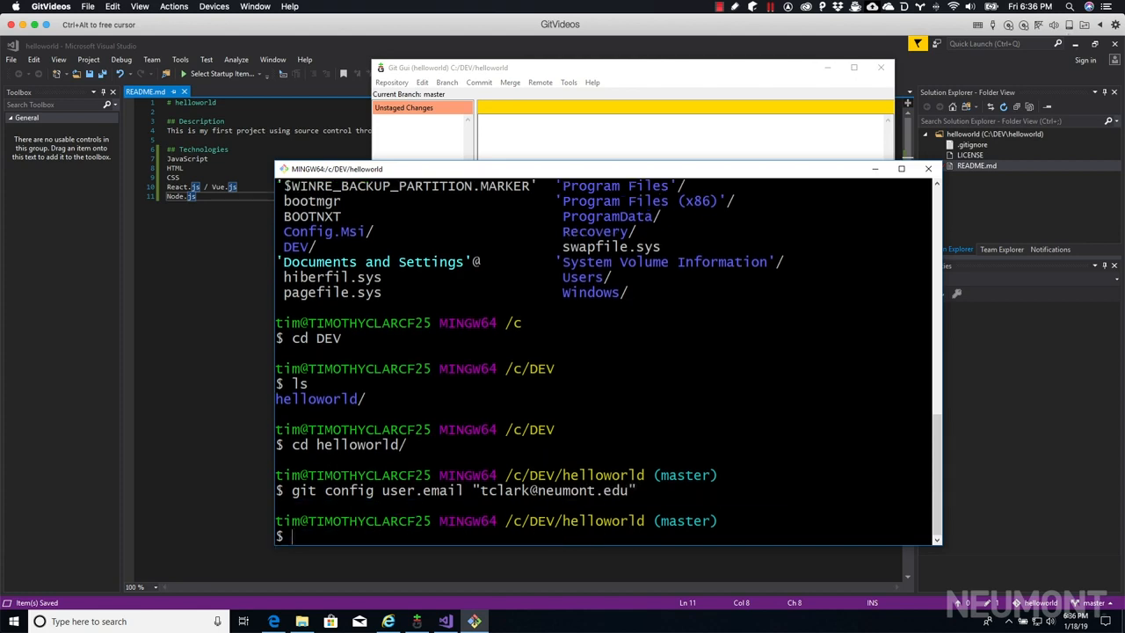
text(git config)
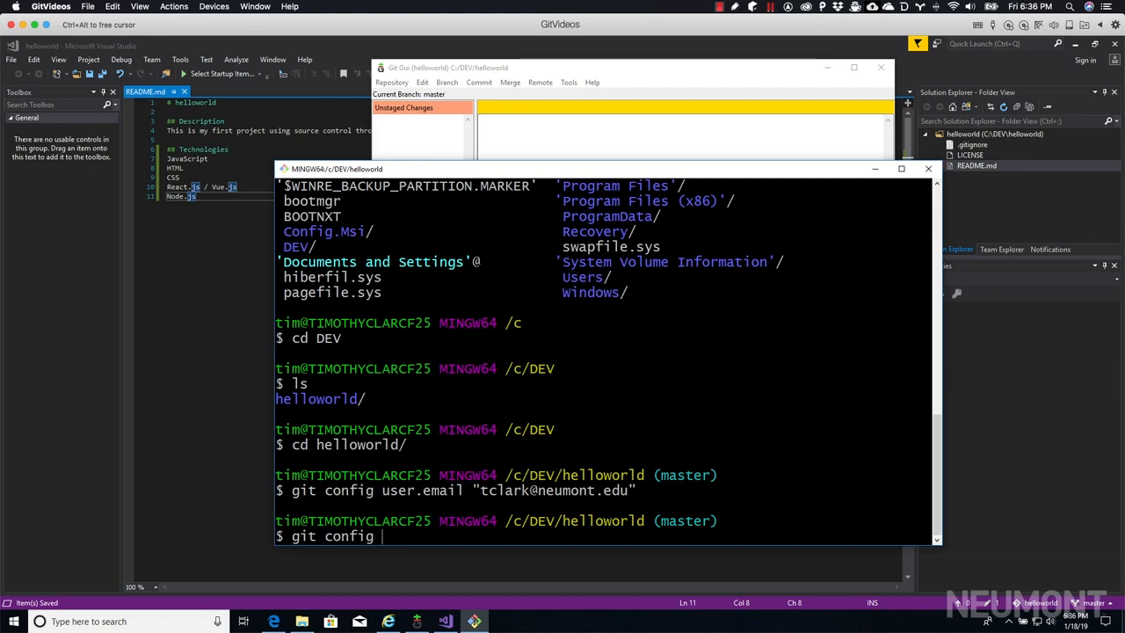
text(user.name)
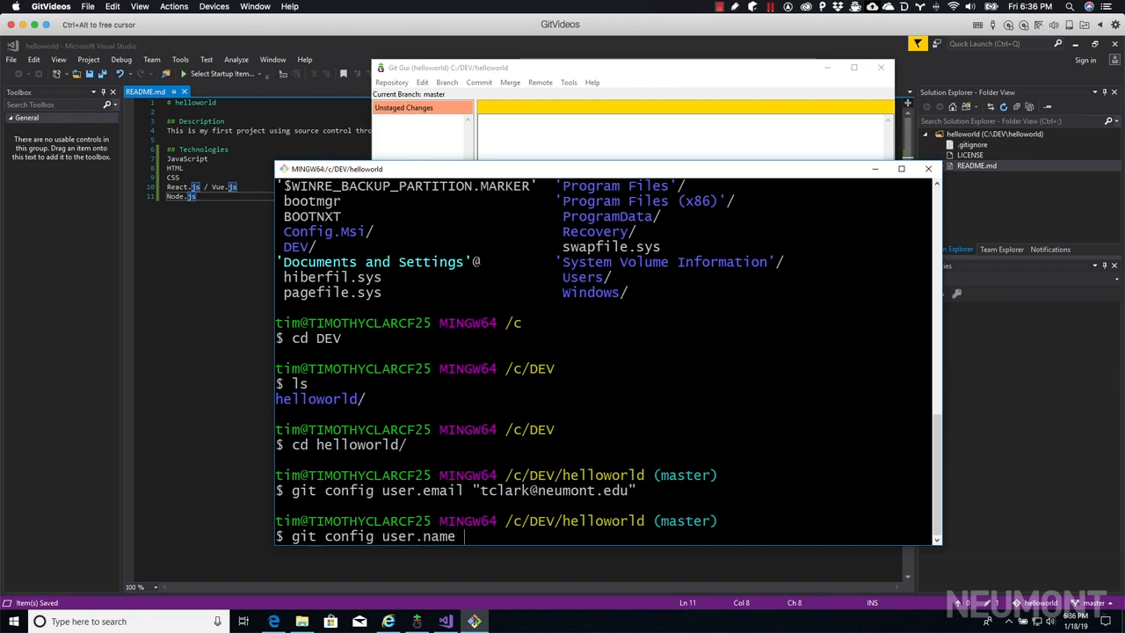
text("Tim Clark")
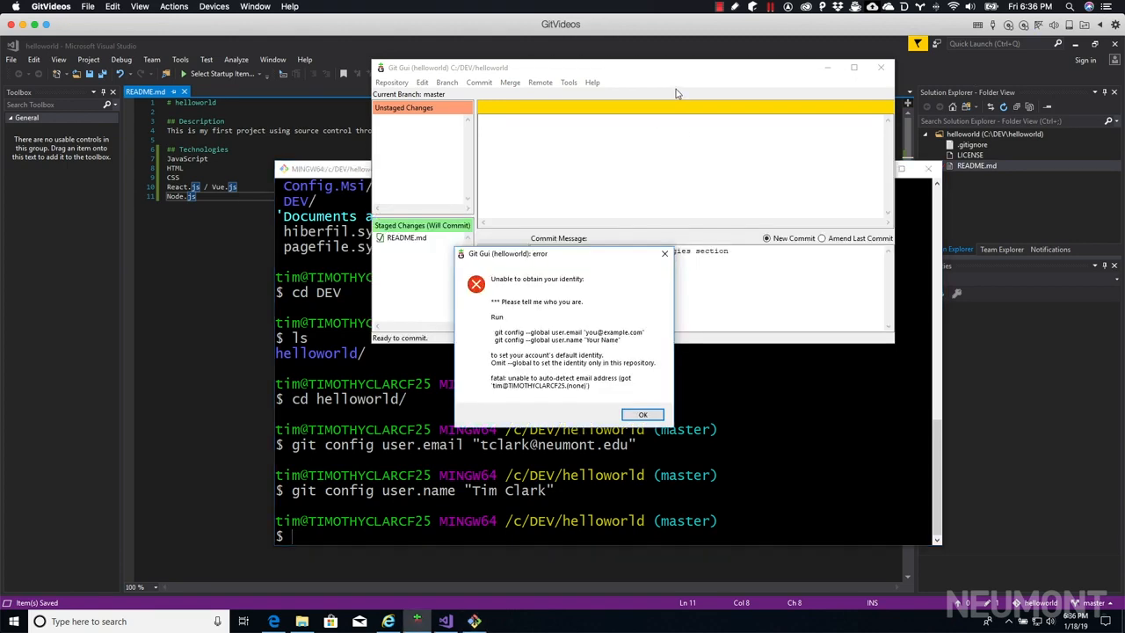
Dismiss the identity error and commit the staged README.md change
click(642, 414)
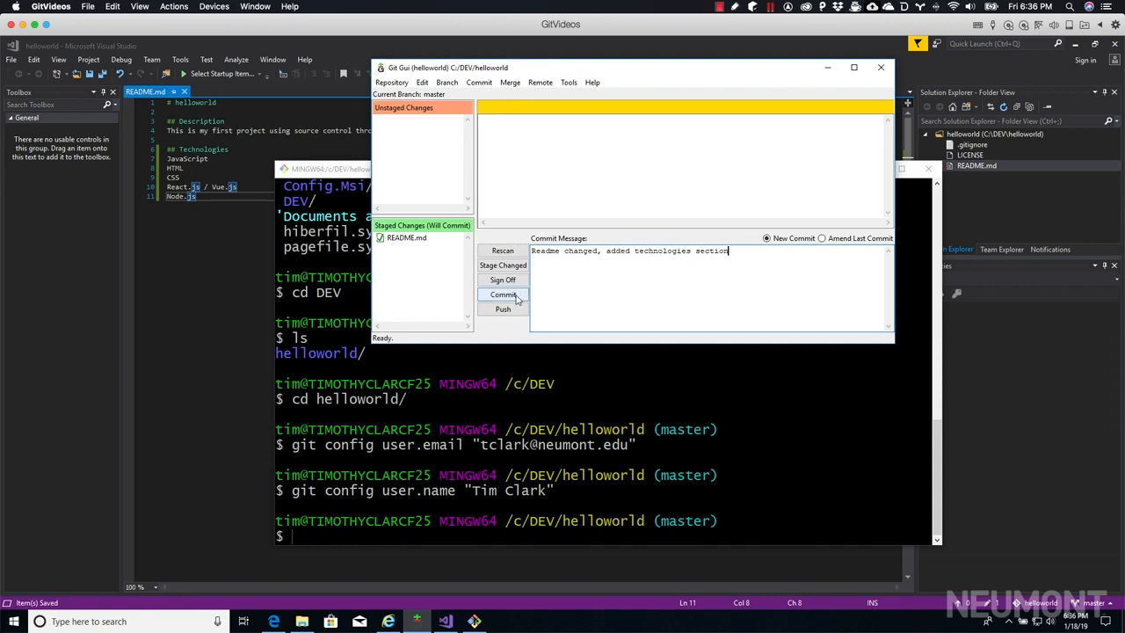
click(503, 295)
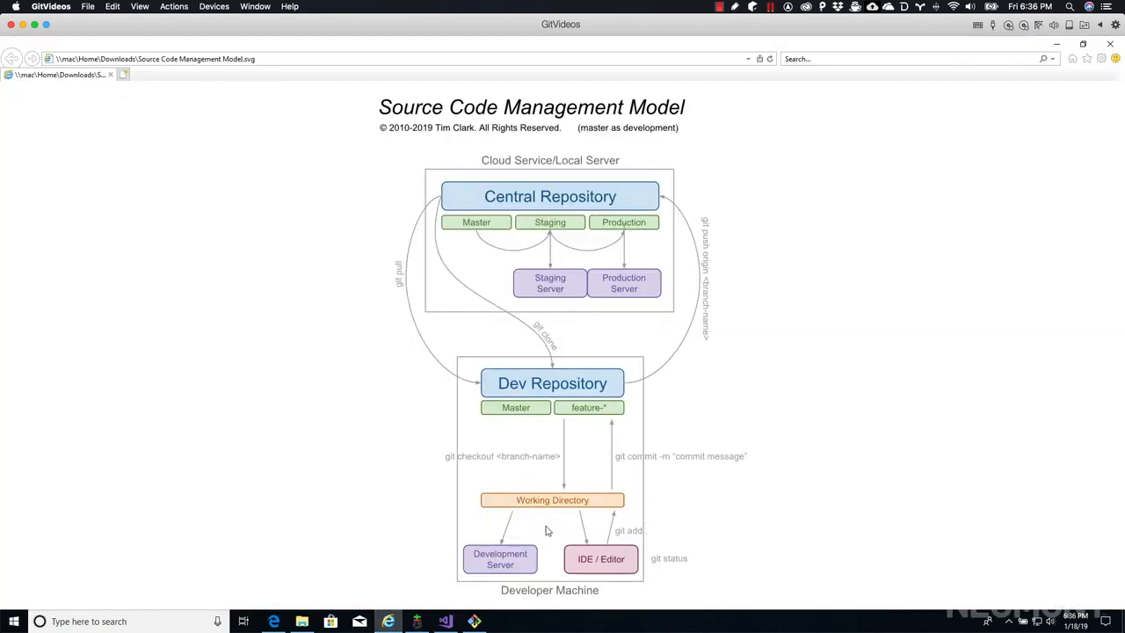
mouse_move(563, 505)
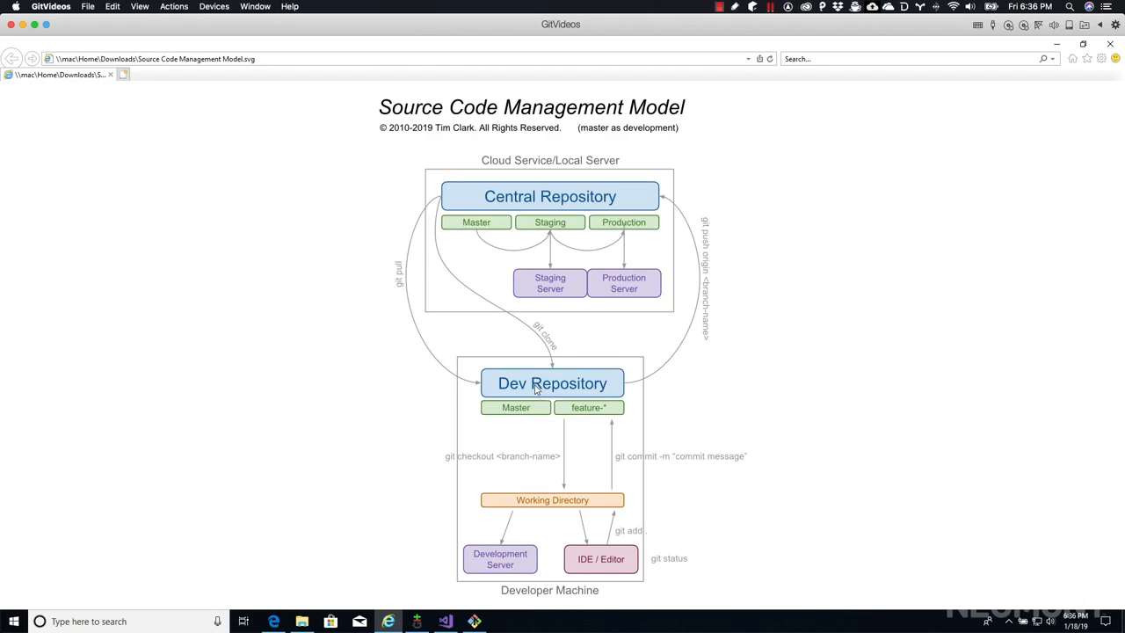
mouse_move(466, 538)
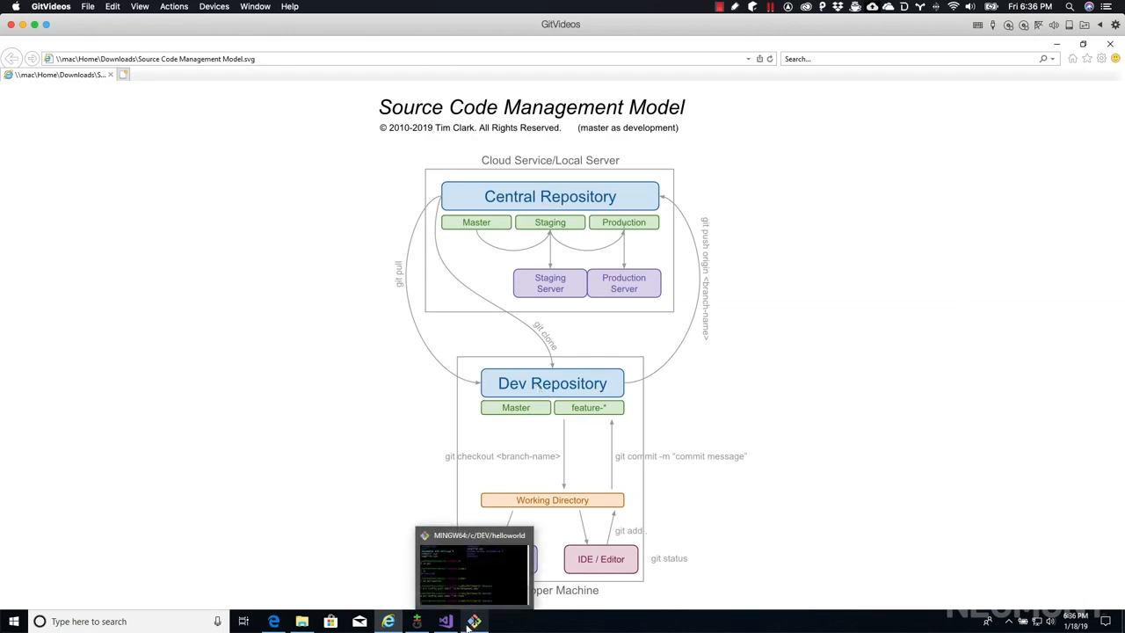
Bring the Git GUI window showing the new README.md commit back from the taskbar
click(467, 622)
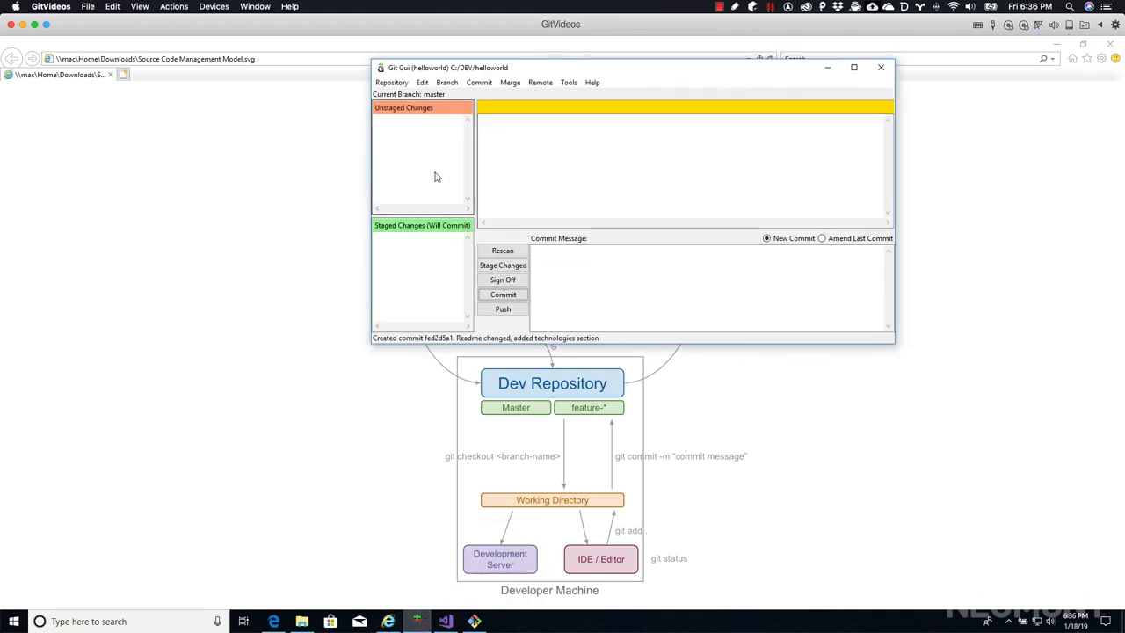
mouse_move(546, 182)
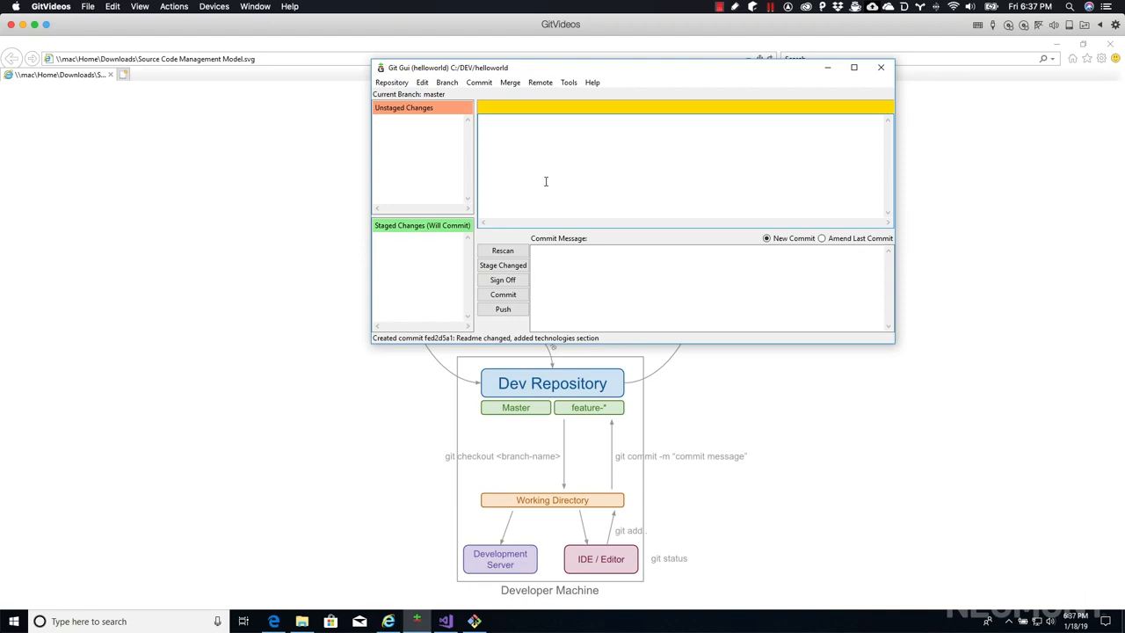
mouse_move(525, 139)
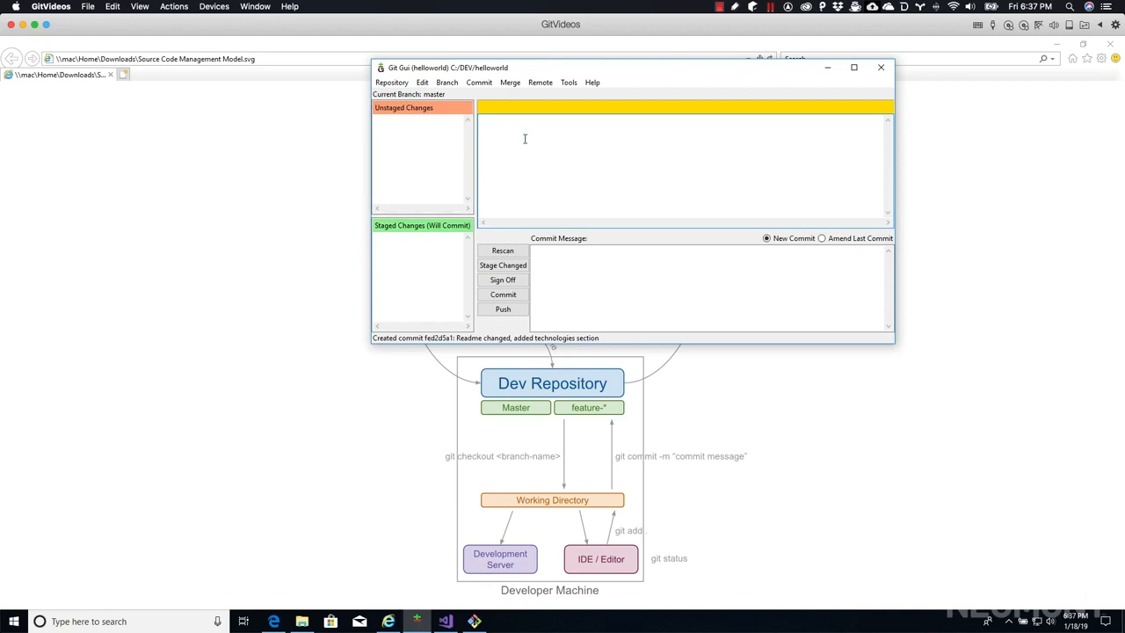
click(539, 82)
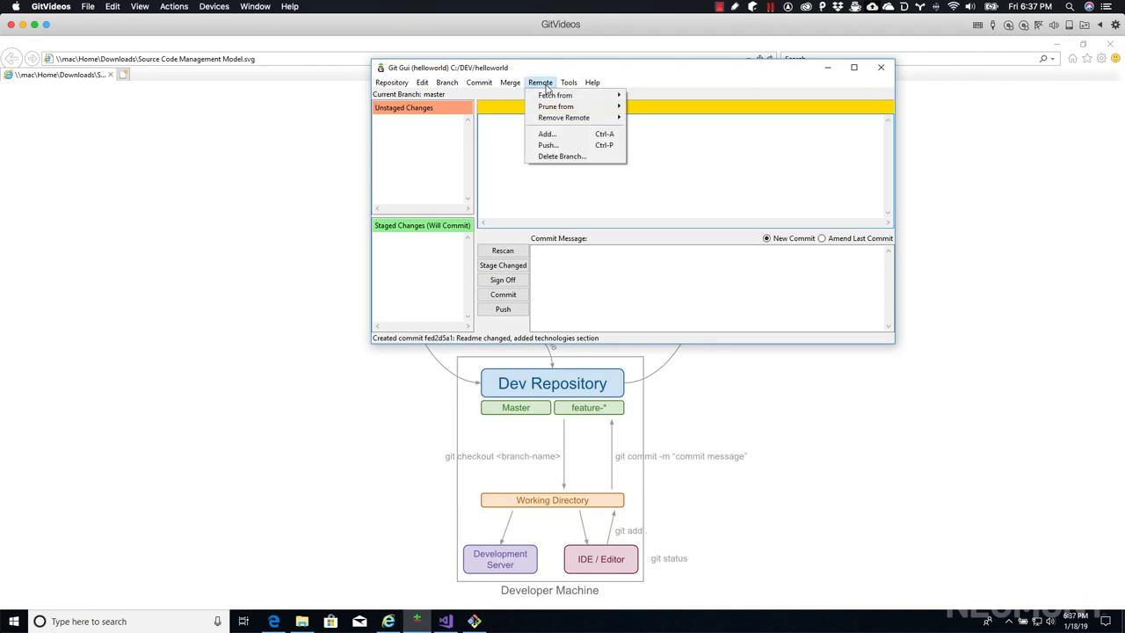
mouse_move(556, 107)
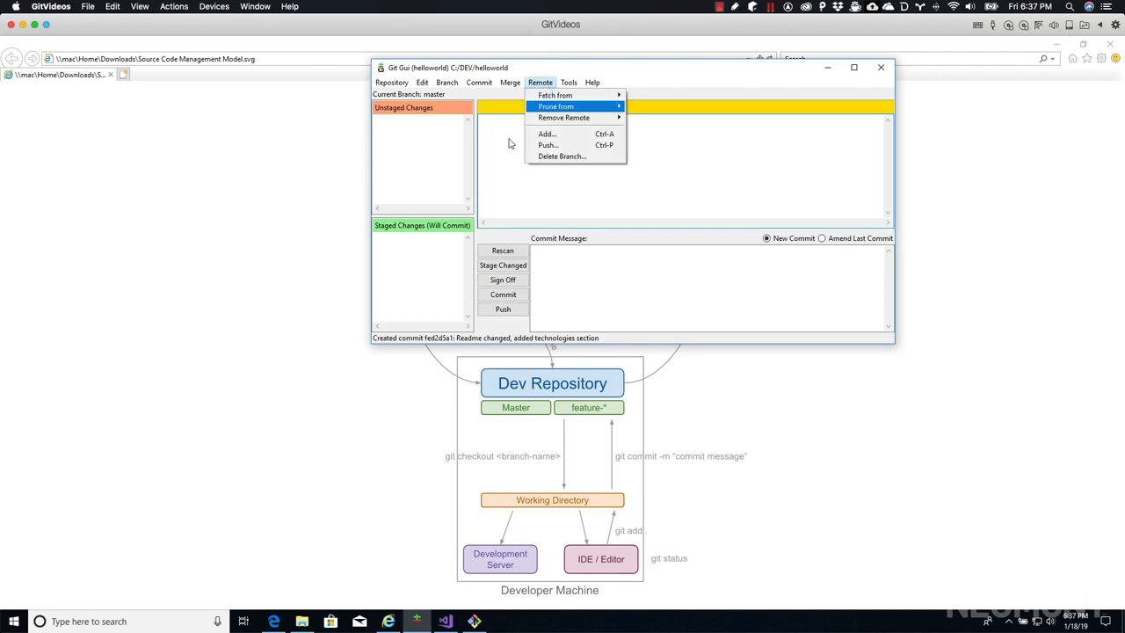
click(510, 81)
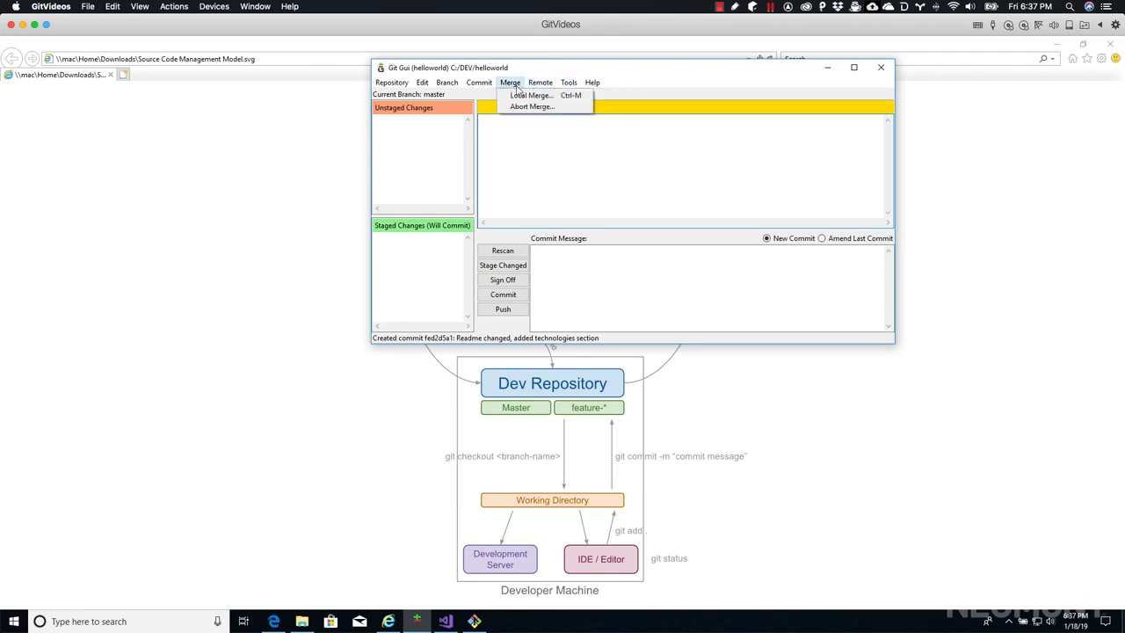
click(478, 81)
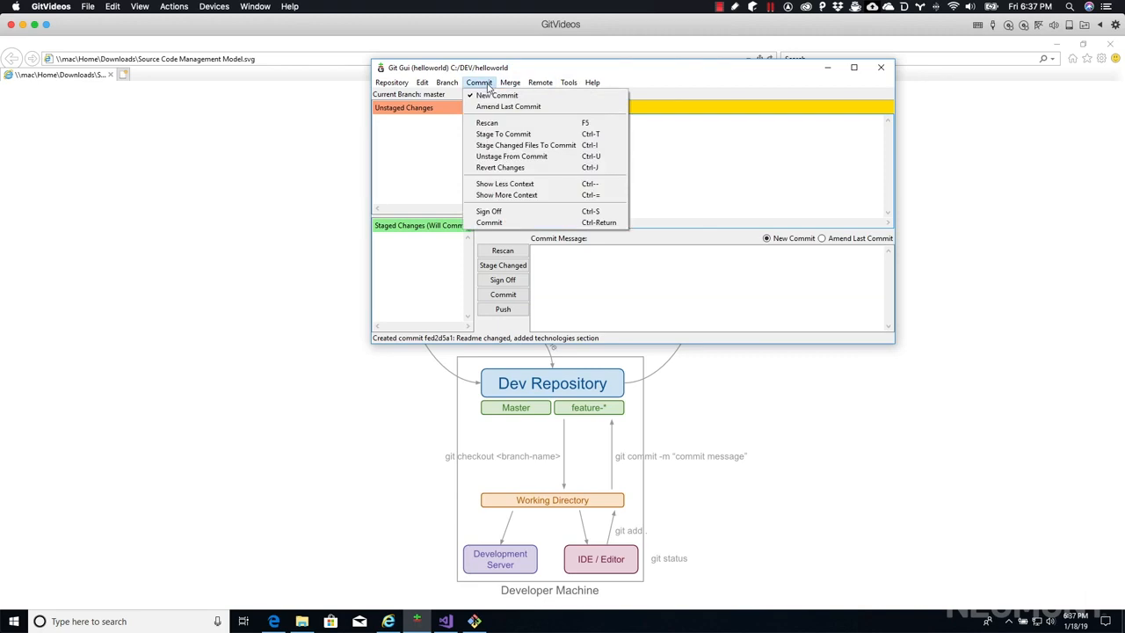
click(446, 82)
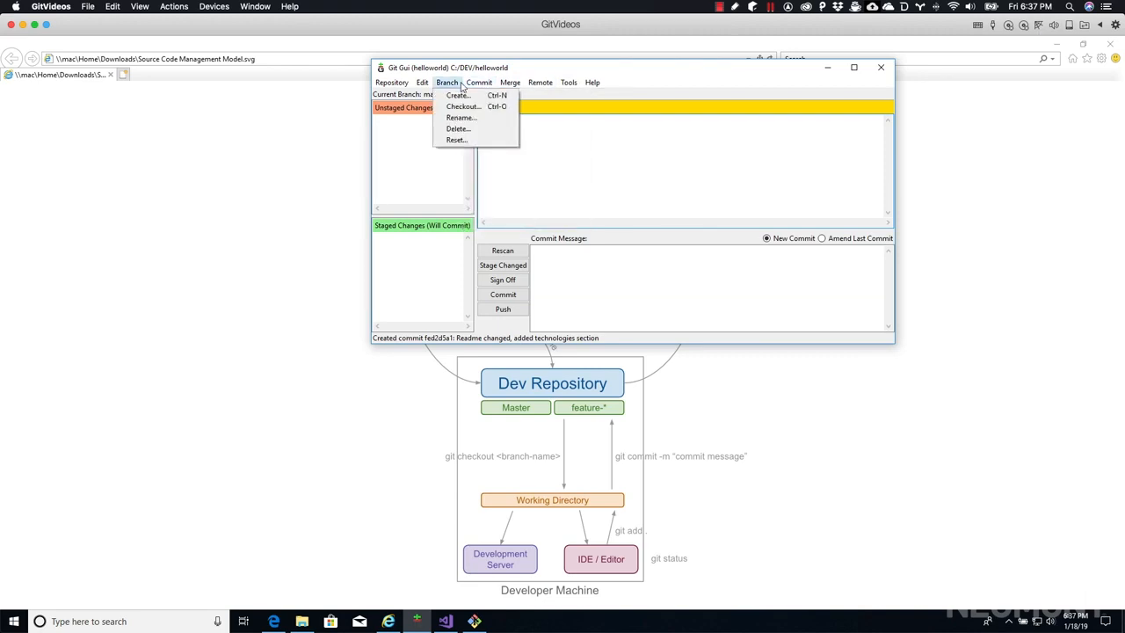
click(392, 82)
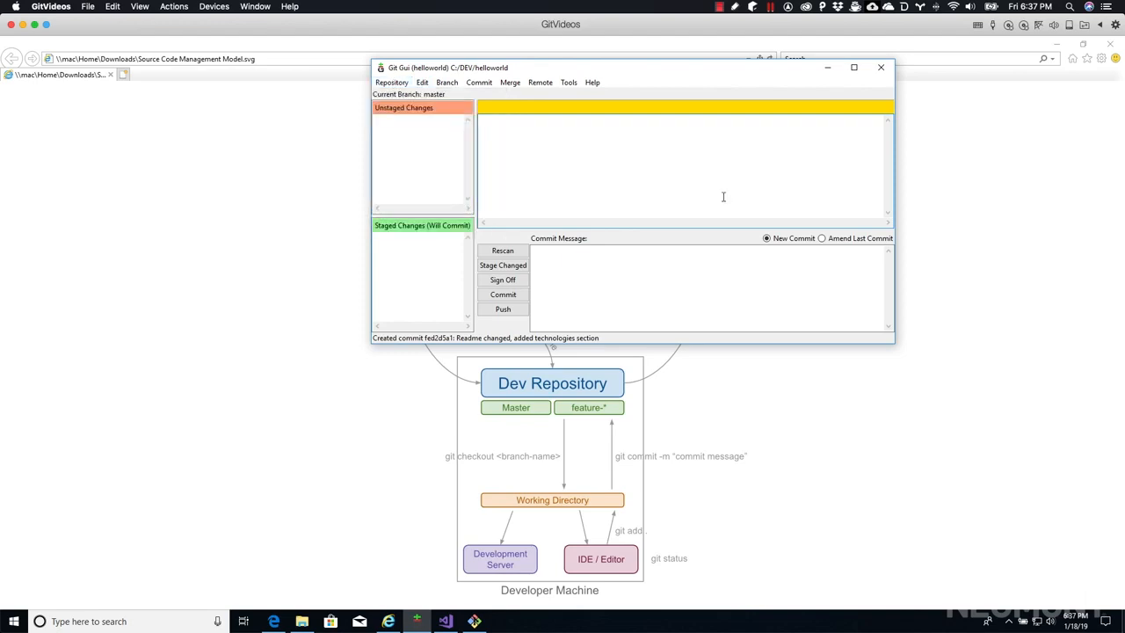
mouse_move(592, 159)
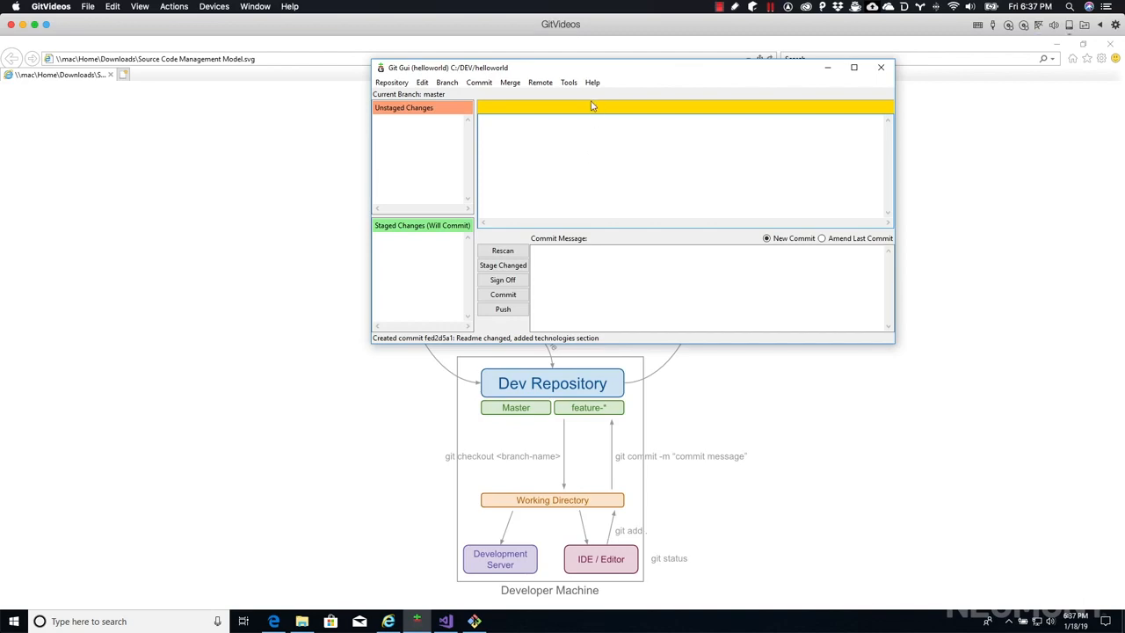
click(392, 81)
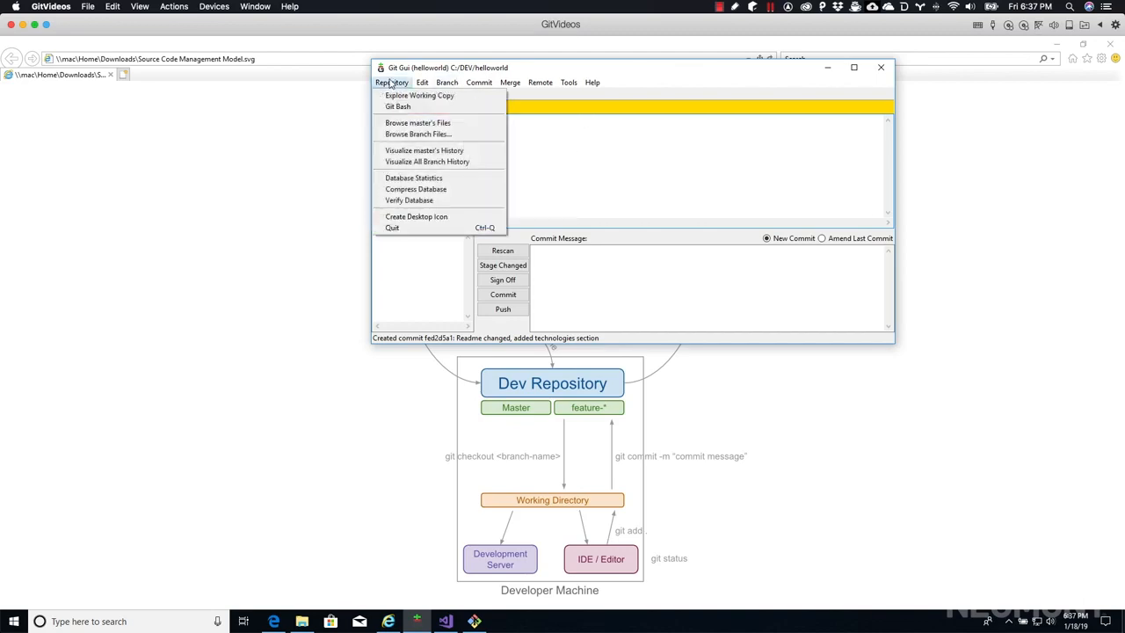
mouse_move(420, 96)
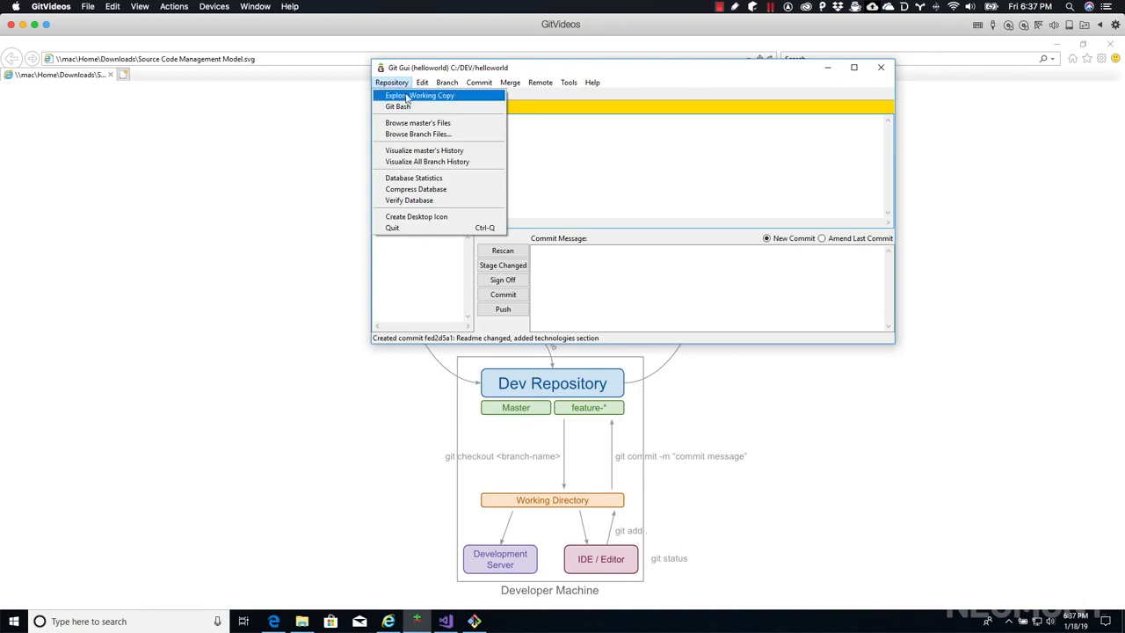
mouse_move(409, 228)
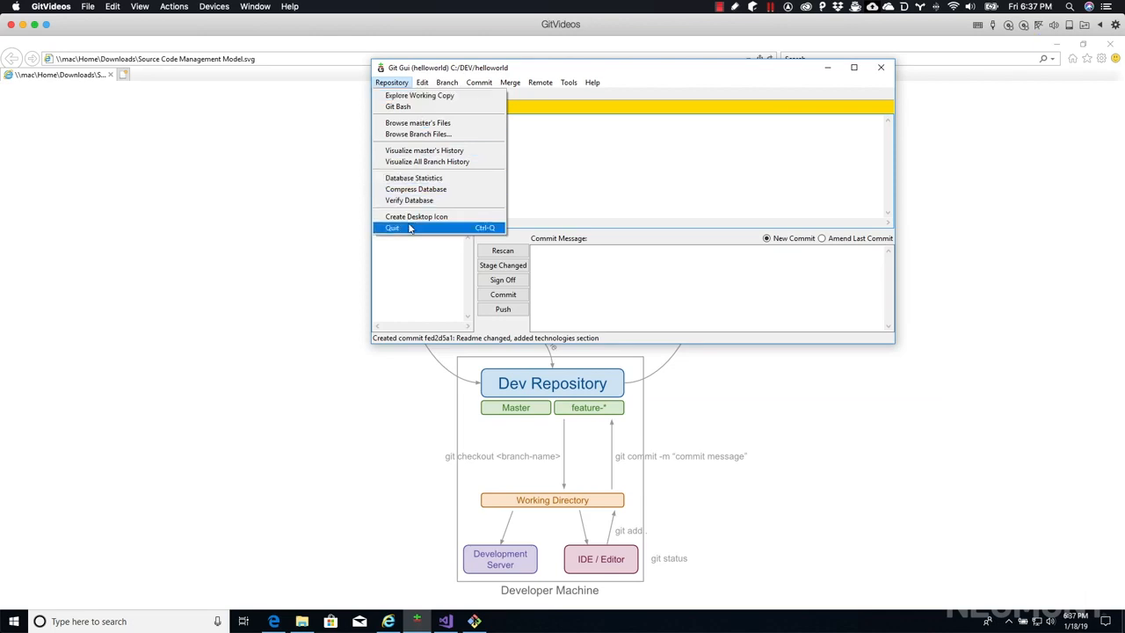
mouse_move(423, 95)
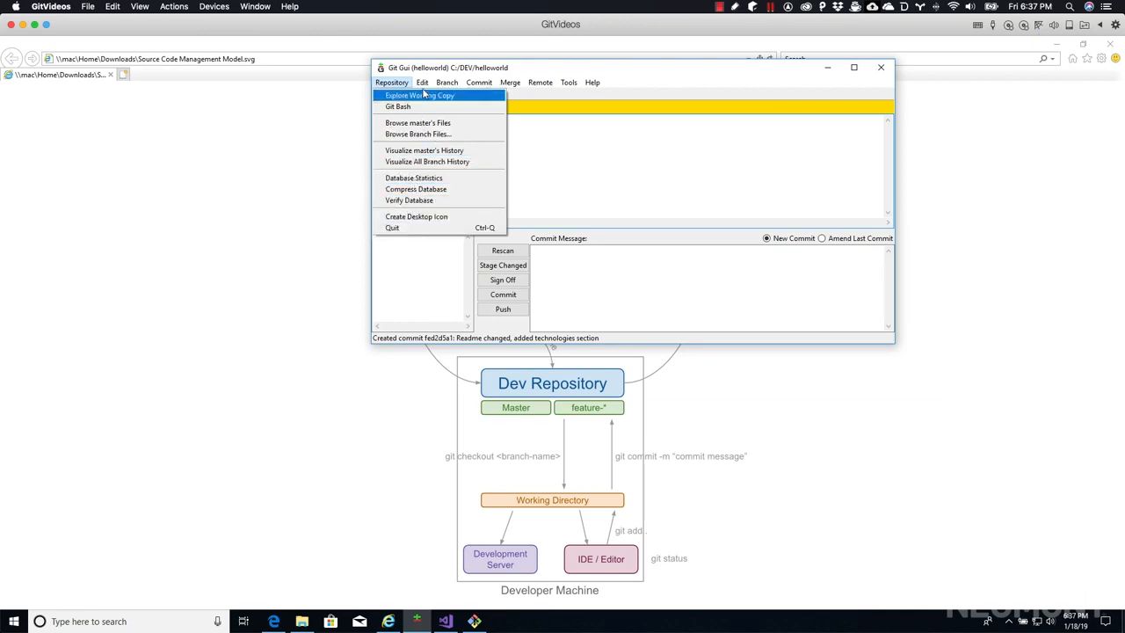
click(446, 82)
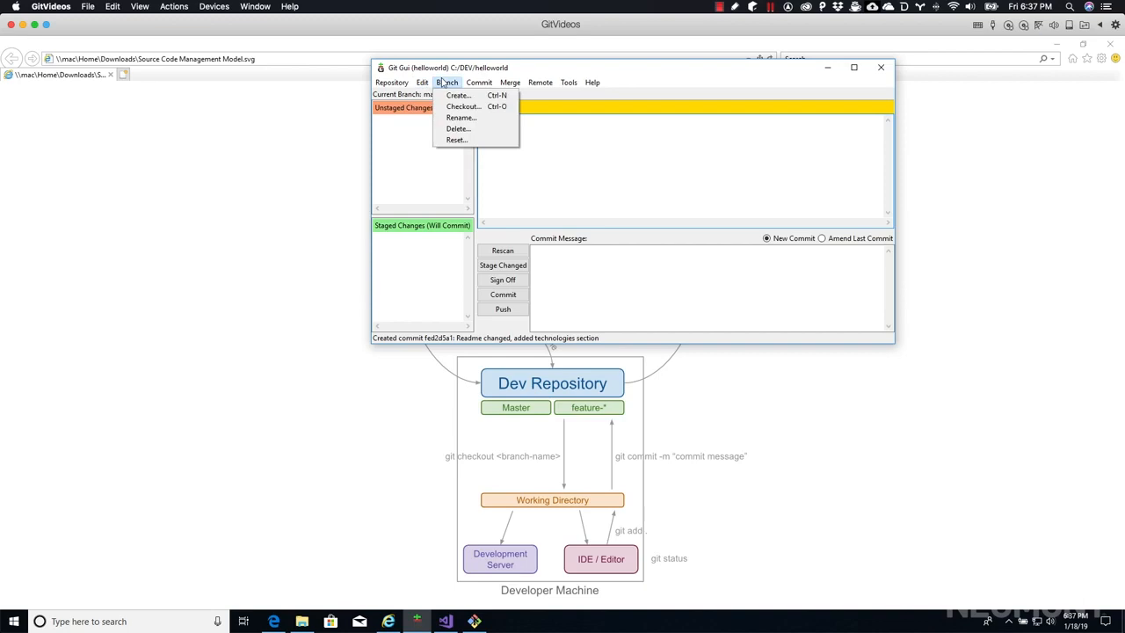
mouse_move(447, 84)
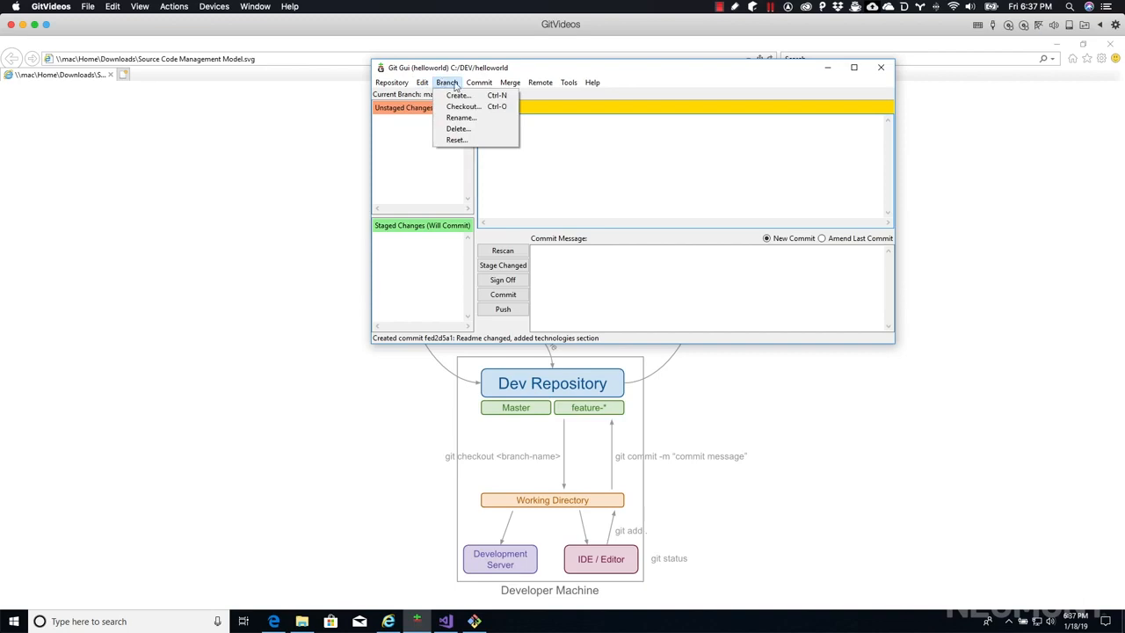
click(482, 82)
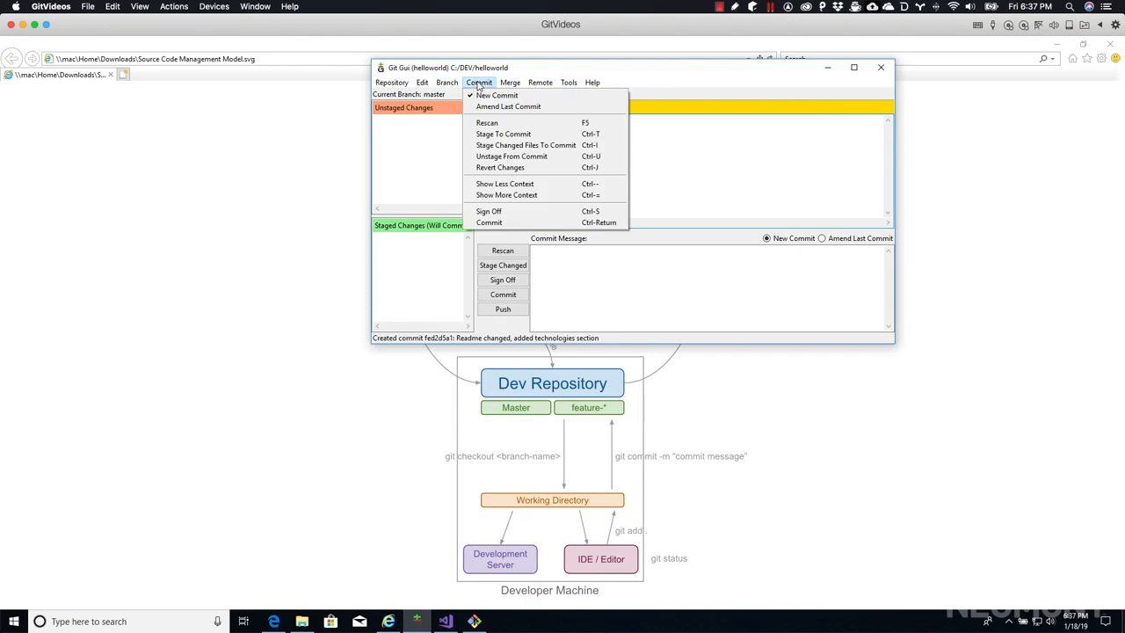
mouse_move(501, 167)
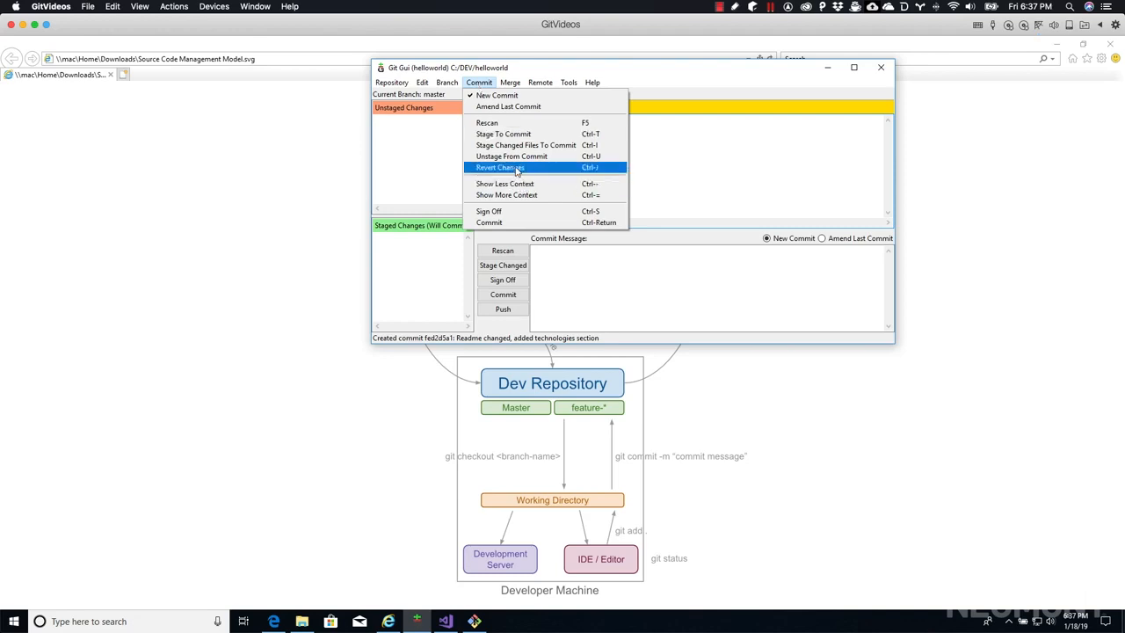
mouse_move(507, 140)
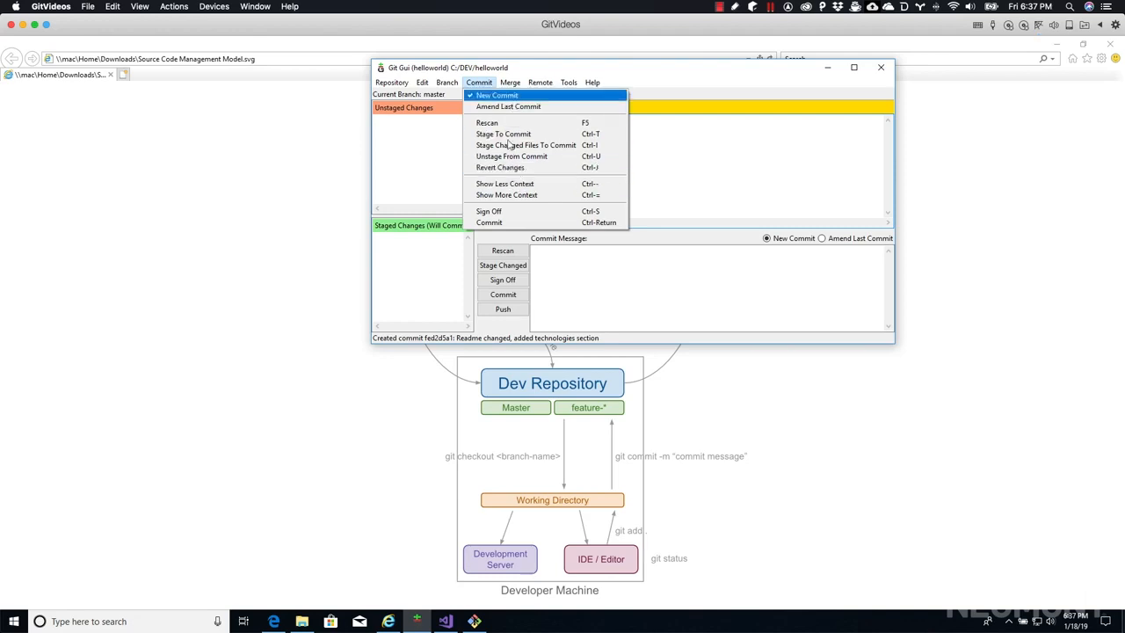
click(510, 81)
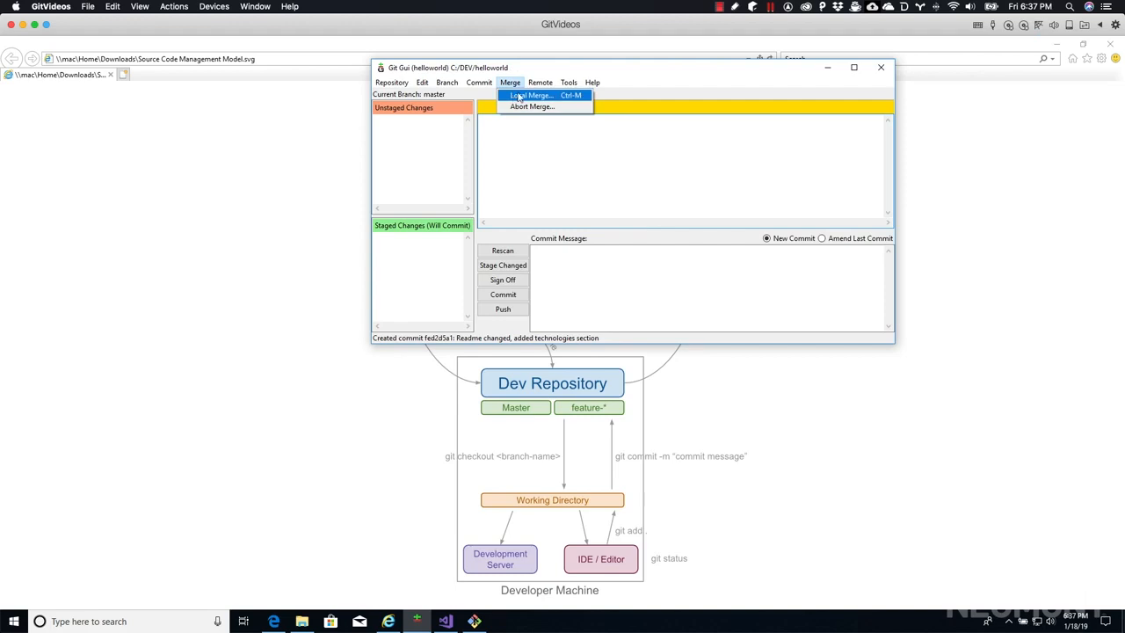
click(539, 82)
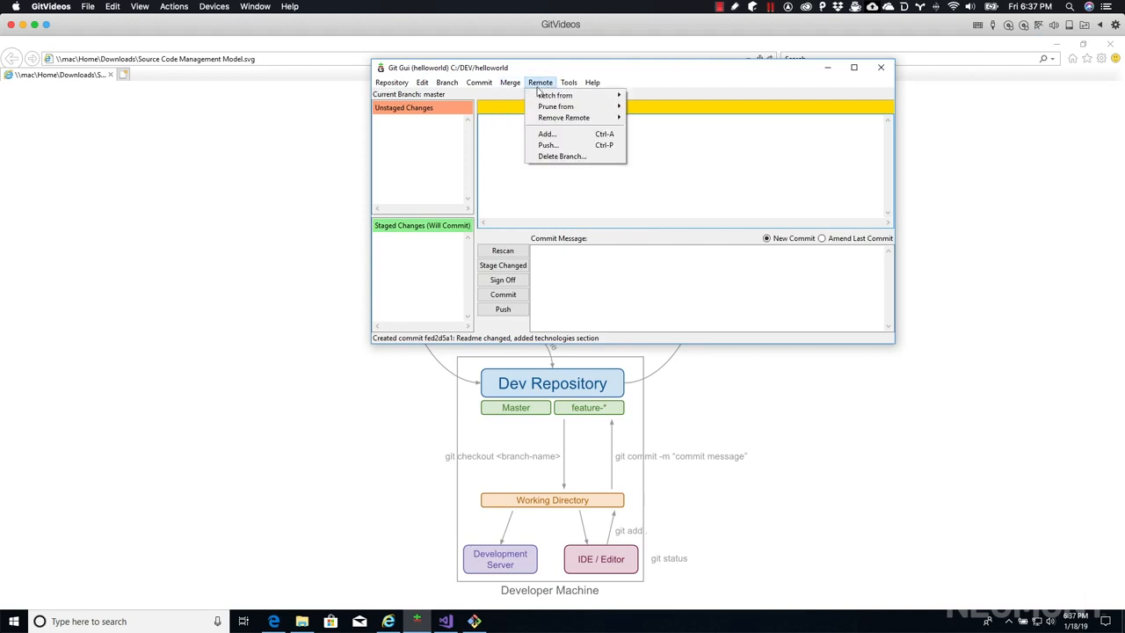
mouse_move(555, 95)
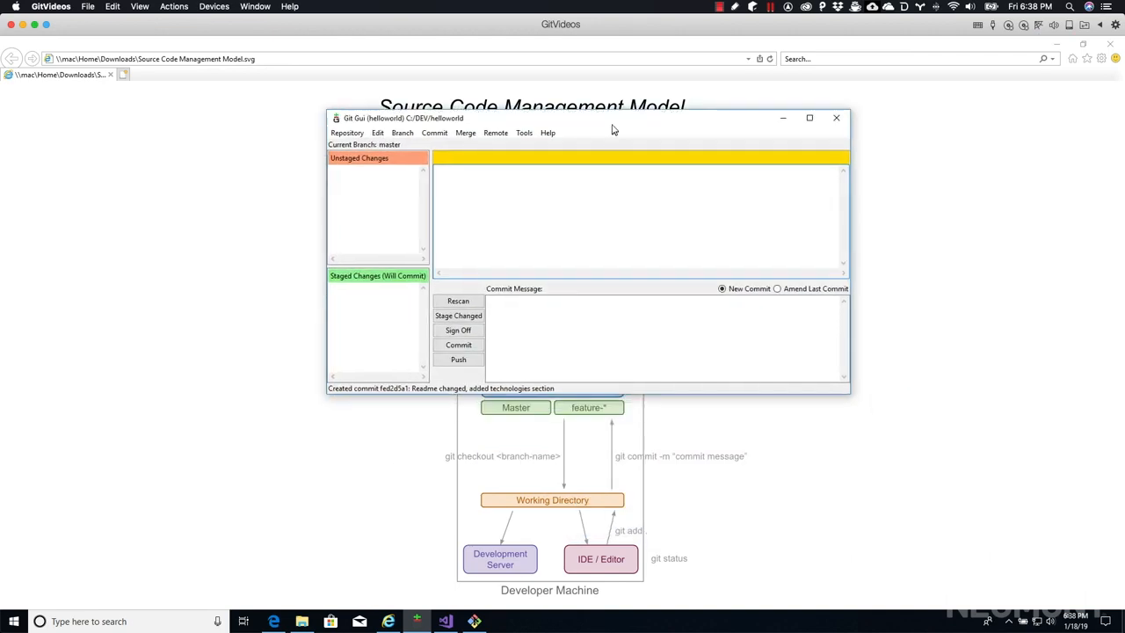
Fetch from origin via the Remote menu and close the success report
click(496, 132)
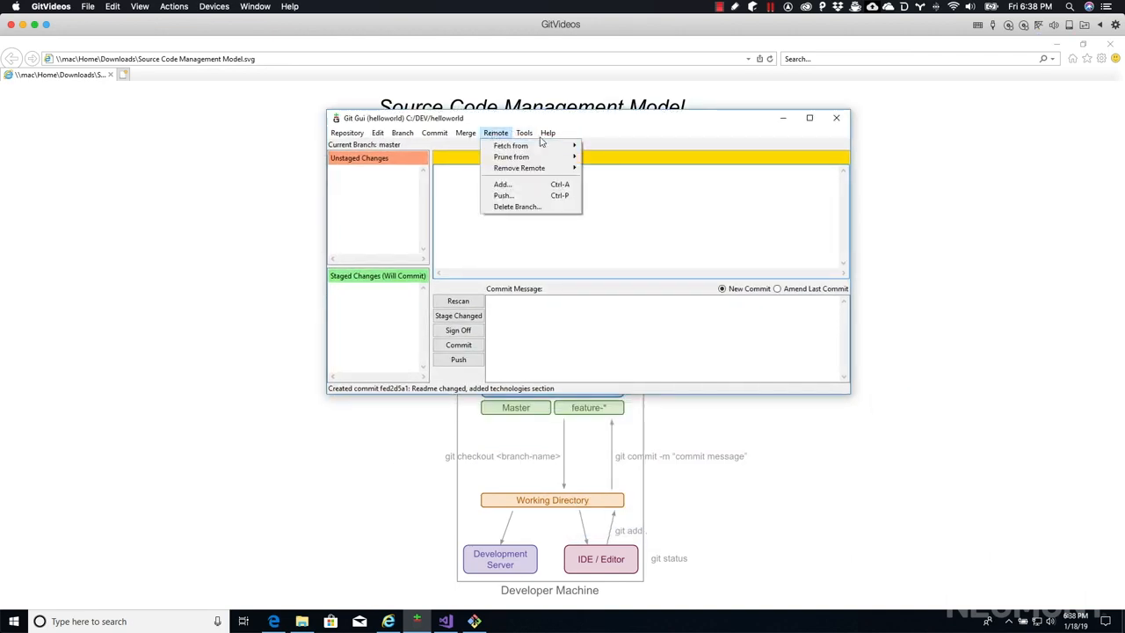
mouse_move(595, 148)
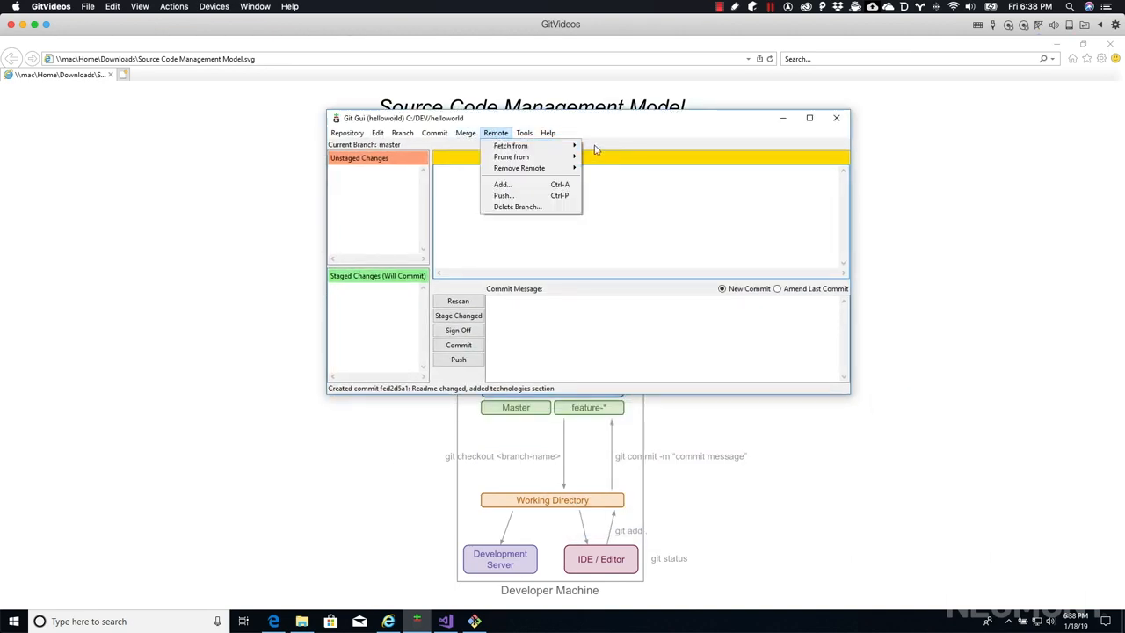
click(511, 145)
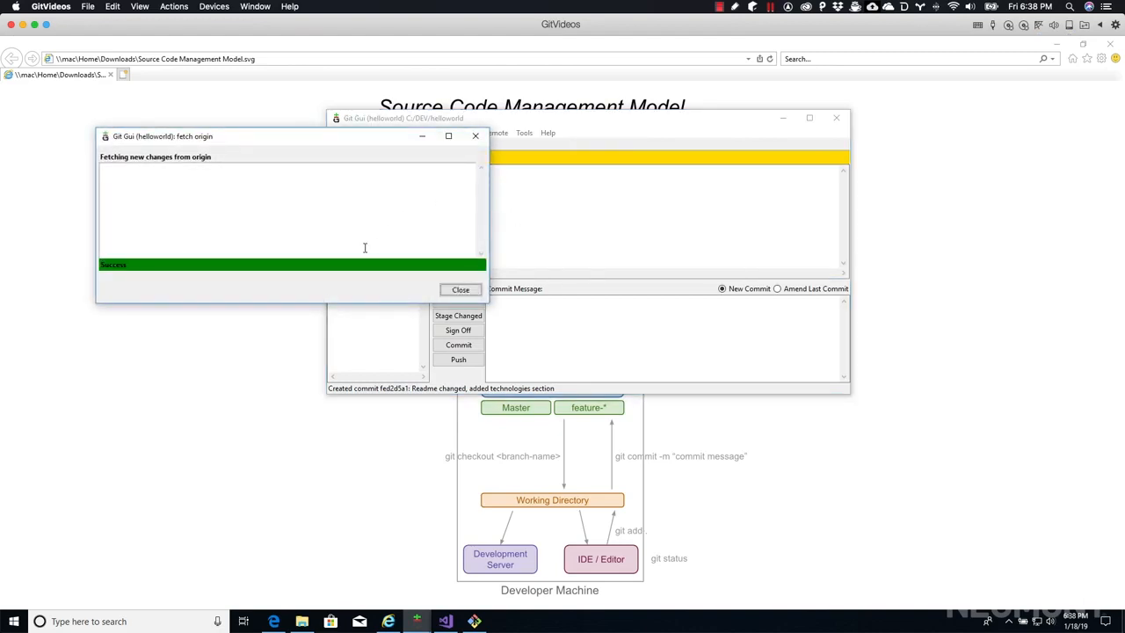
click(460, 289)
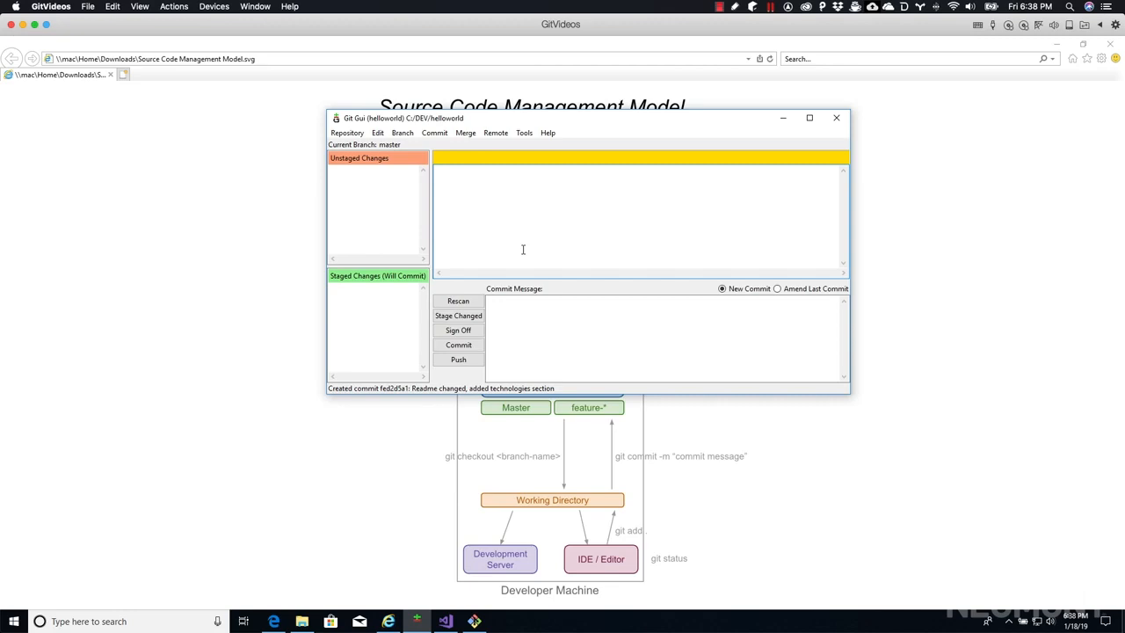
mouse_move(456, 369)
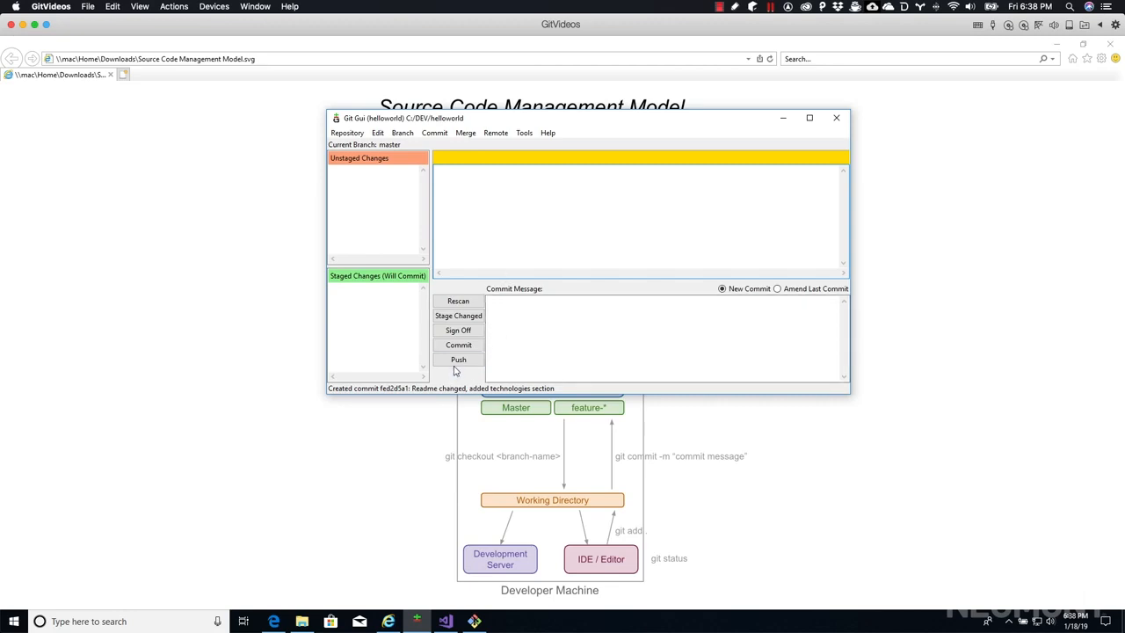
Push the master branch to origin and close the successful push report
click(457, 359)
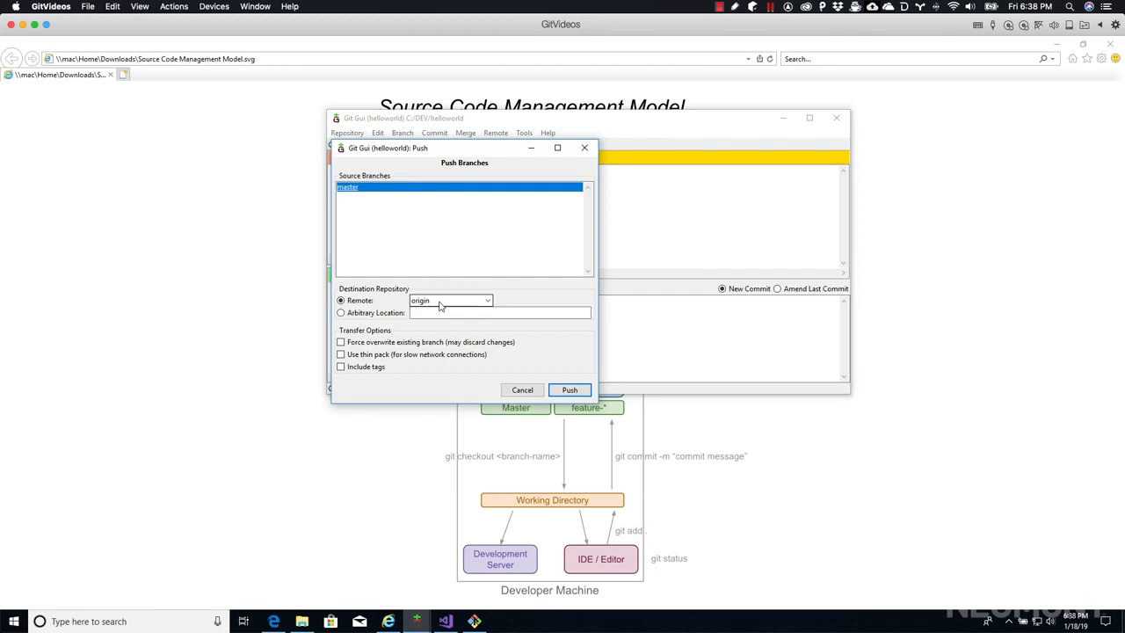
mouse_move(532, 400)
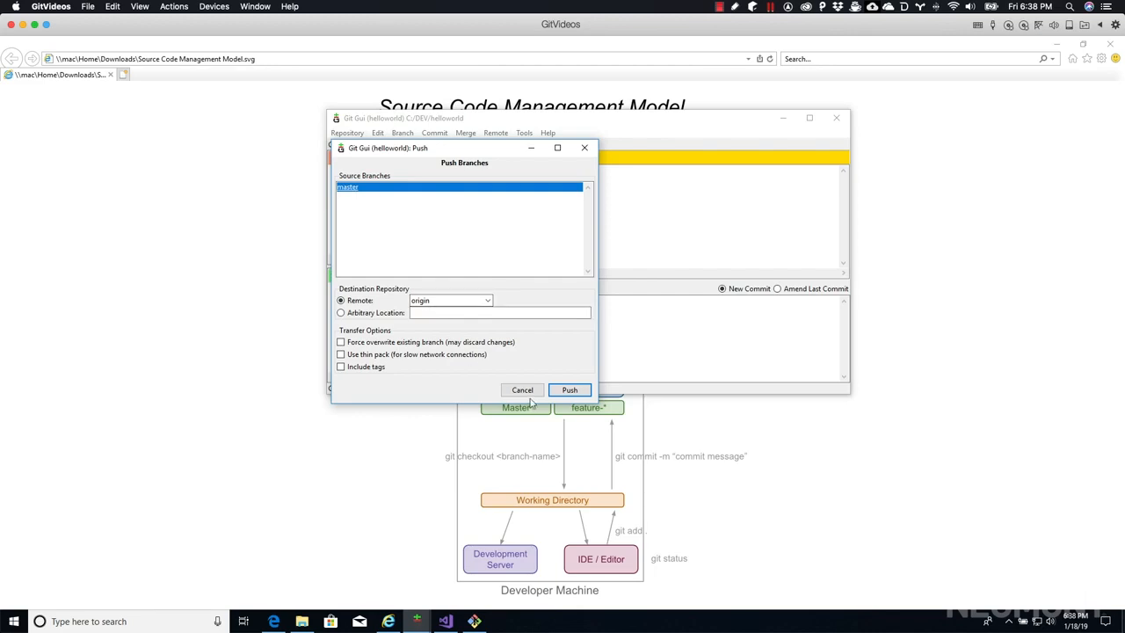
click(568, 390)
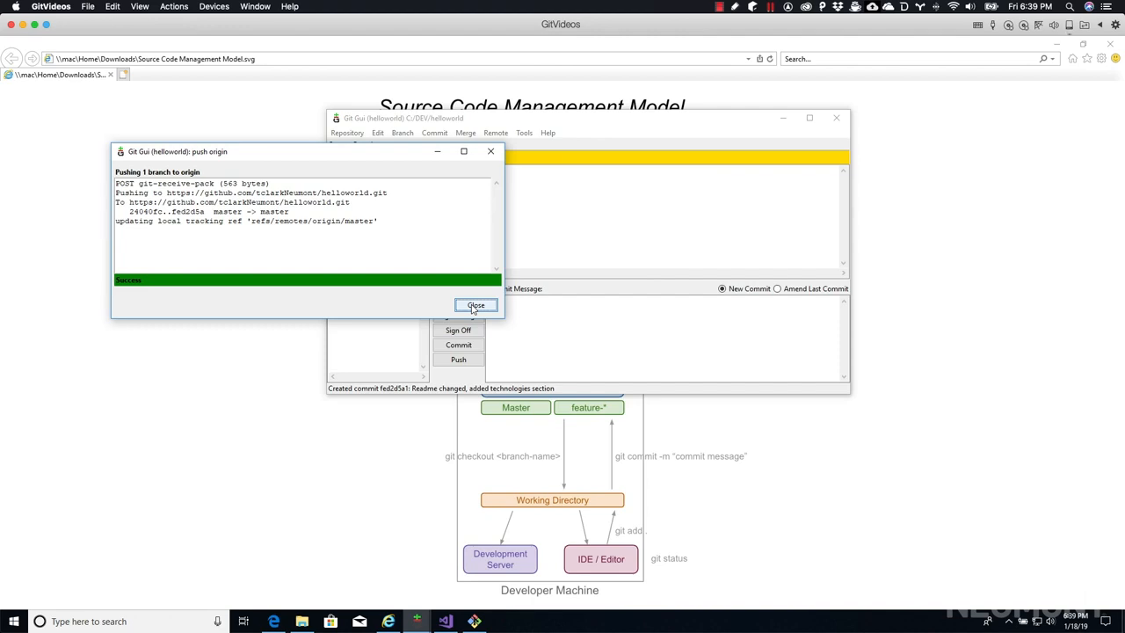
mouse_move(445, 235)
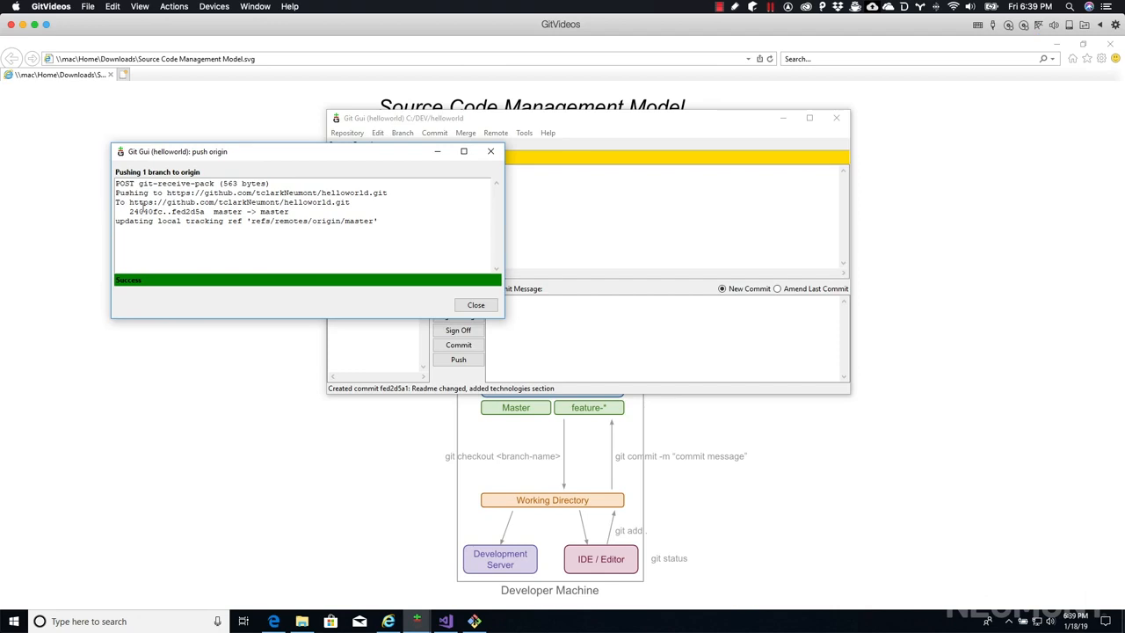
mouse_move(475, 305)
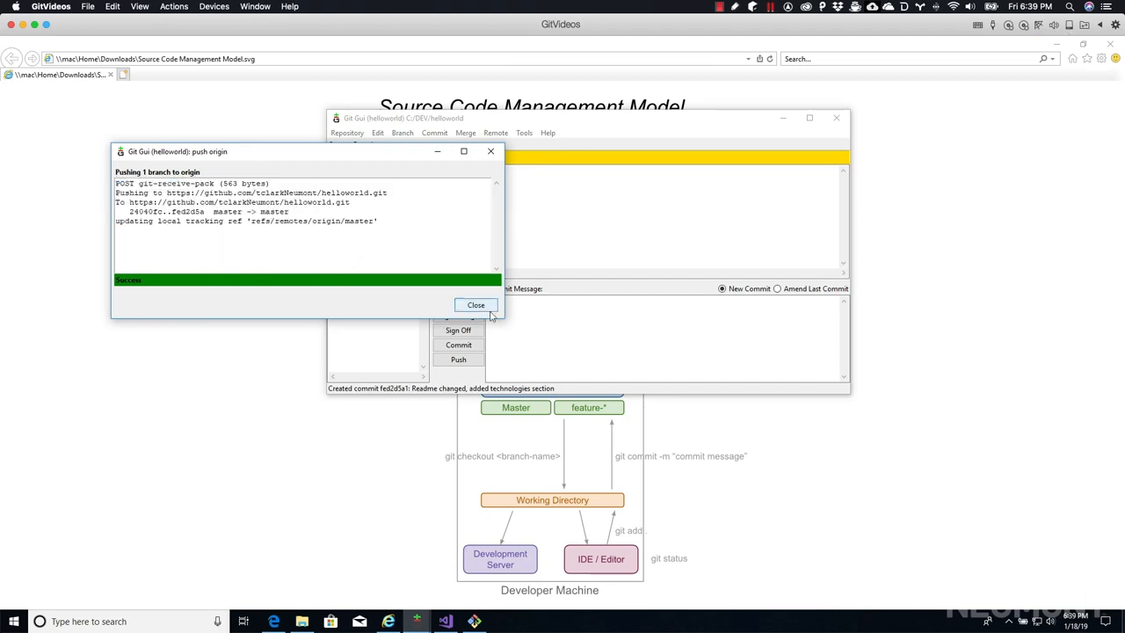
click(475, 305)
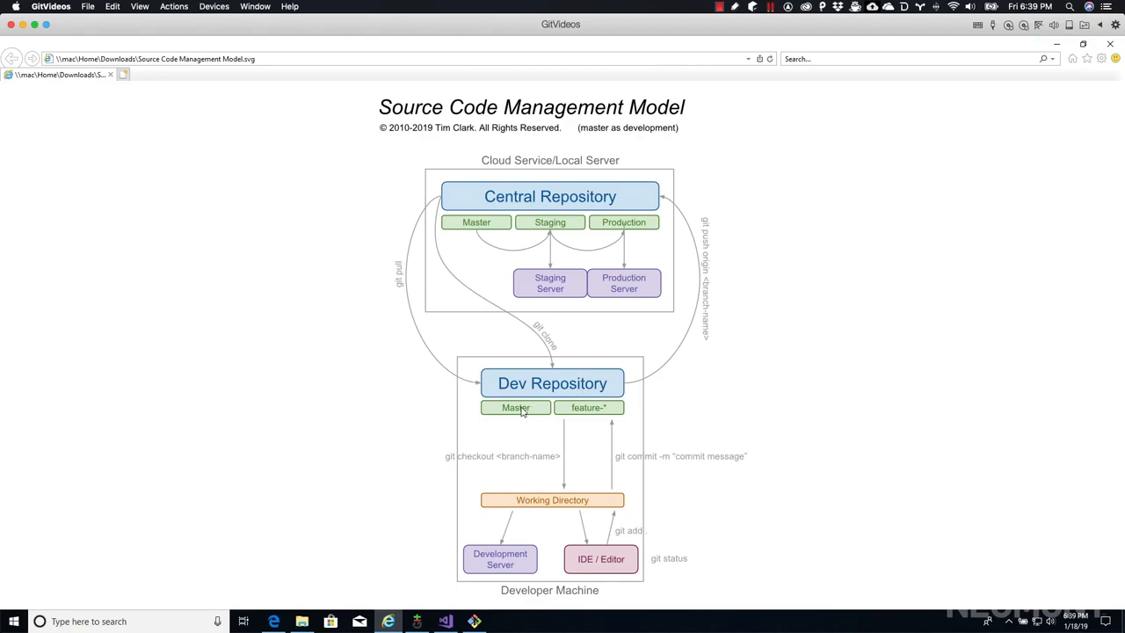
mouse_move(550, 387)
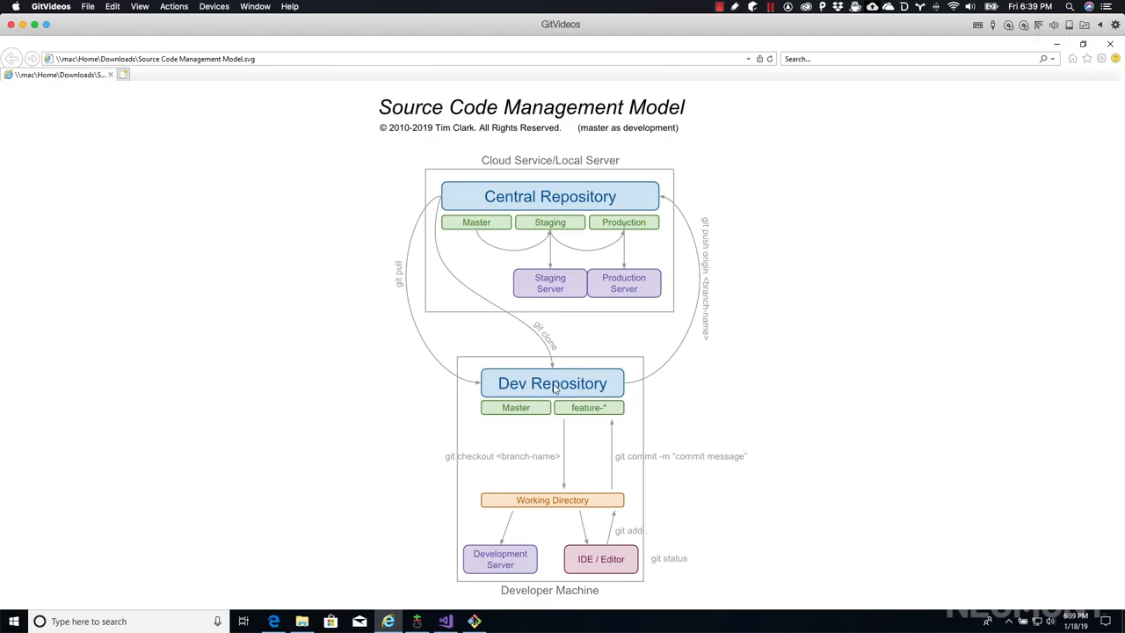
mouse_move(482, 230)
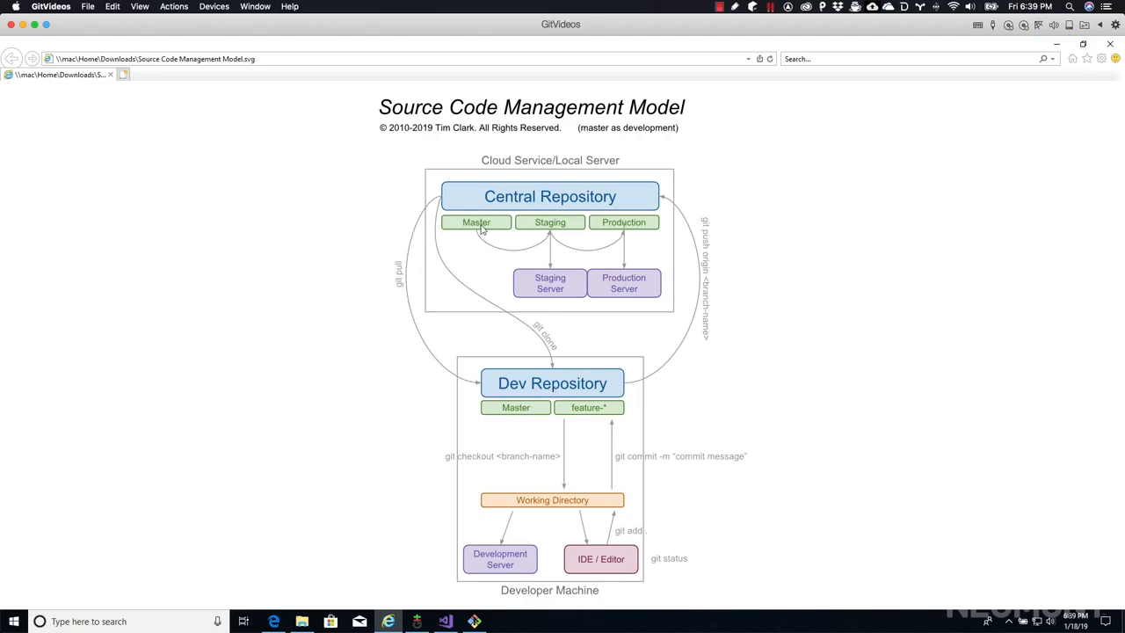
mouse_move(324, 288)
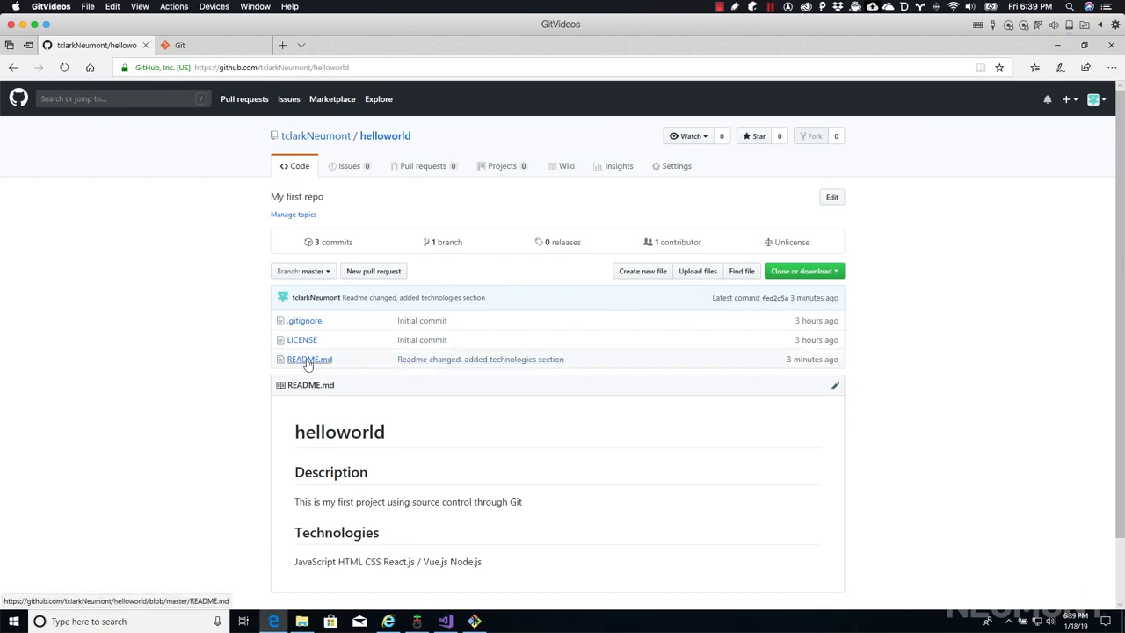
Bring the helloworld Git GUI window back in front of the GitHub page
click(308, 358)
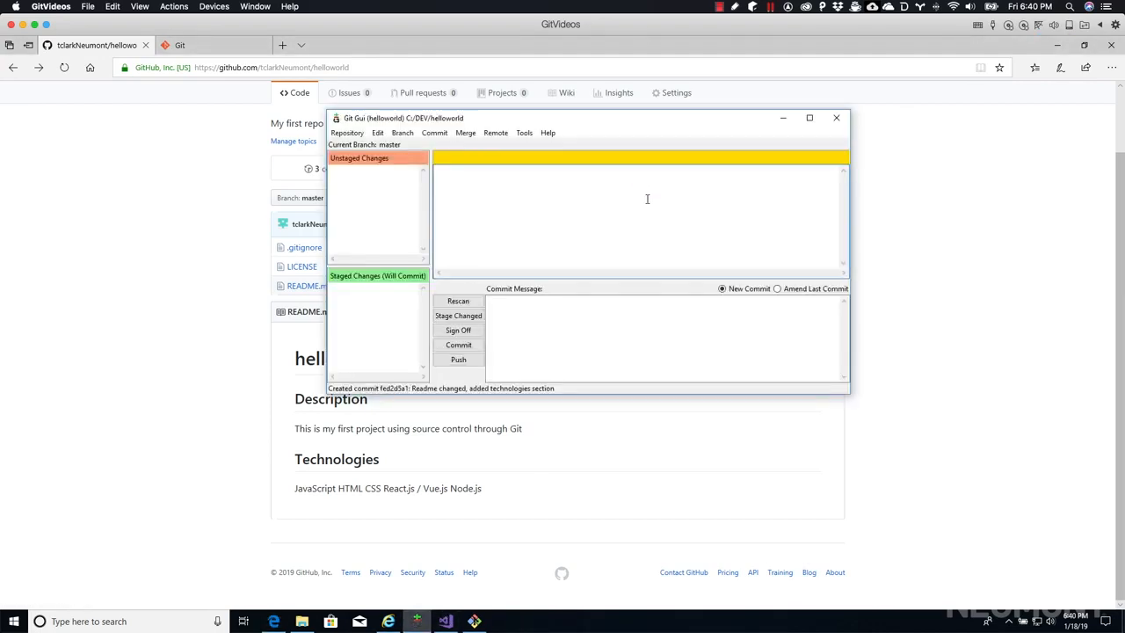
mouse_move(608, 285)
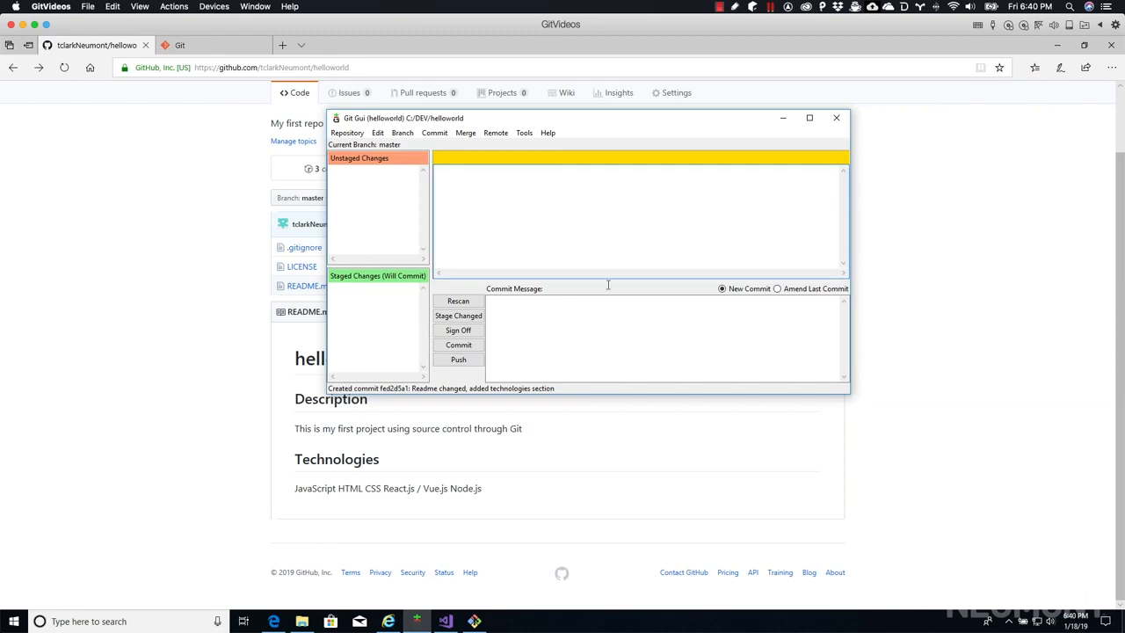